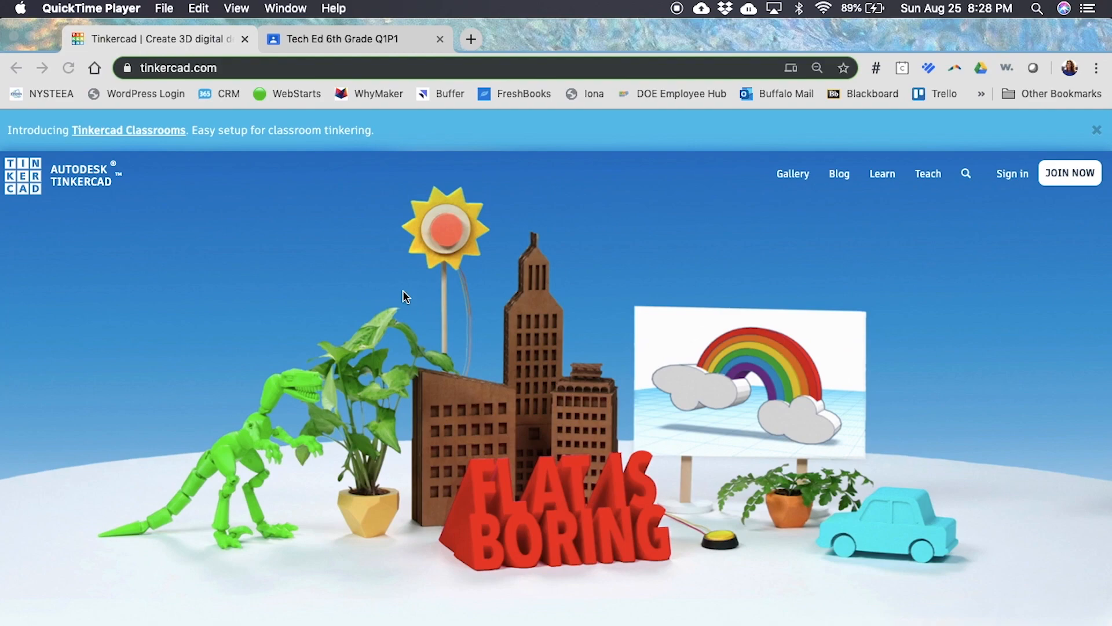
mouse_move(974, 275)
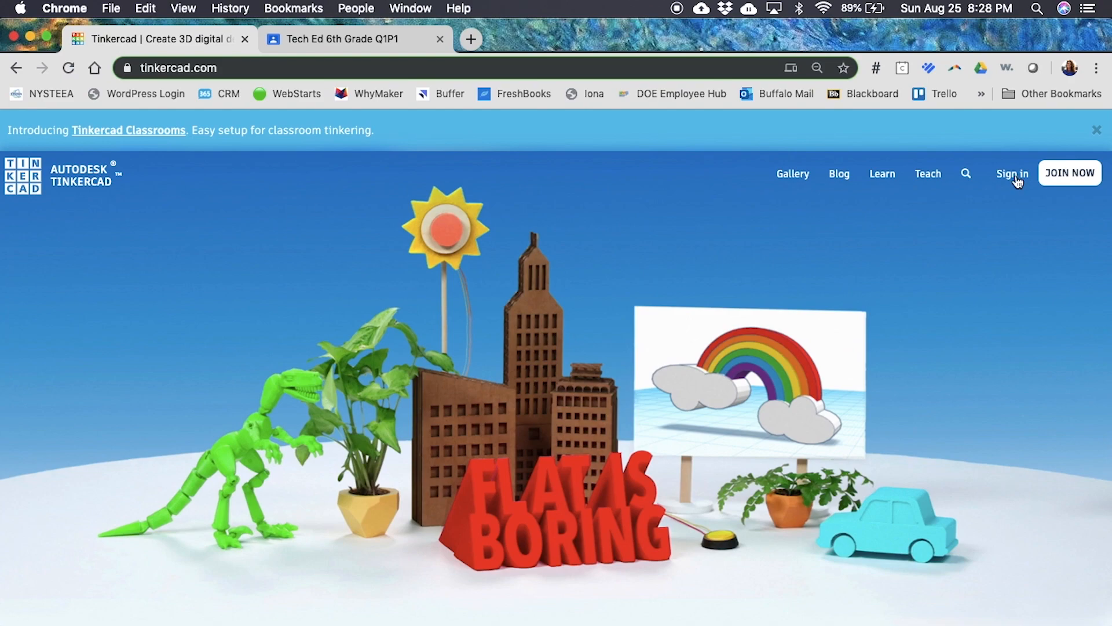
Step: Sign in to Tinkercad with the account email to reach the recent designs dashboard
left_click(1012, 173)
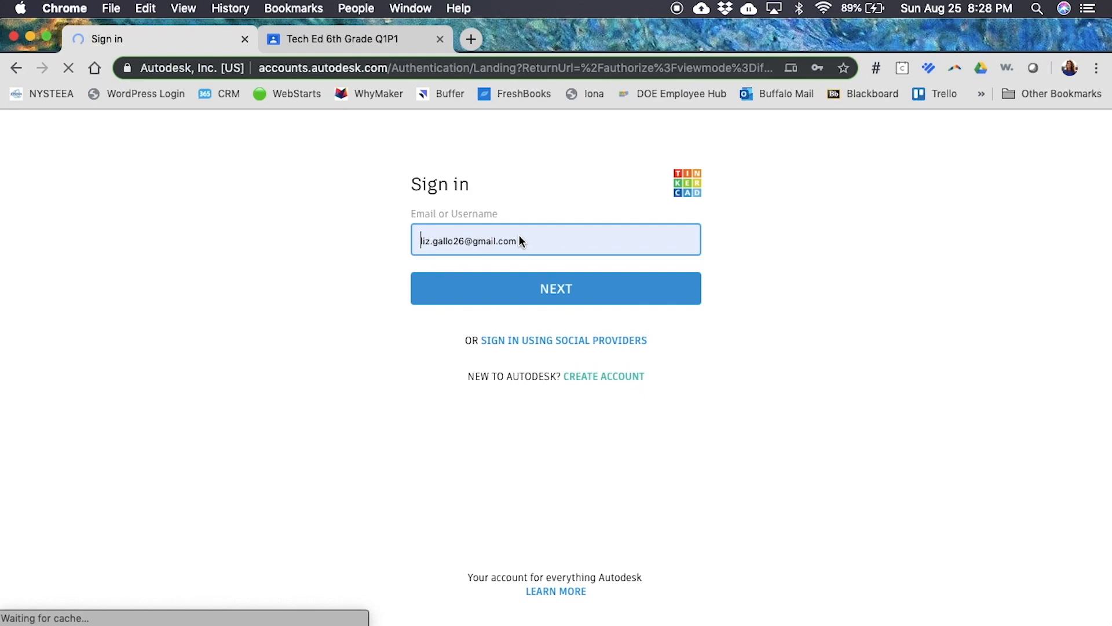
left_click(556, 288)
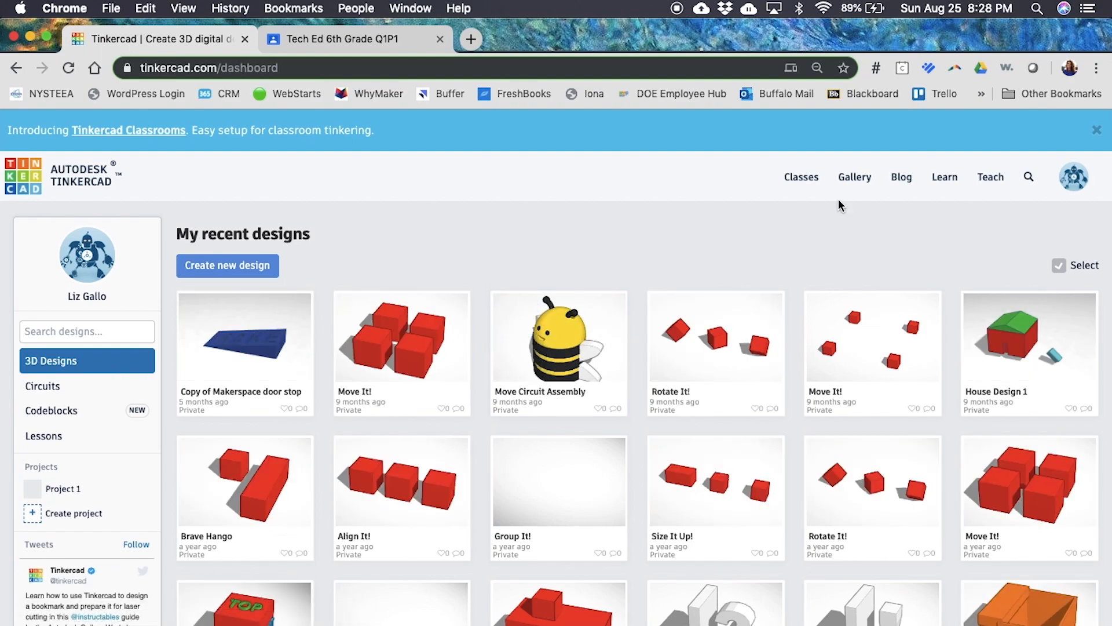
mouse_move(990, 176)
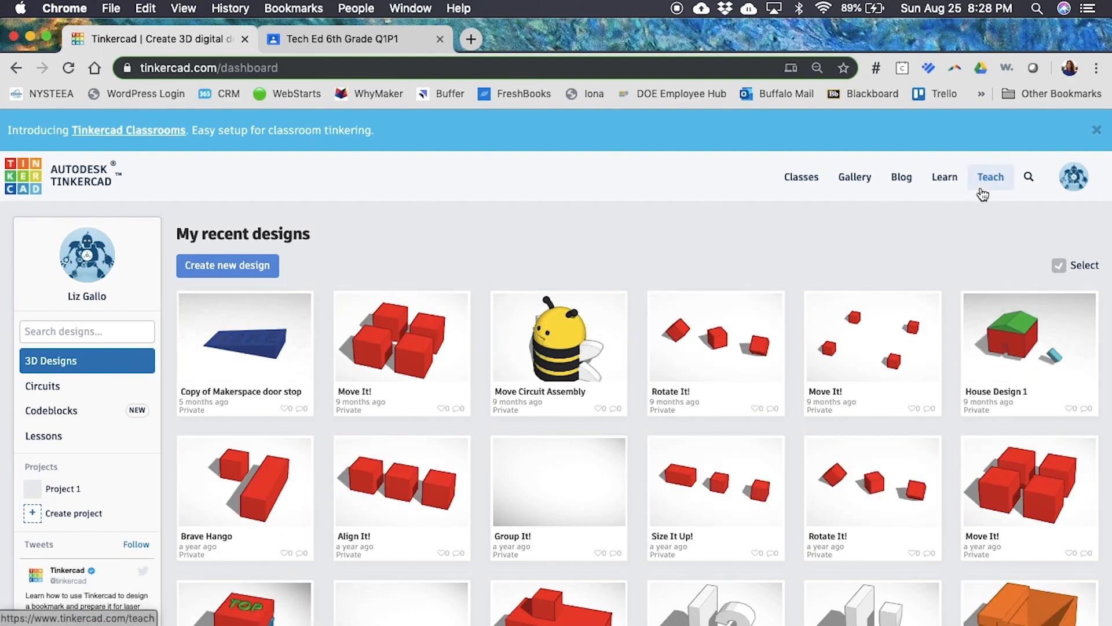
Step: Open the Teach page and browse its Getting started and Resources sections
left_click(990, 177)
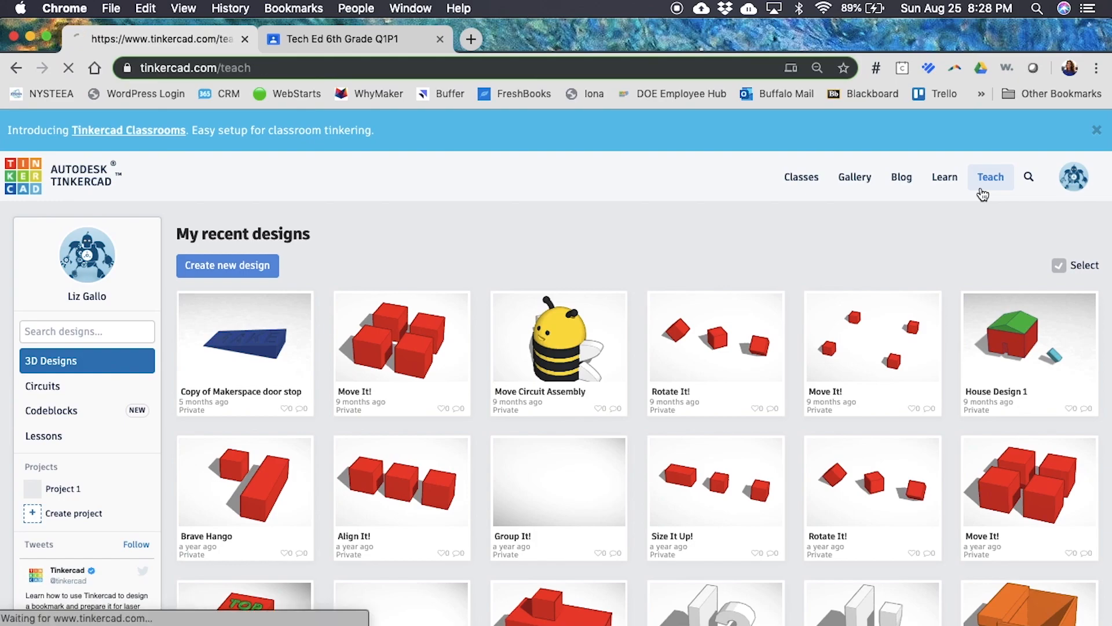
left_click(990, 177)
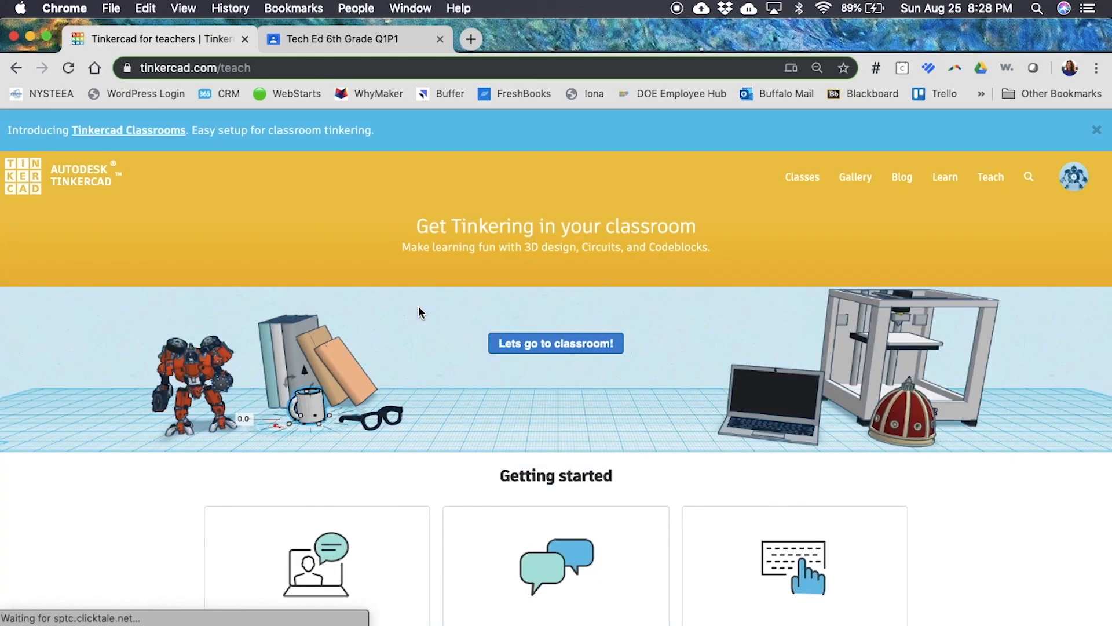
mouse_move(401, 350)
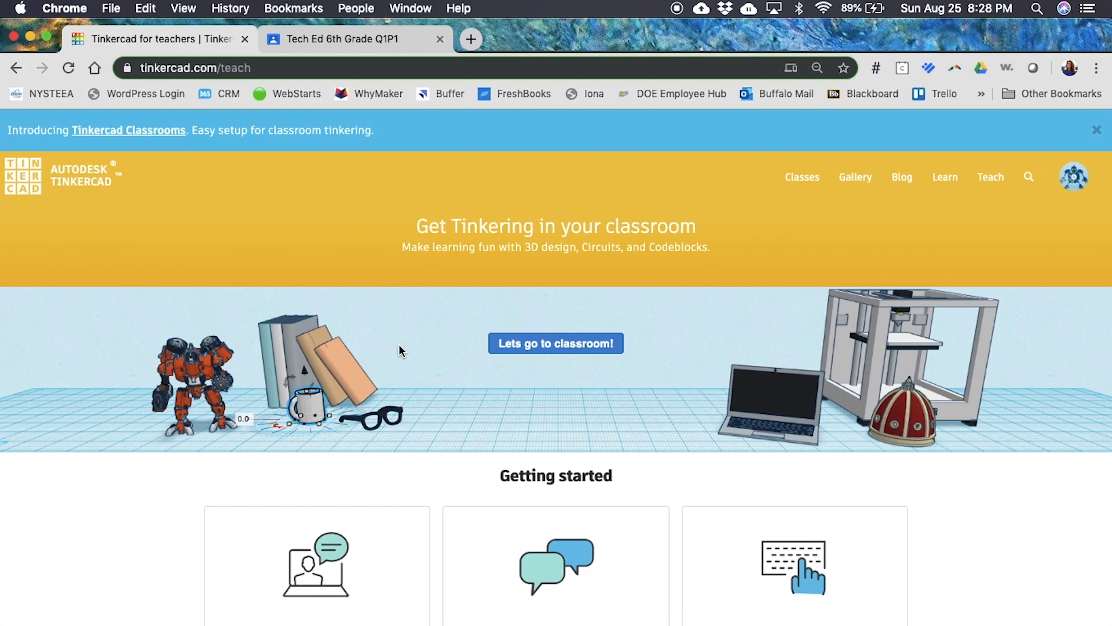
scroll("down", 3)
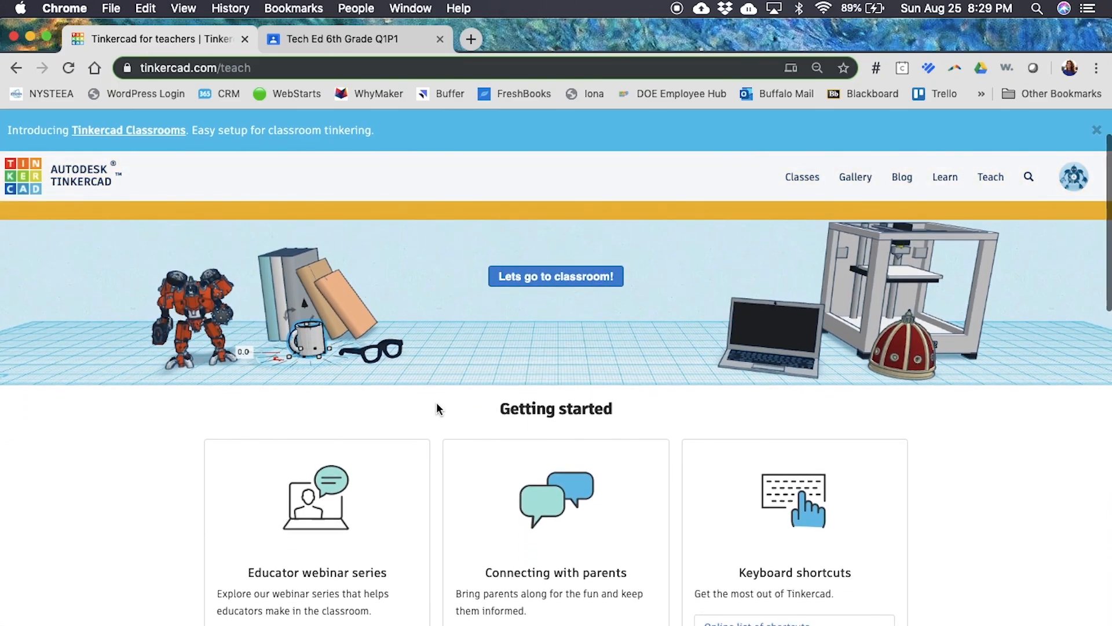
scroll("down", 3)
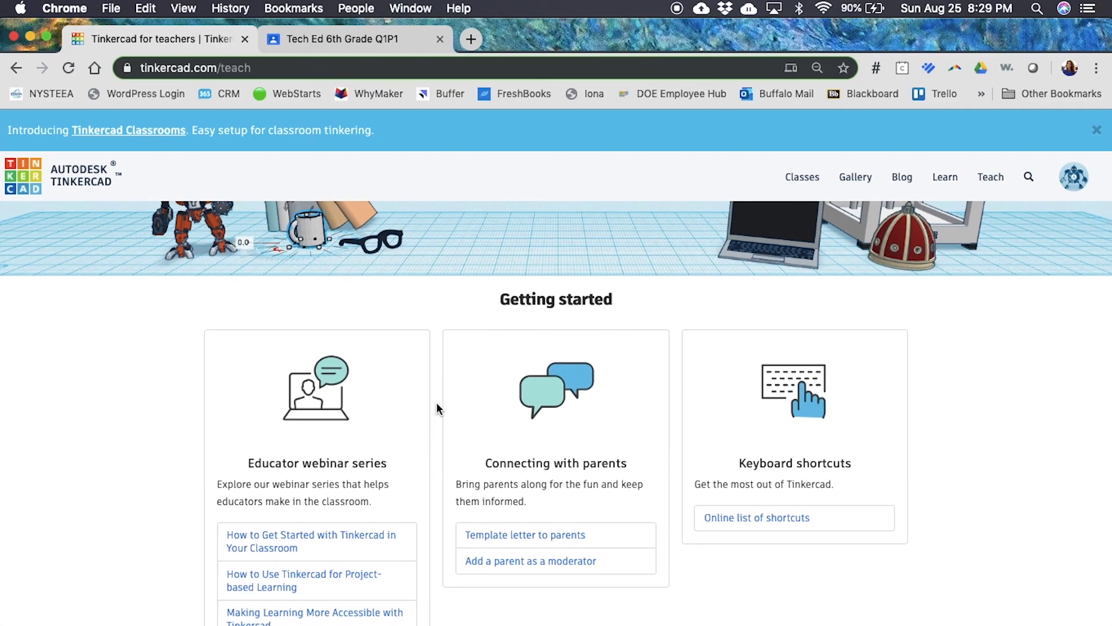
scroll("down", 3)
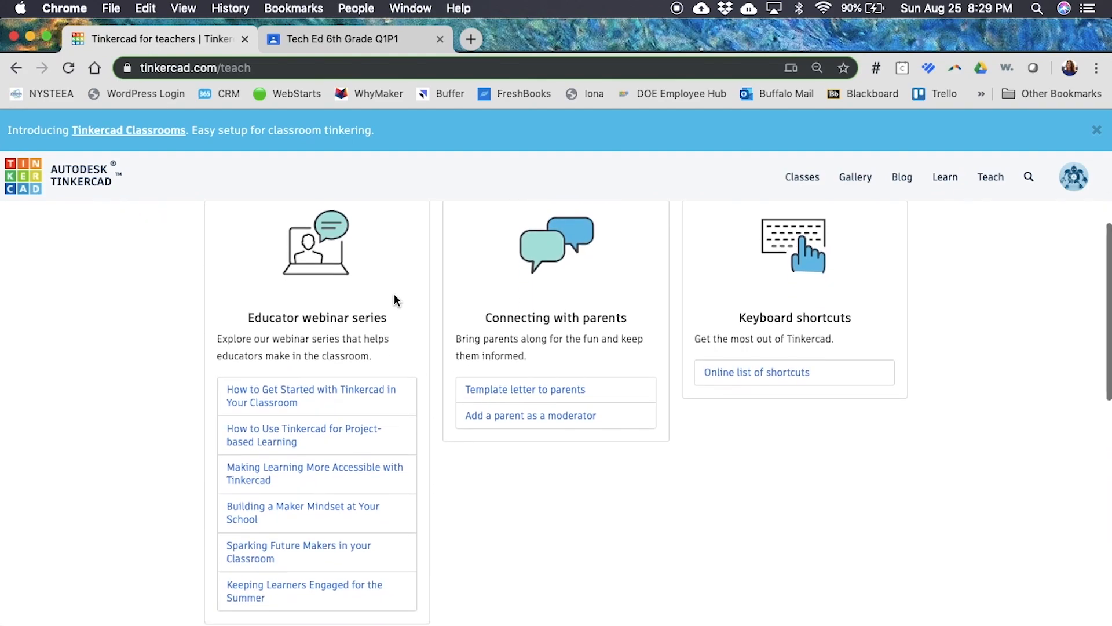
scroll("down", 3)
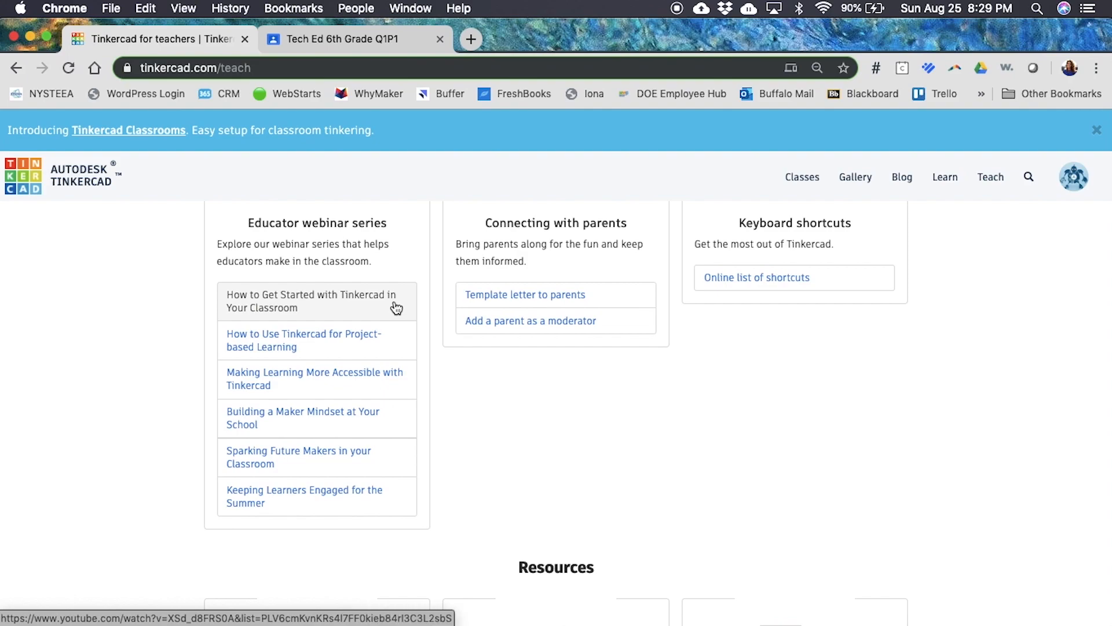
mouse_move(544, 404)
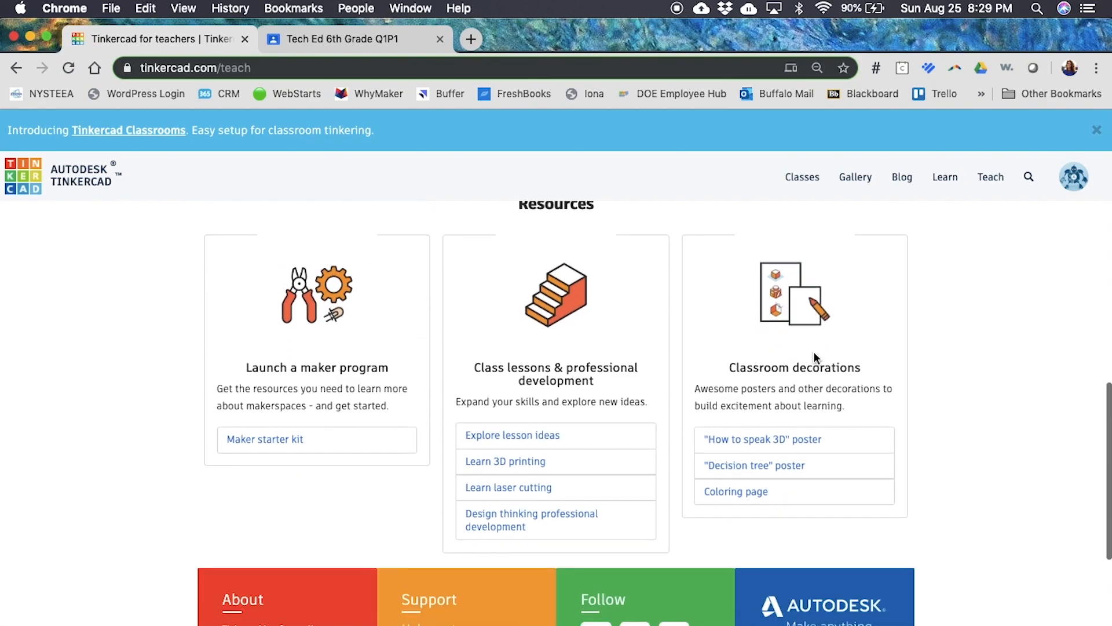
scroll("down", 3)
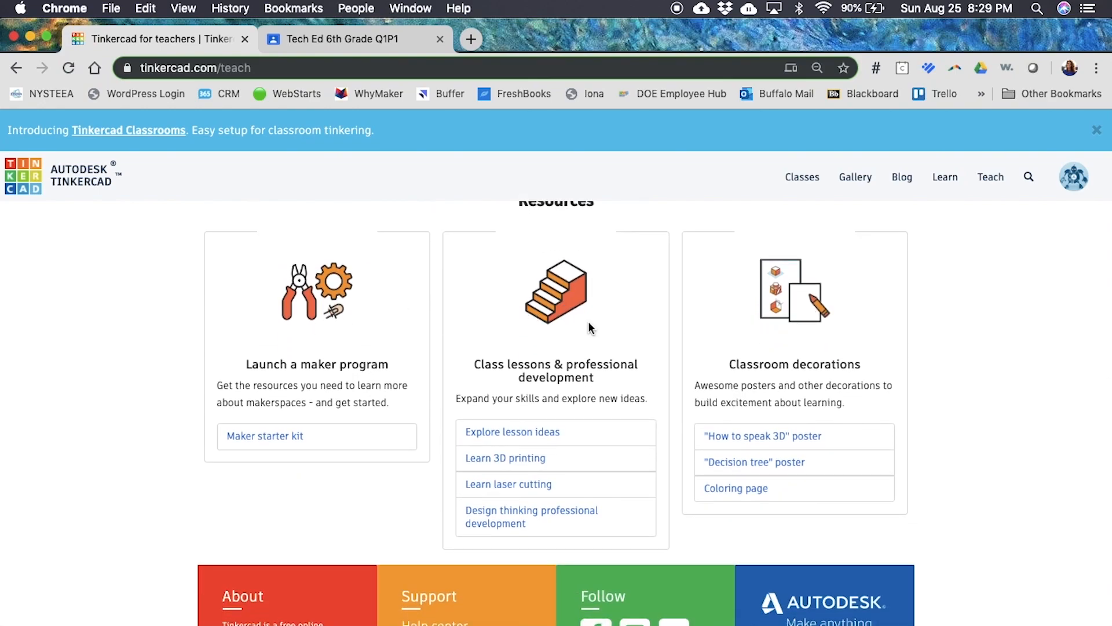
mouse_move(618, 528)
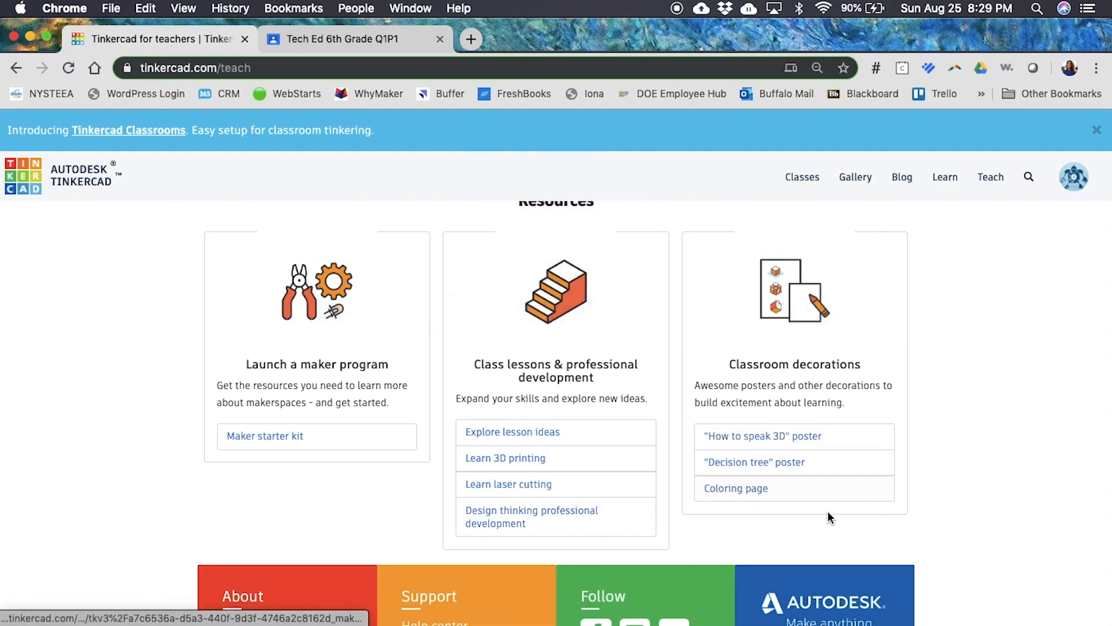
mouse_move(901, 438)
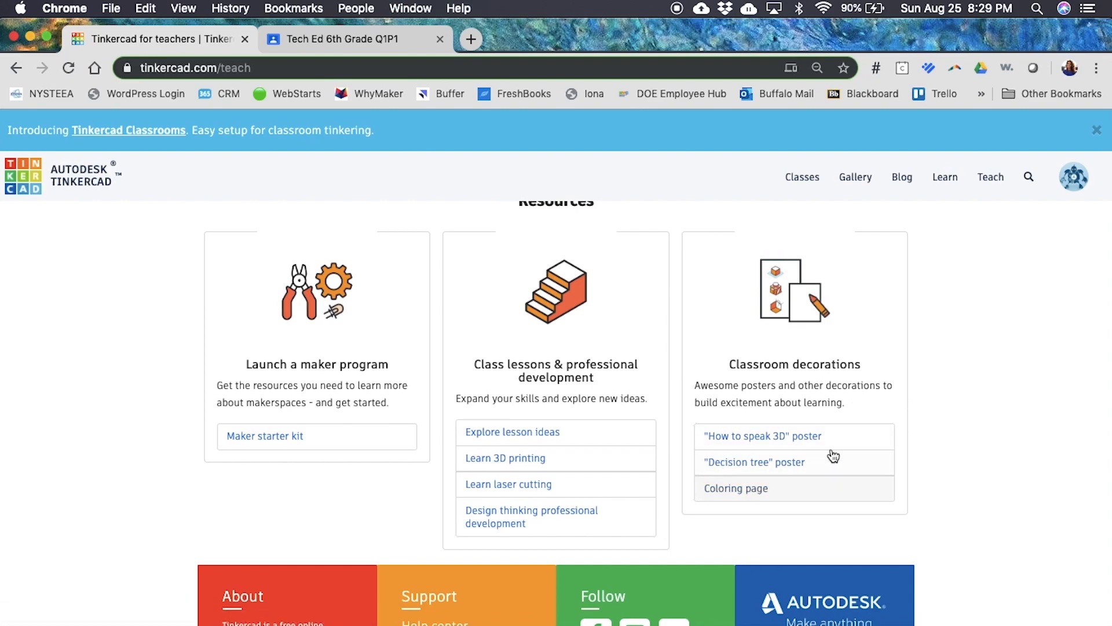
scroll("down", 3)
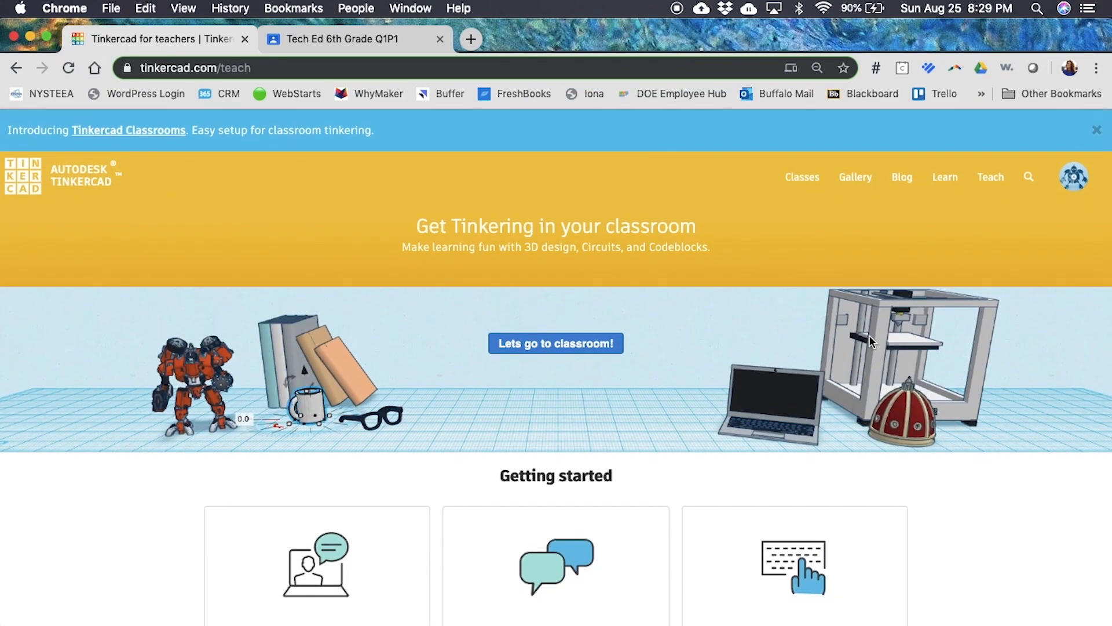
mouse_move(334, 411)
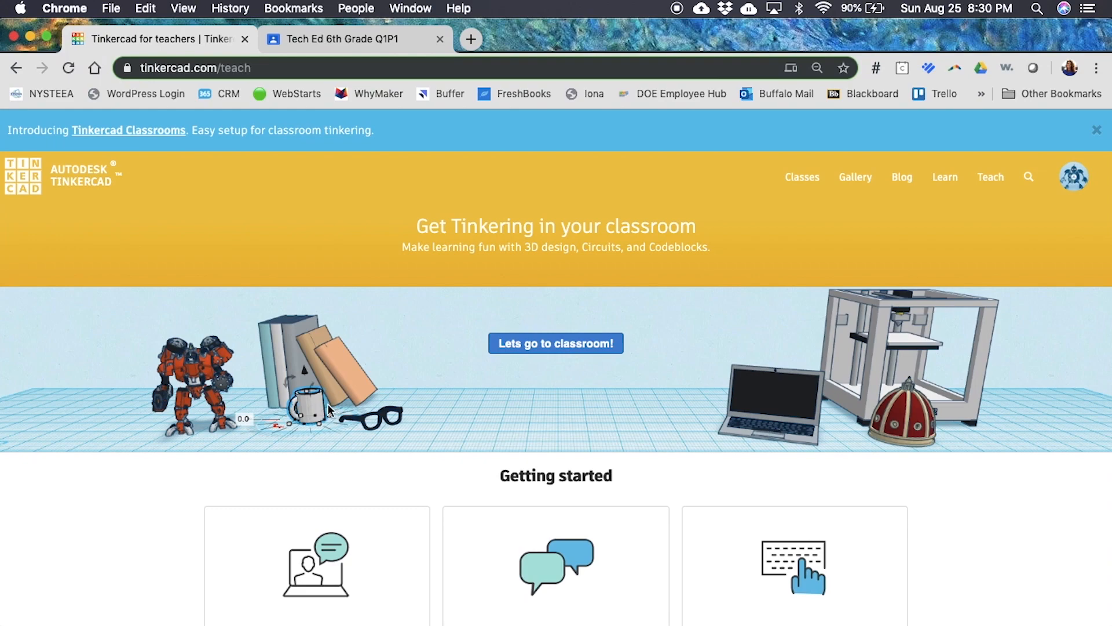
mouse_move(555, 344)
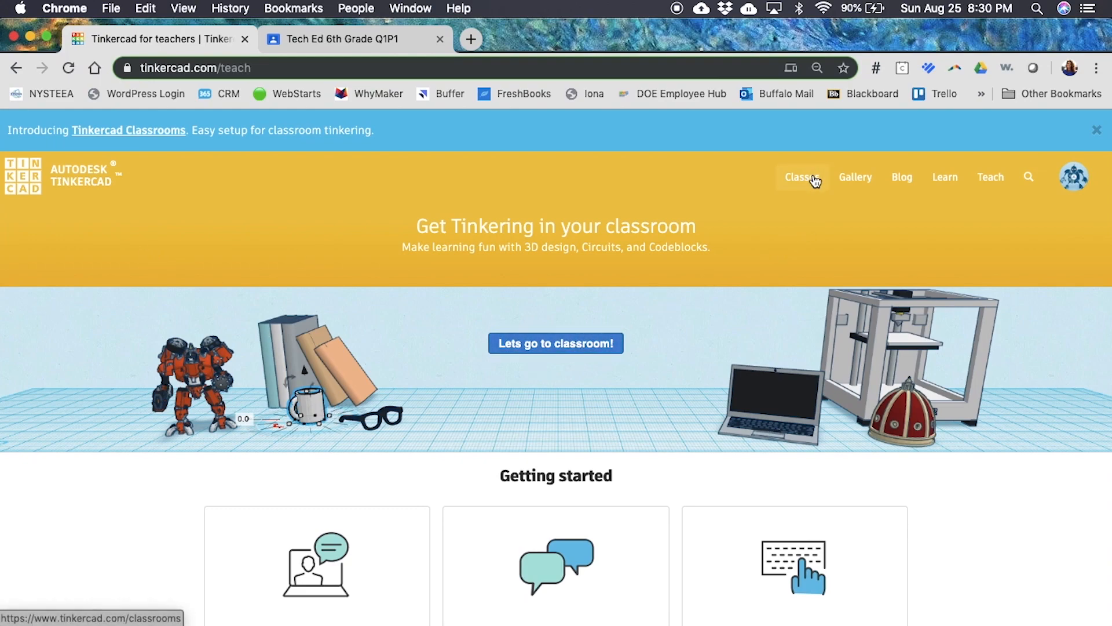
mouse_move(556, 343)
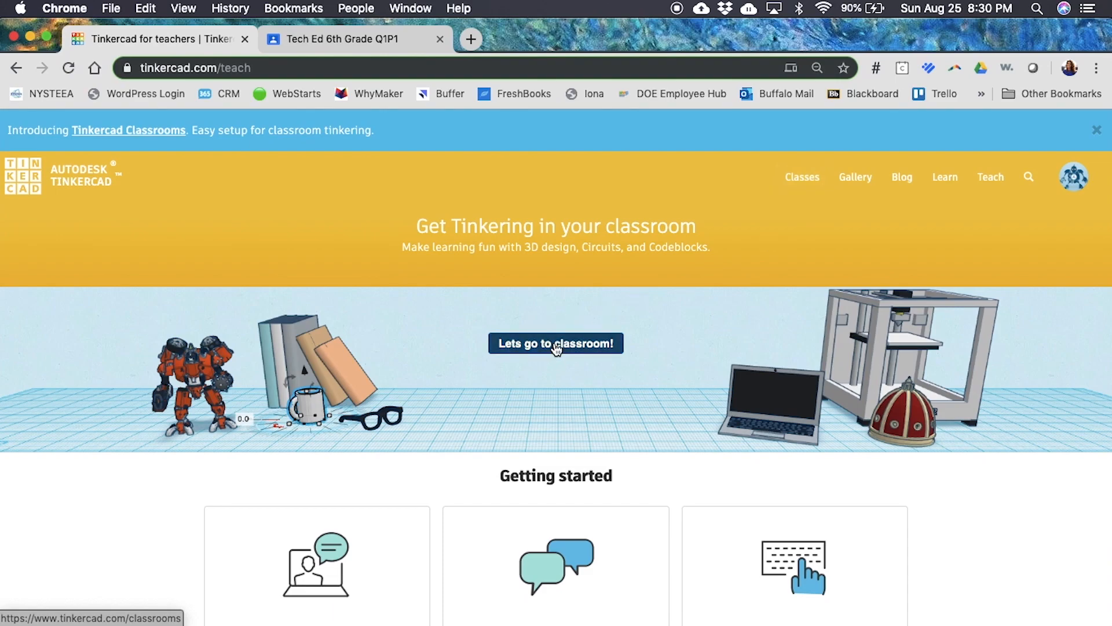
Step: Go to Your Classes, listing the Quarter 1, Period 2, 6th Grade Technology MMS class
left_click(555, 343)
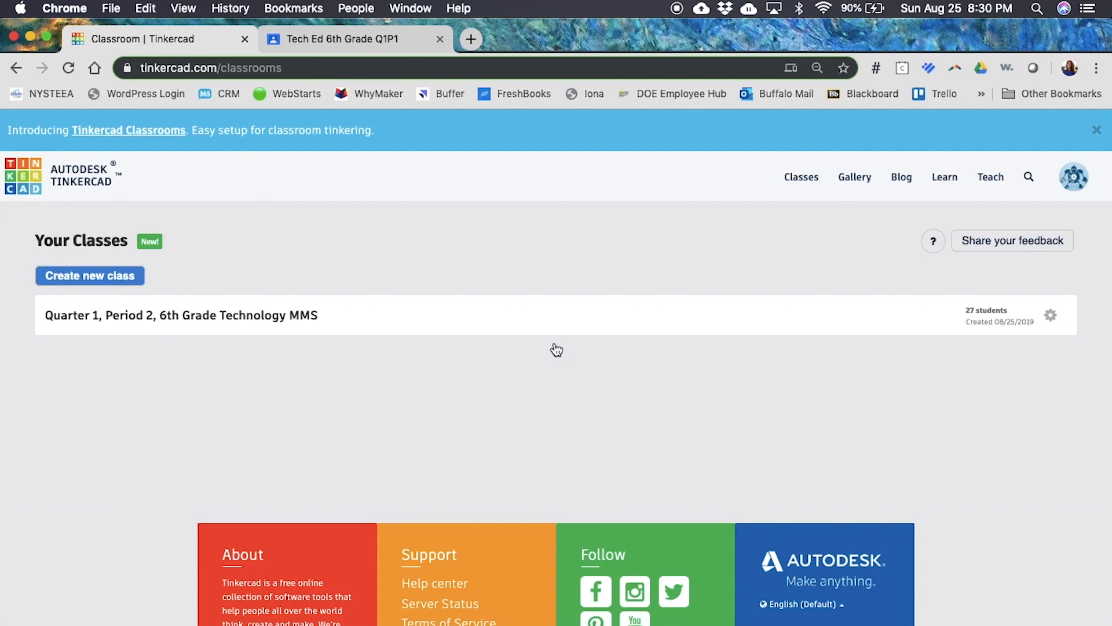
mouse_move(273, 335)
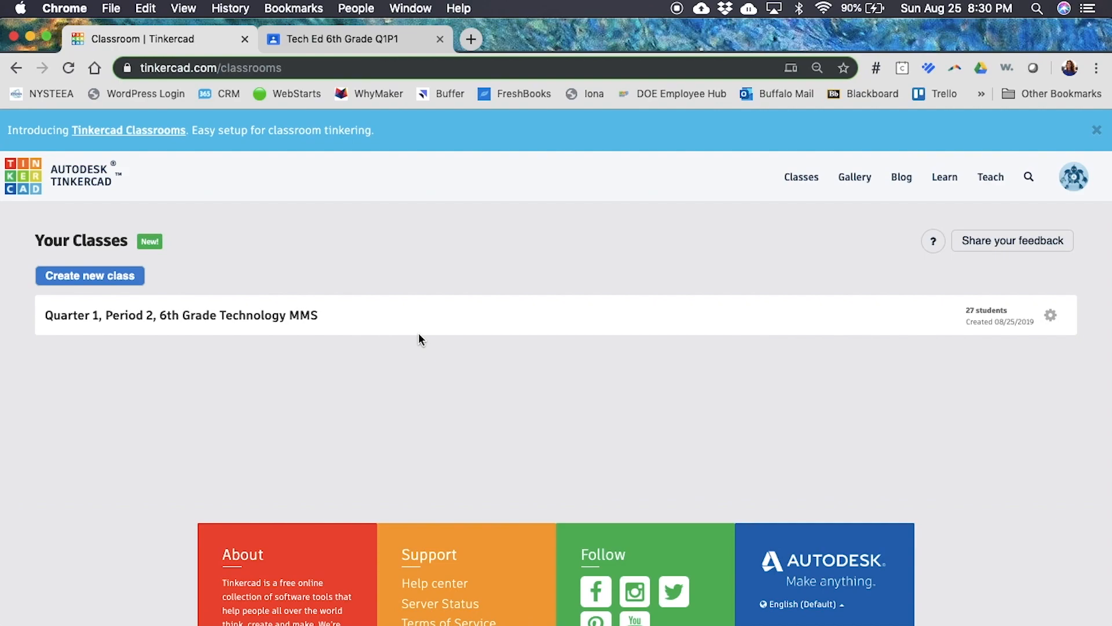
mouse_move(307, 284)
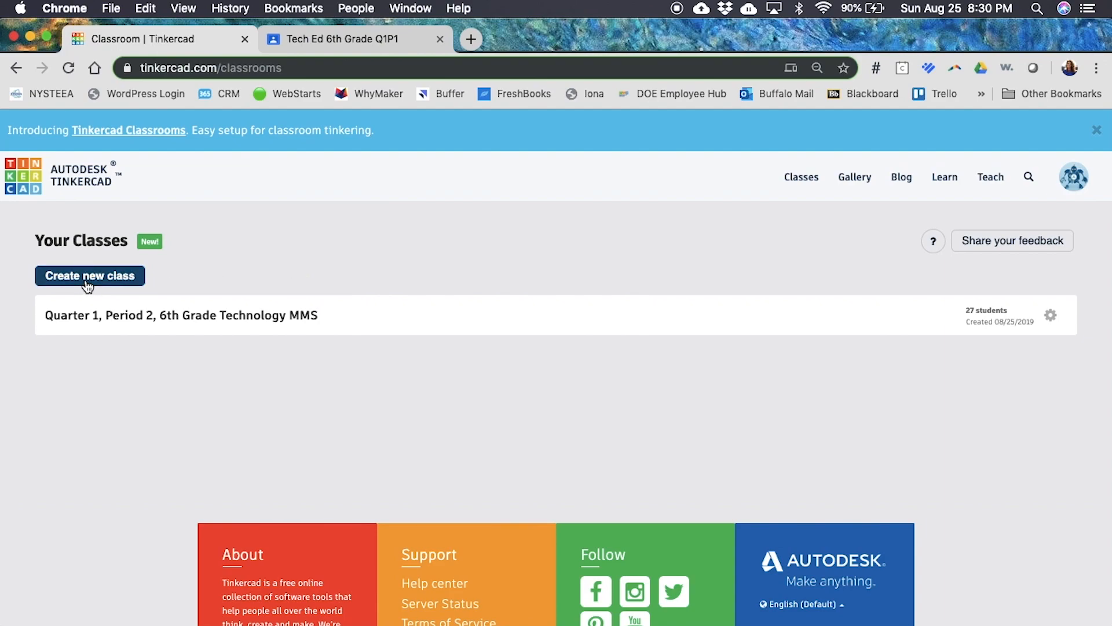
Step: Start a new class named 'Quarter 1, Period 3, 6th Grade'
left_click(89, 275)
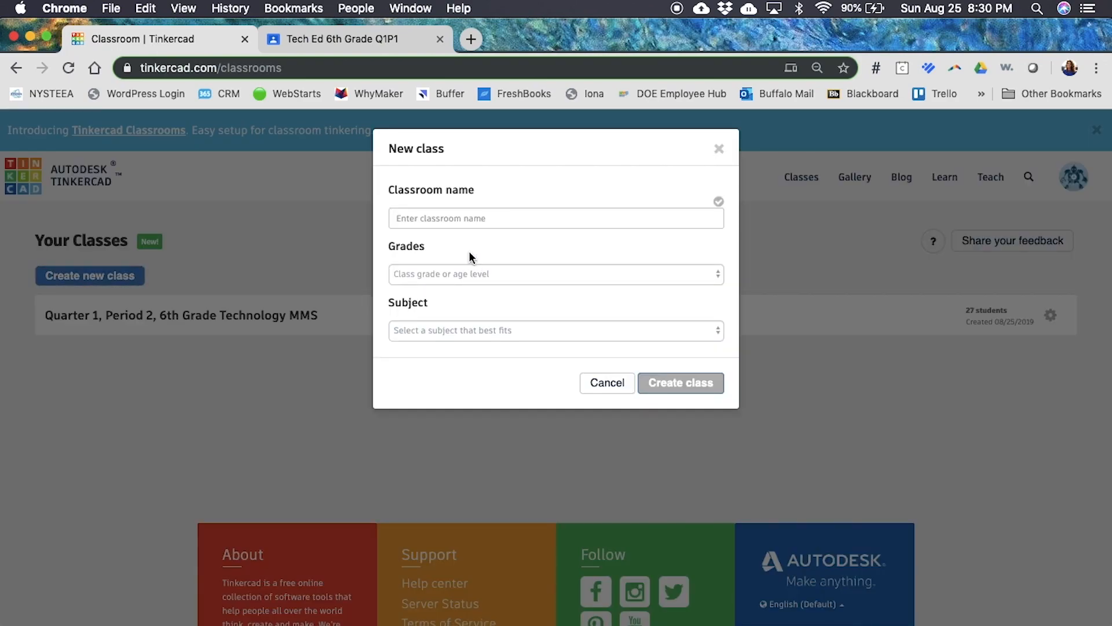
type("Quat")
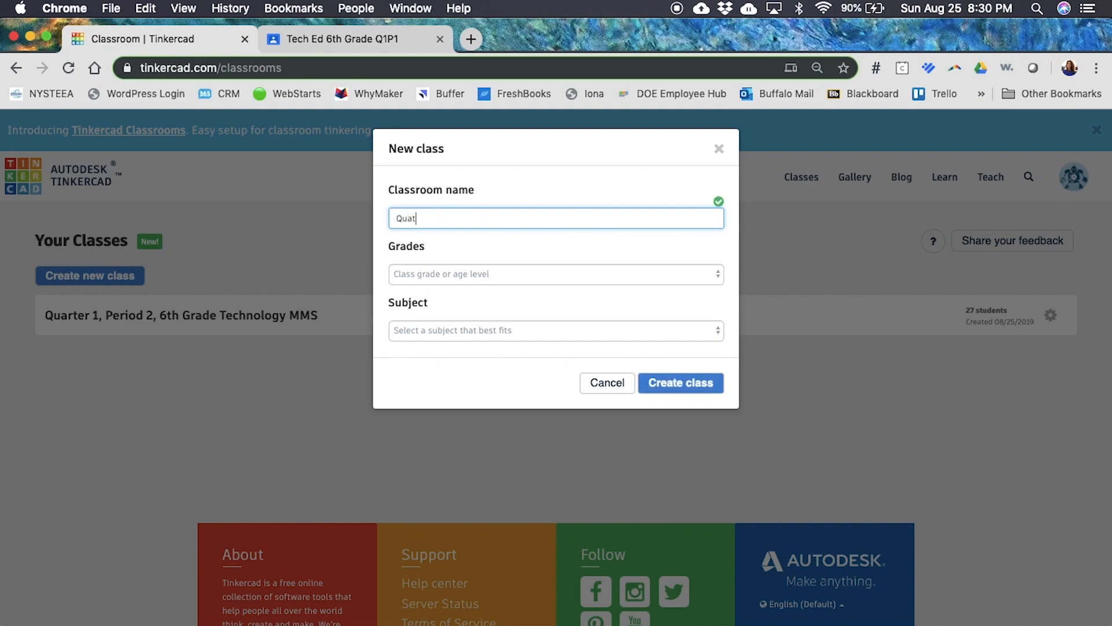
type("Quater 1, P")
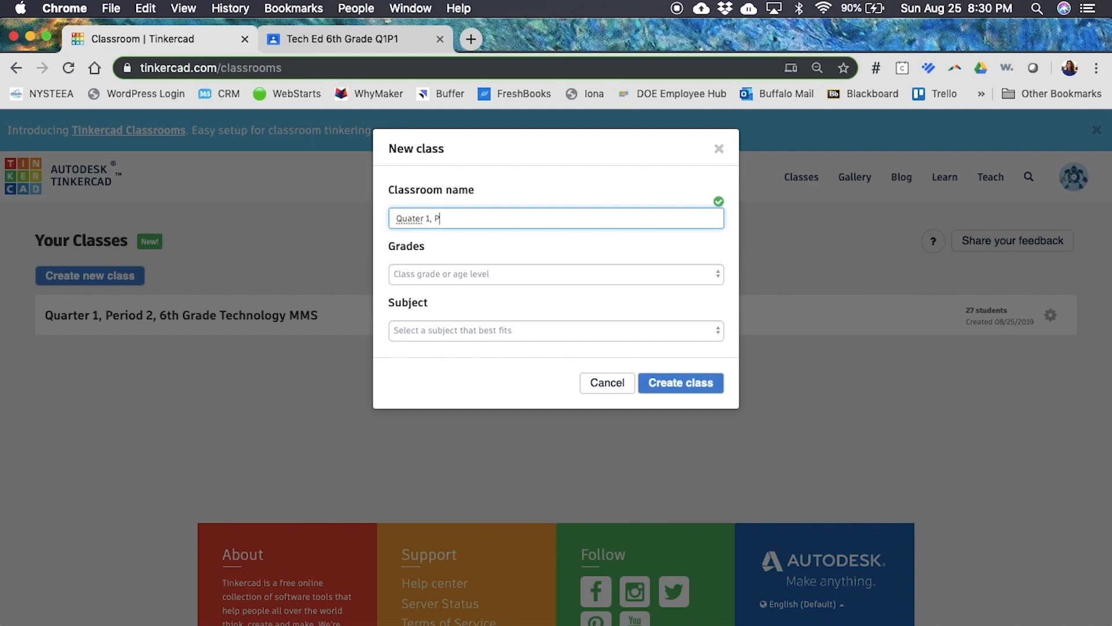
type("eriod")
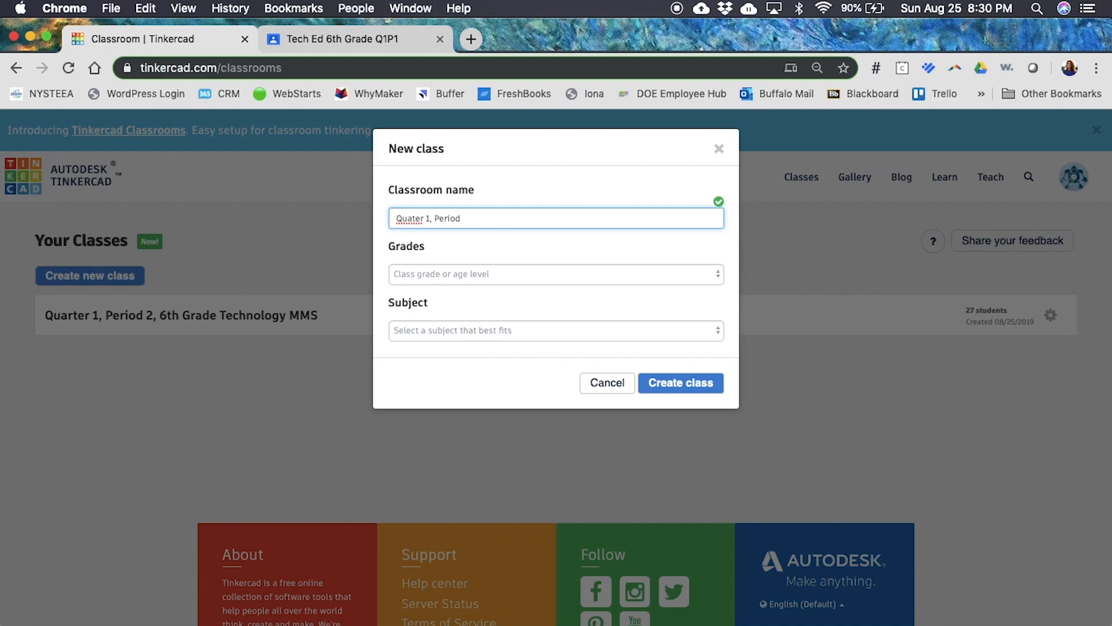
type("3, 6th G")
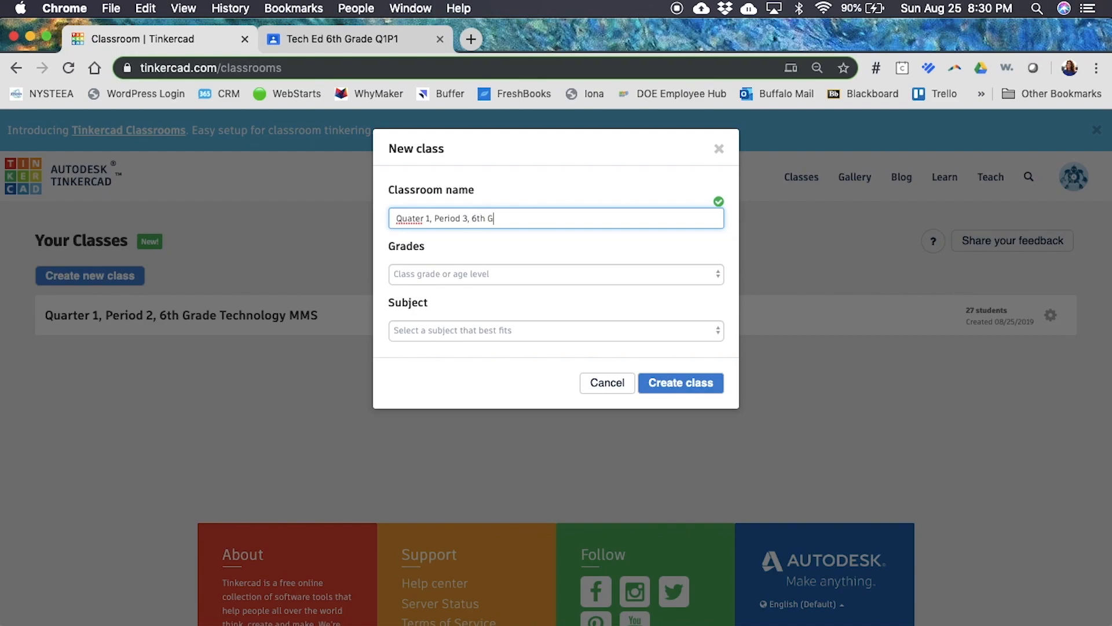
type("rade")
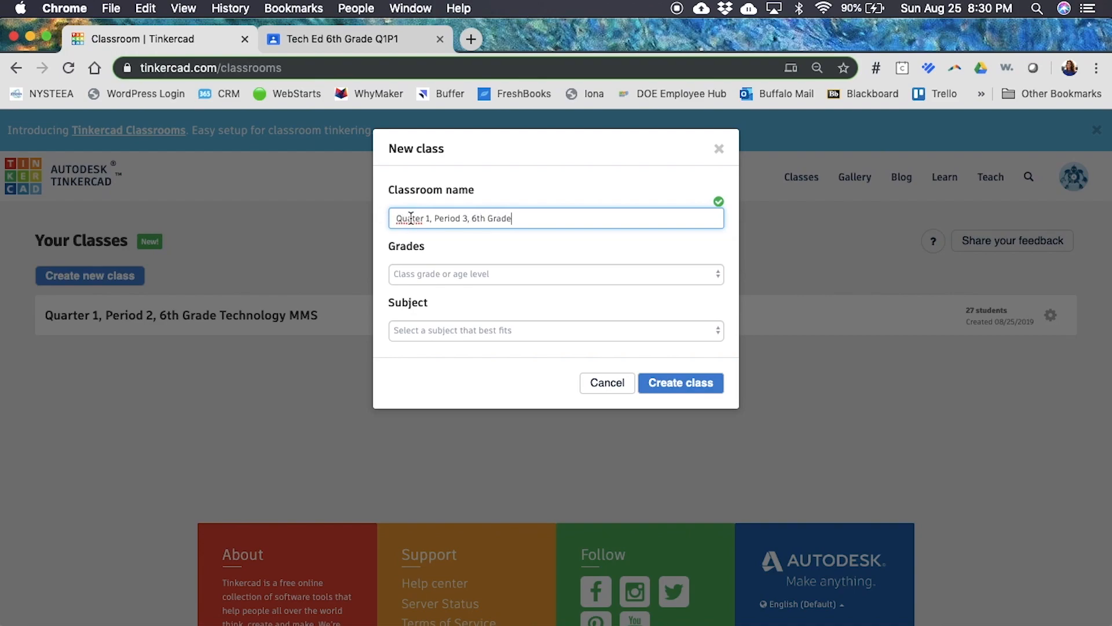
Step: Set grade to Ages 11-12 | 6th grade and subject Technology, then create the class
left_click(556, 274)
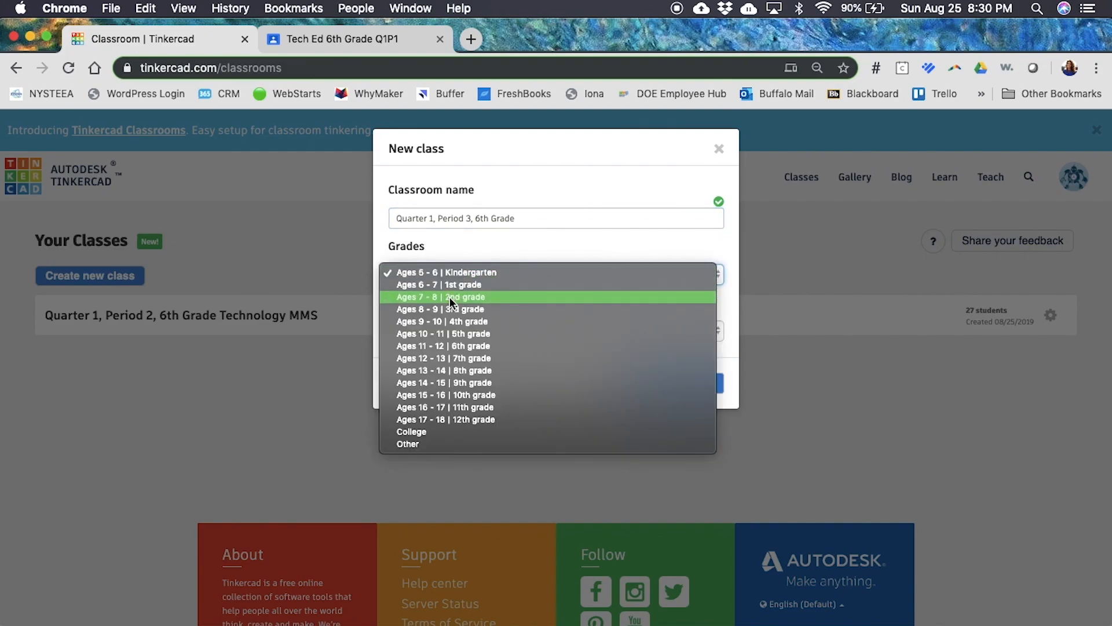
mouse_move(482, 346)
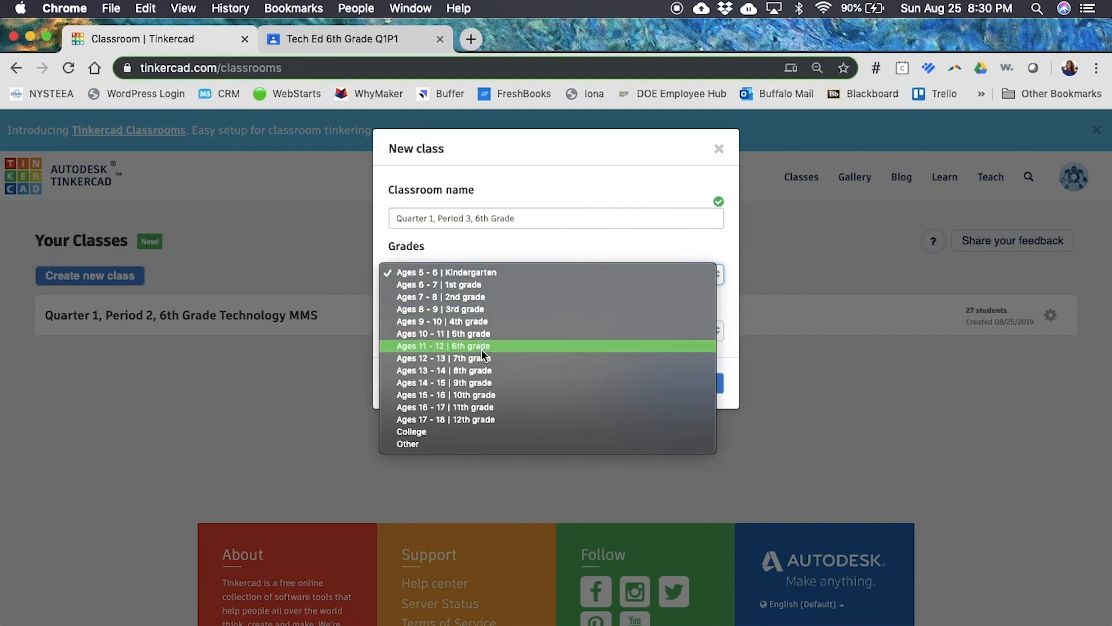
left_click(442, 345)
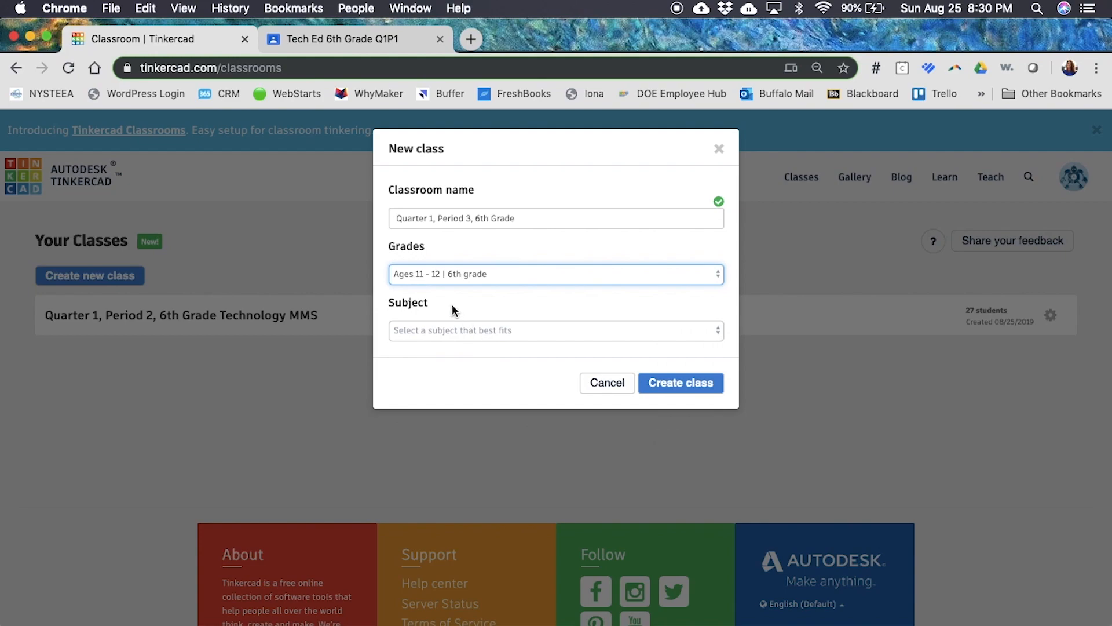
mouse_move(445, 308)
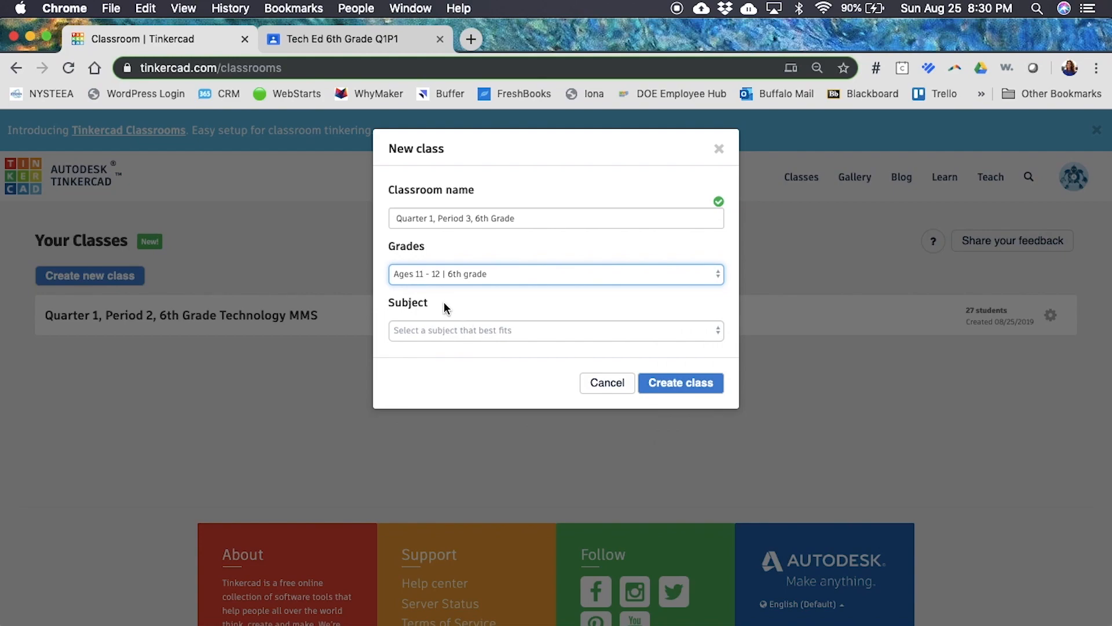
mouse_move(451, 339)
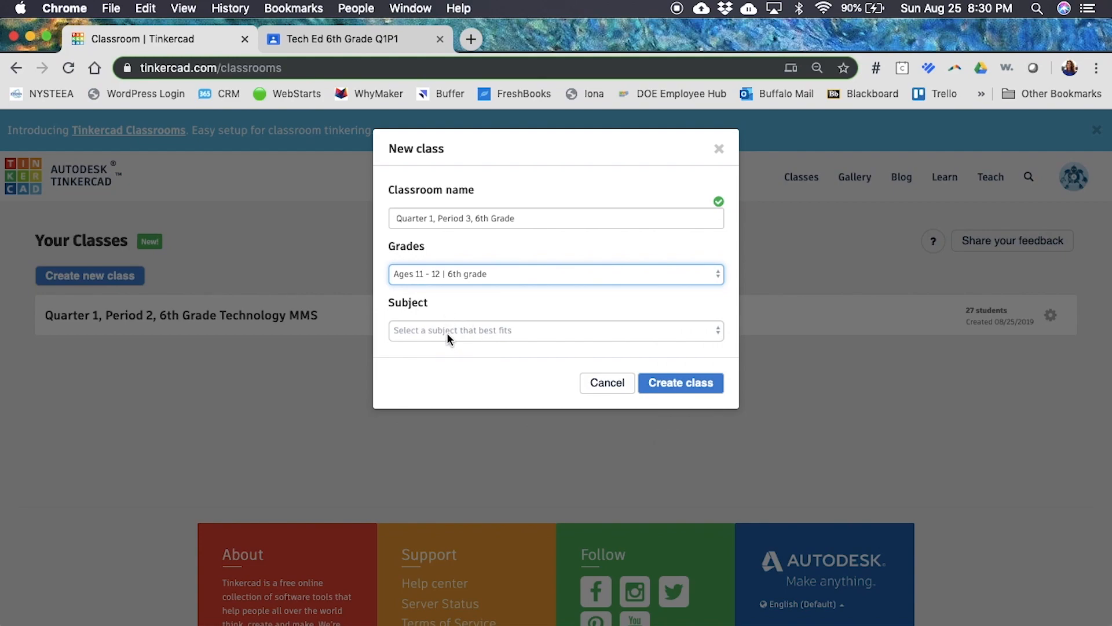
left_click(555, 330)
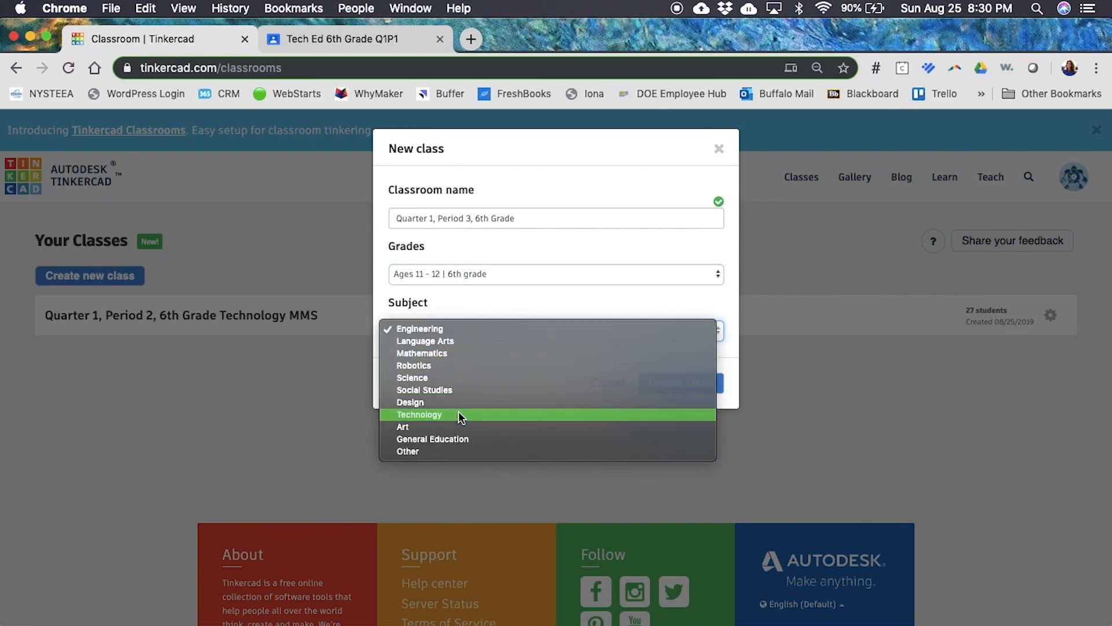
left_click(420, 414)
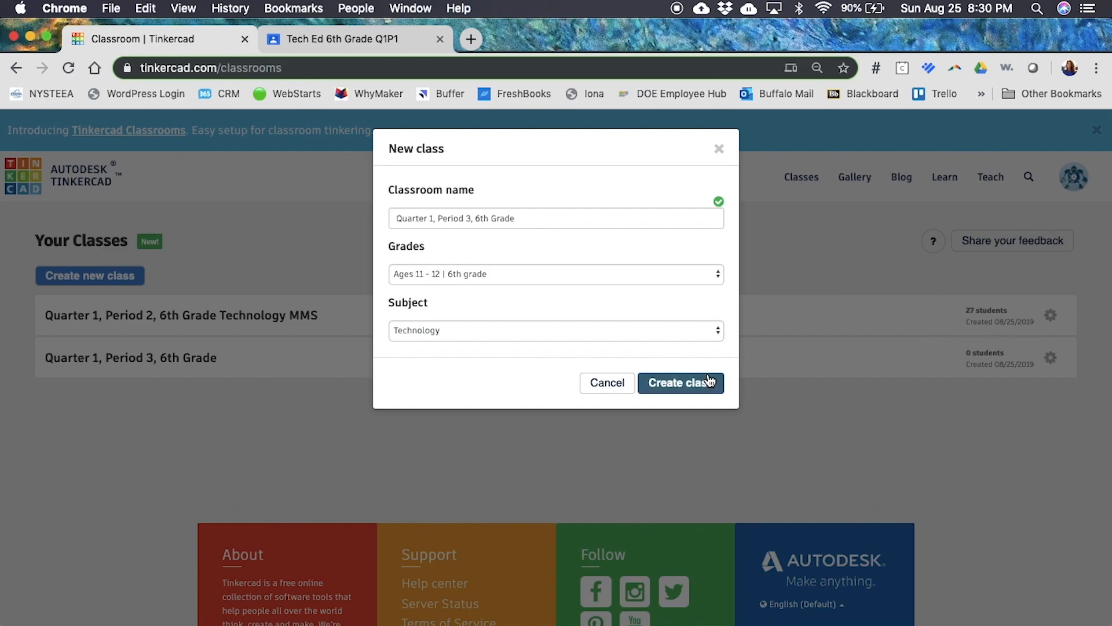
left_click(679, 382)
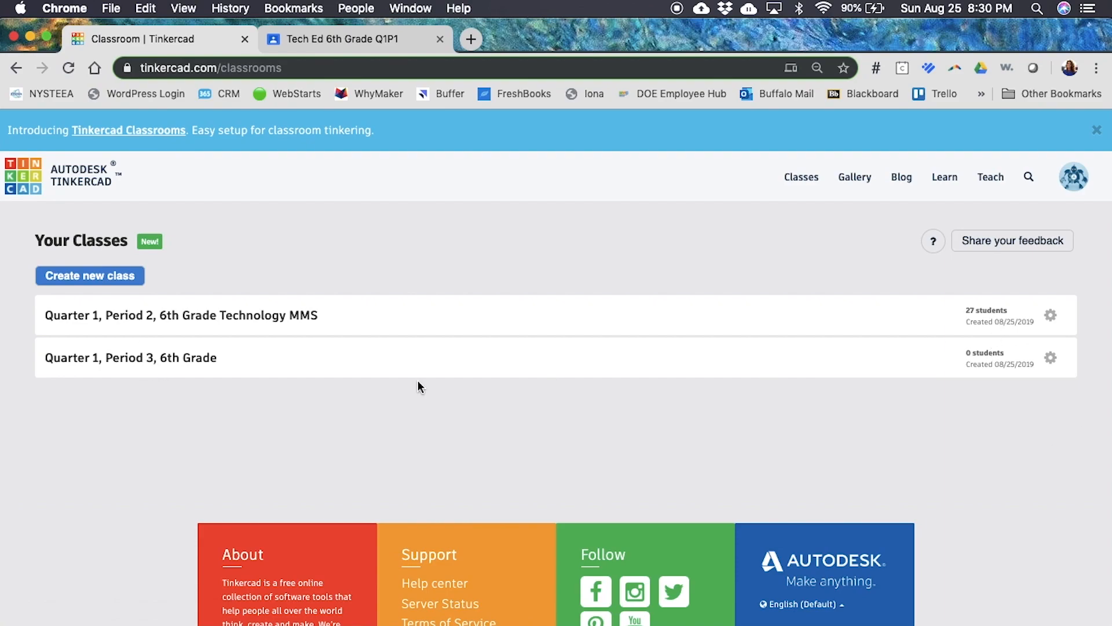
Step: Open the Quarter 1, Period 3, 6th Grade class and bring up Add students
left_click(131, 357)
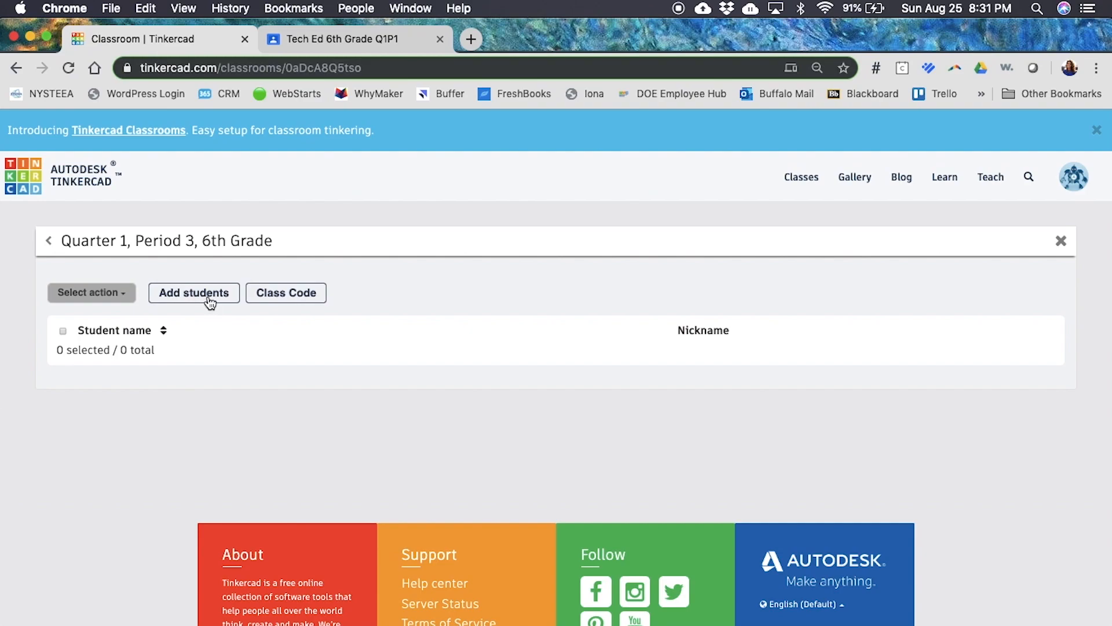
left_click(194, 292)
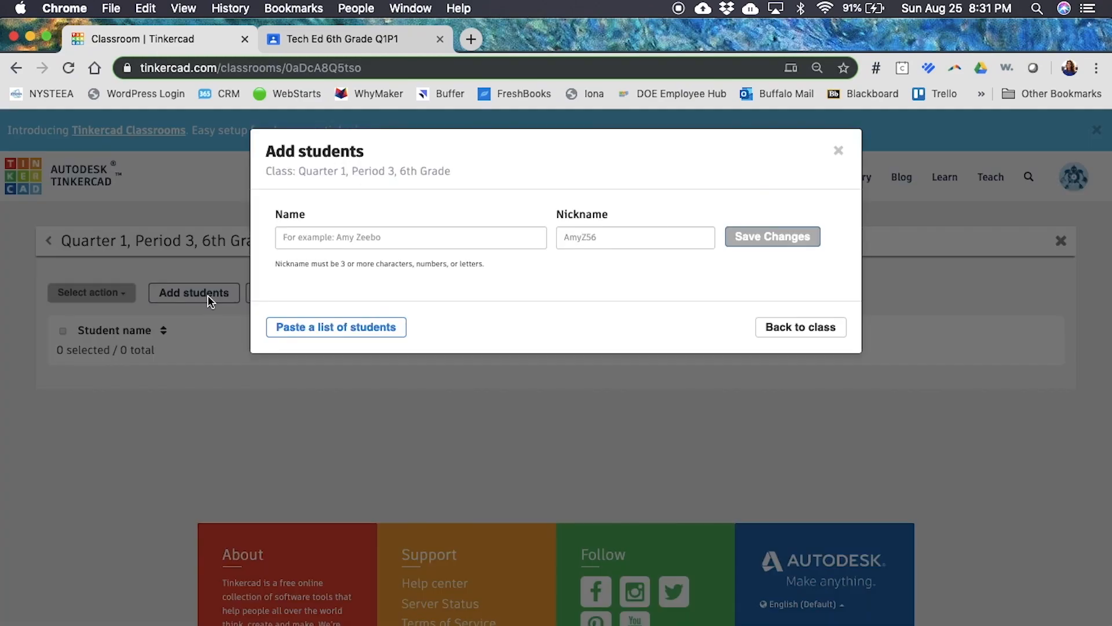
left_click(410, 237)
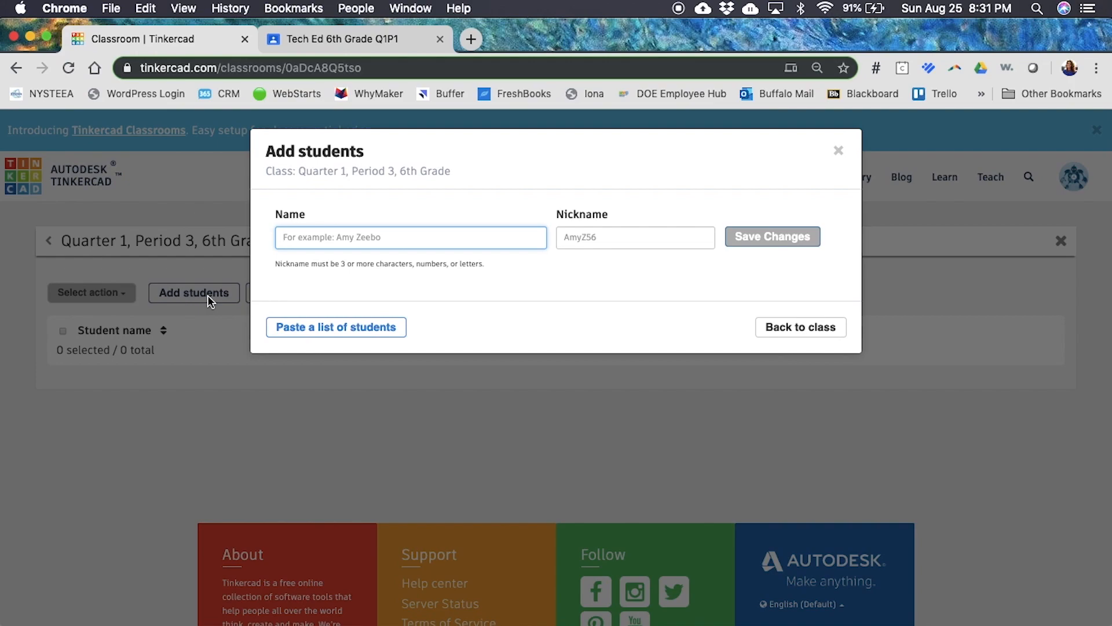
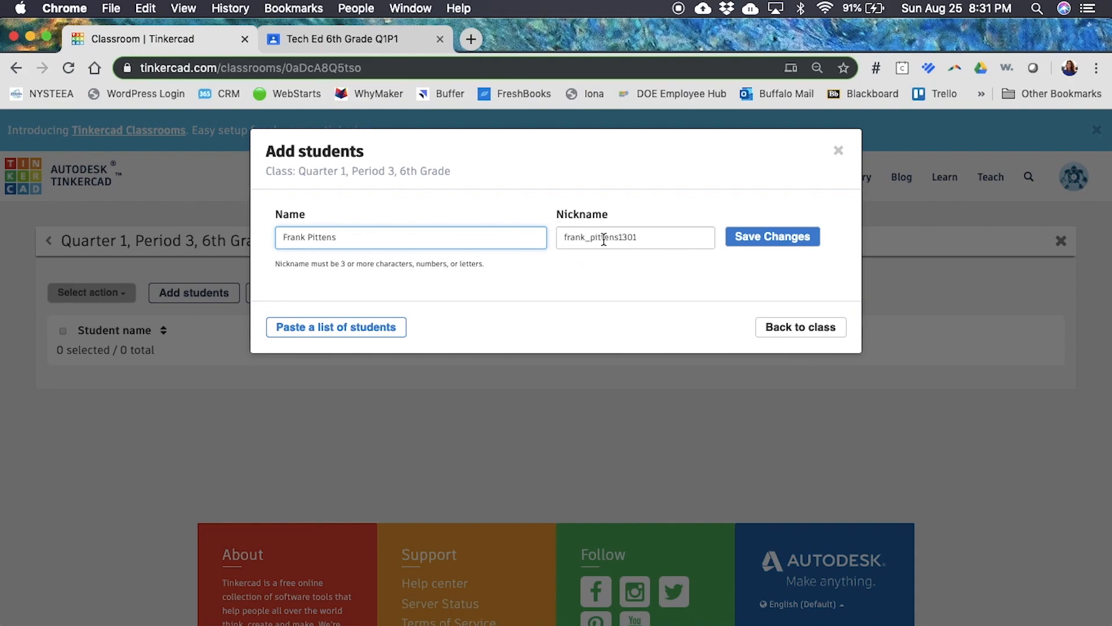
mouse_move(636, 262)
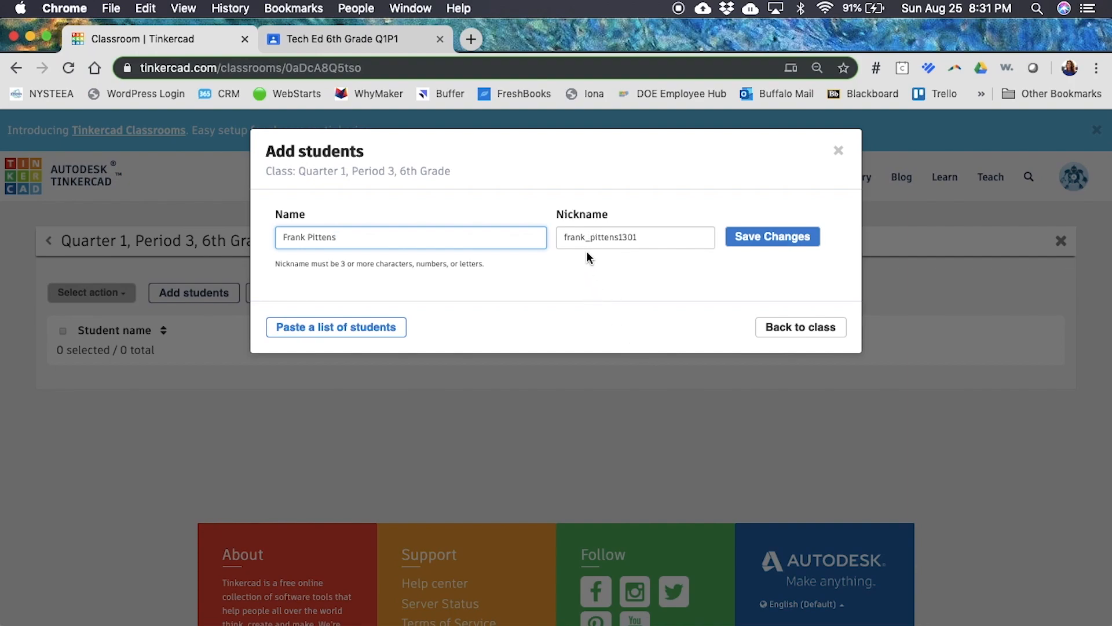
left_click(635, 237)
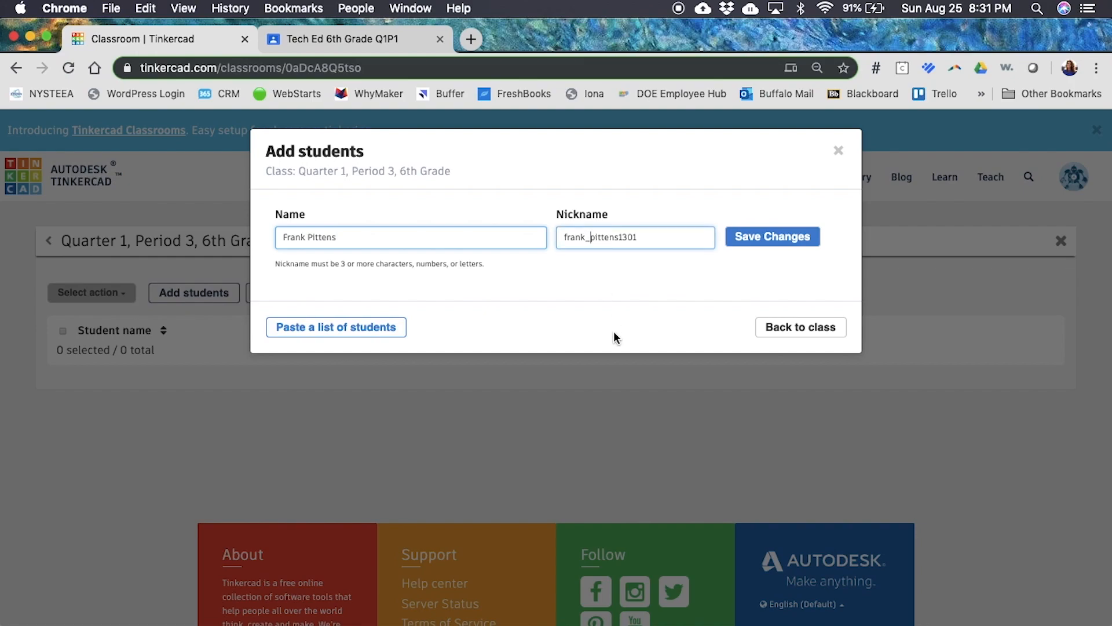
key("Backspace")
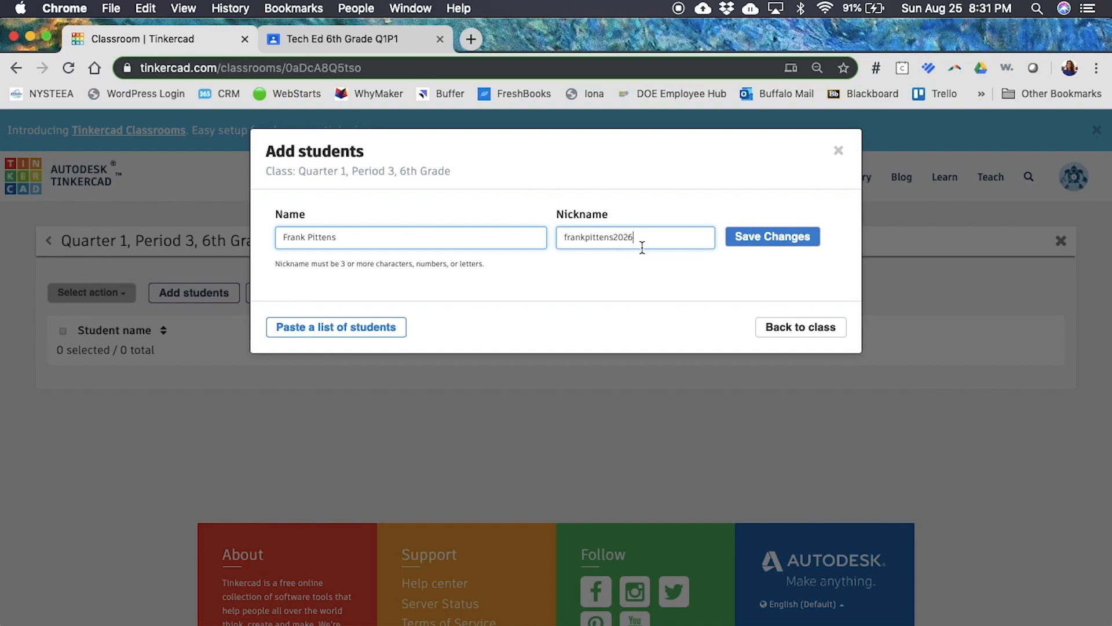
mouse_move(649, 256)
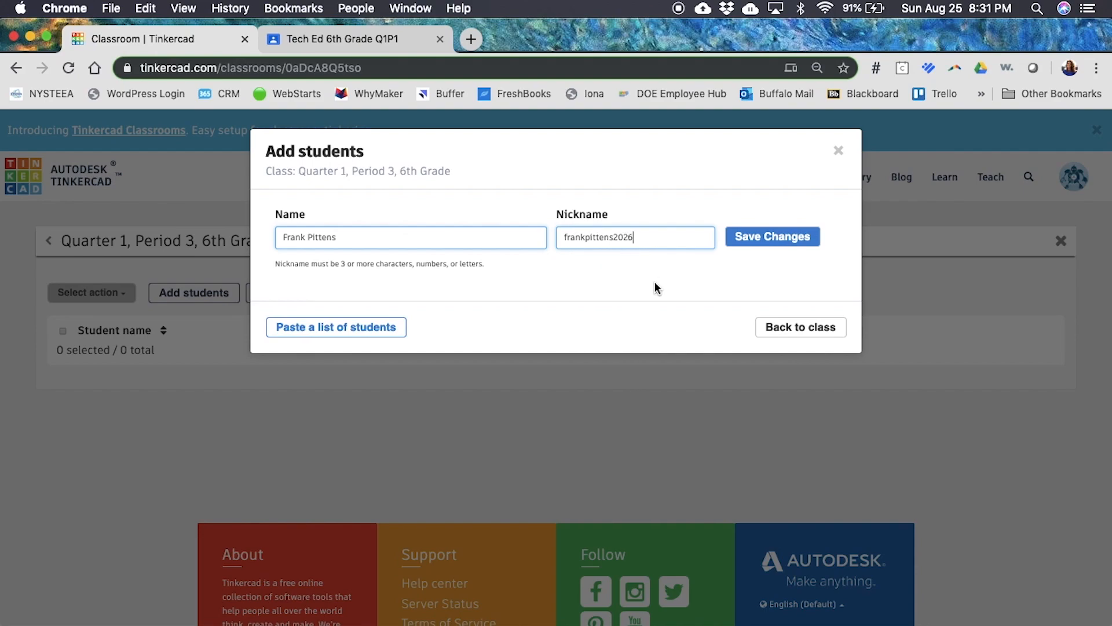
mouse_move(771, 236)
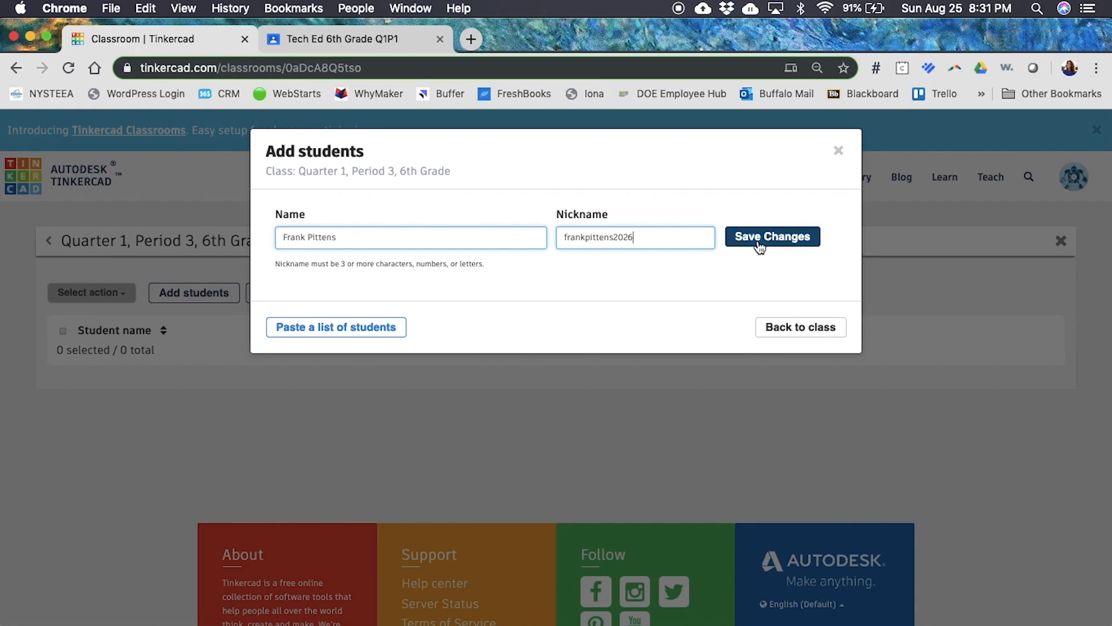
left_click(771, 236)
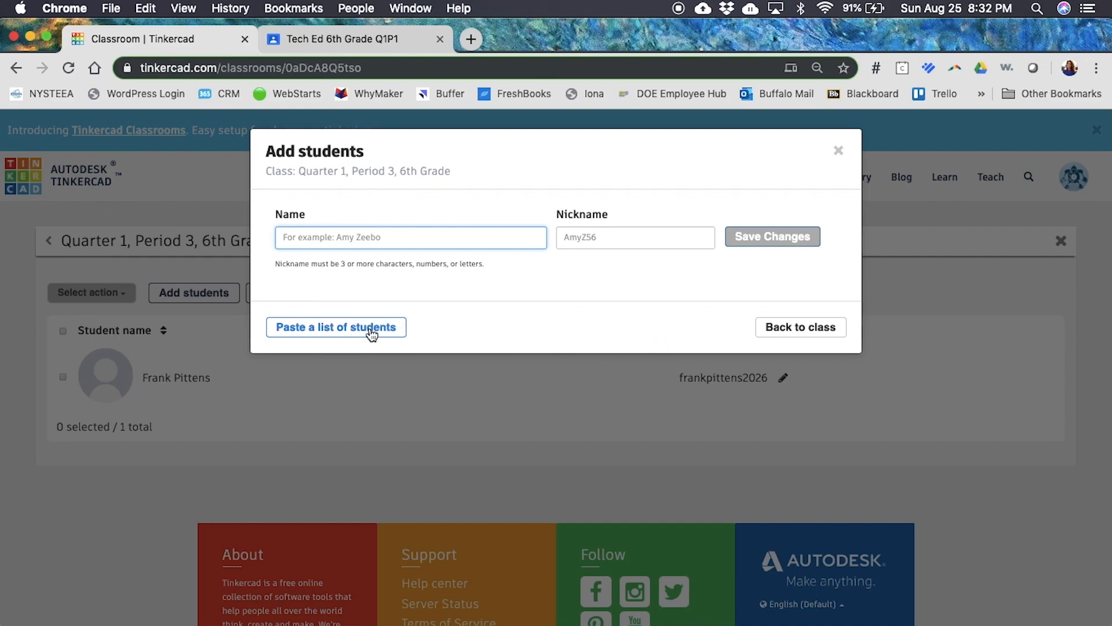
mouse_move(369, 334)
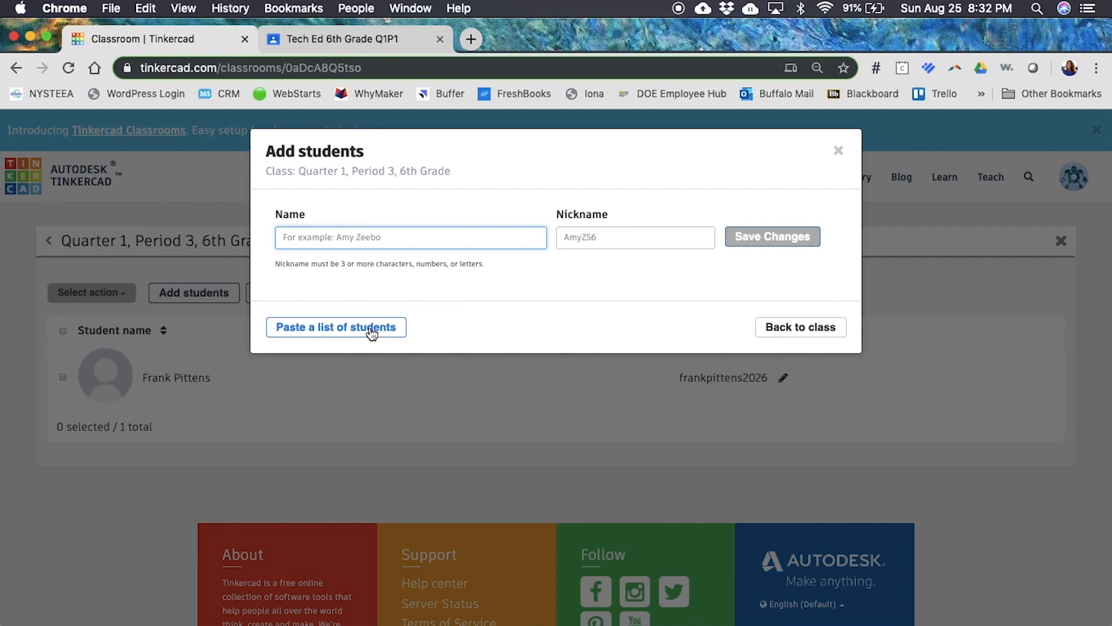
left_click(335, 327)
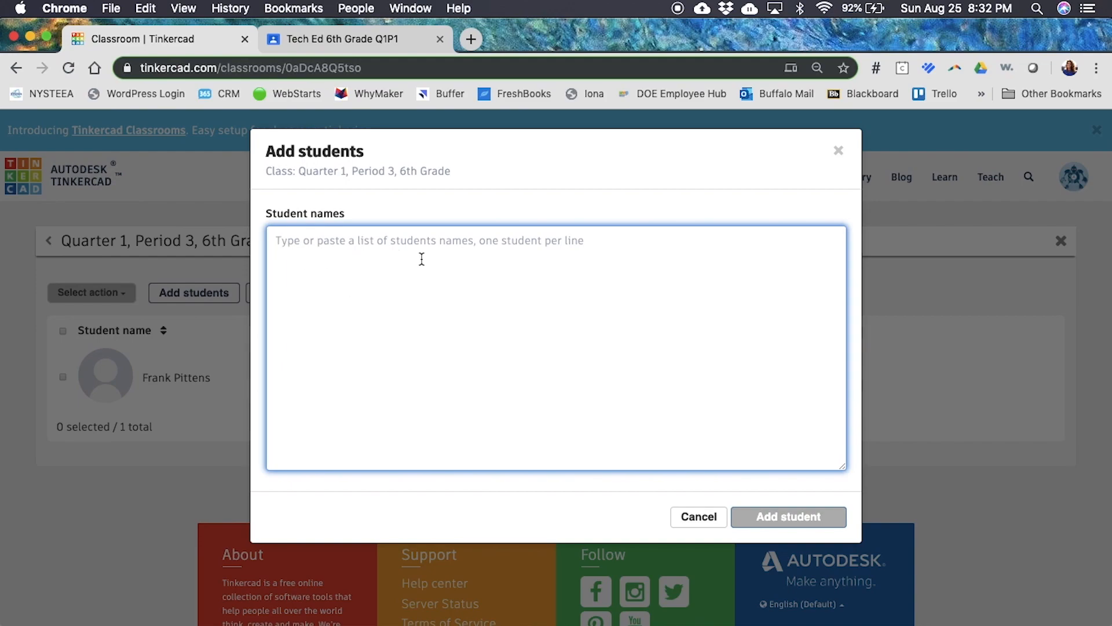
mouse_move(635, 299)
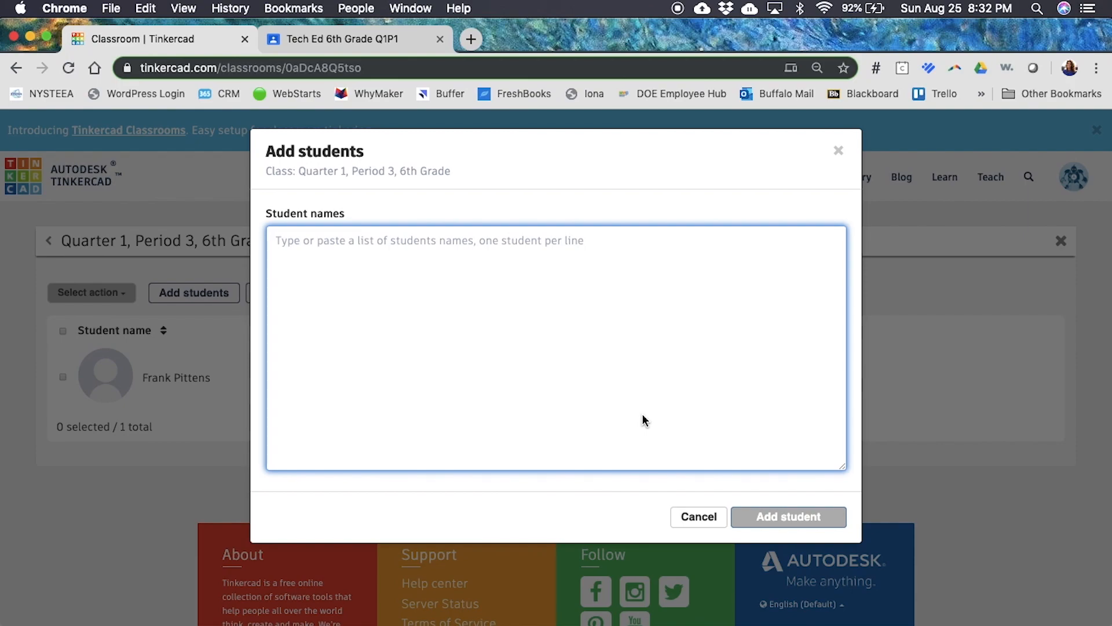
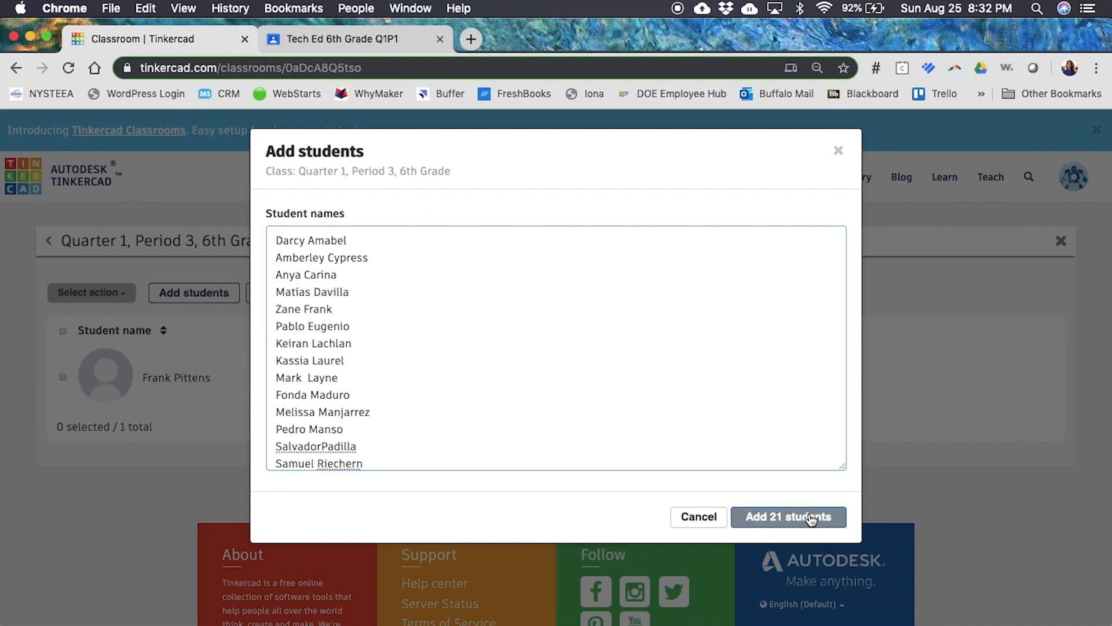
left_click(787, 516)
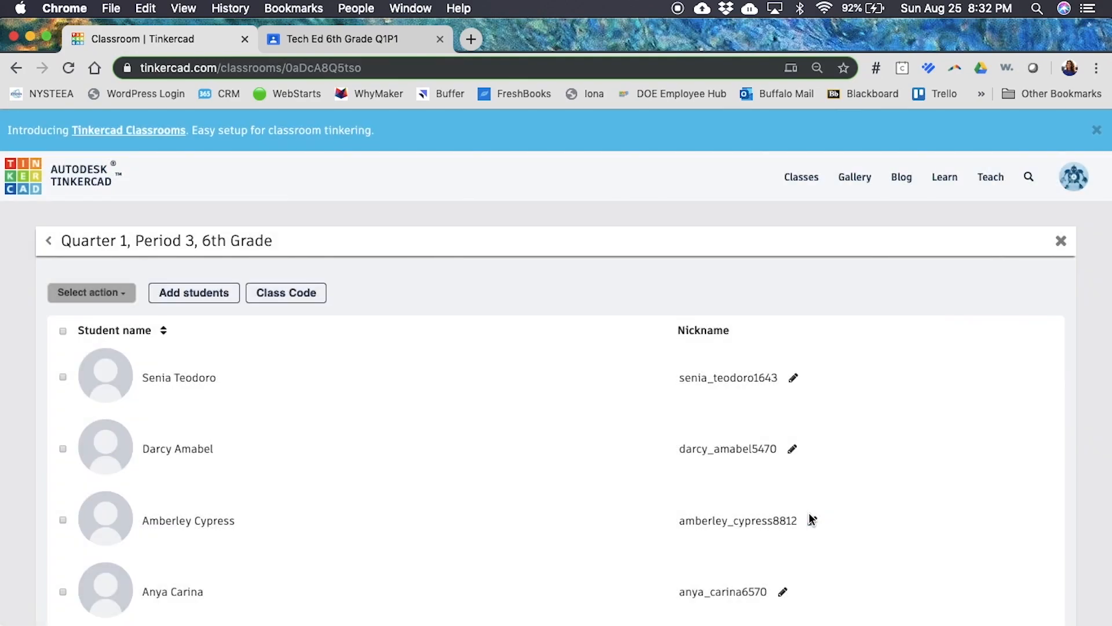
mouse_move(718, 394)
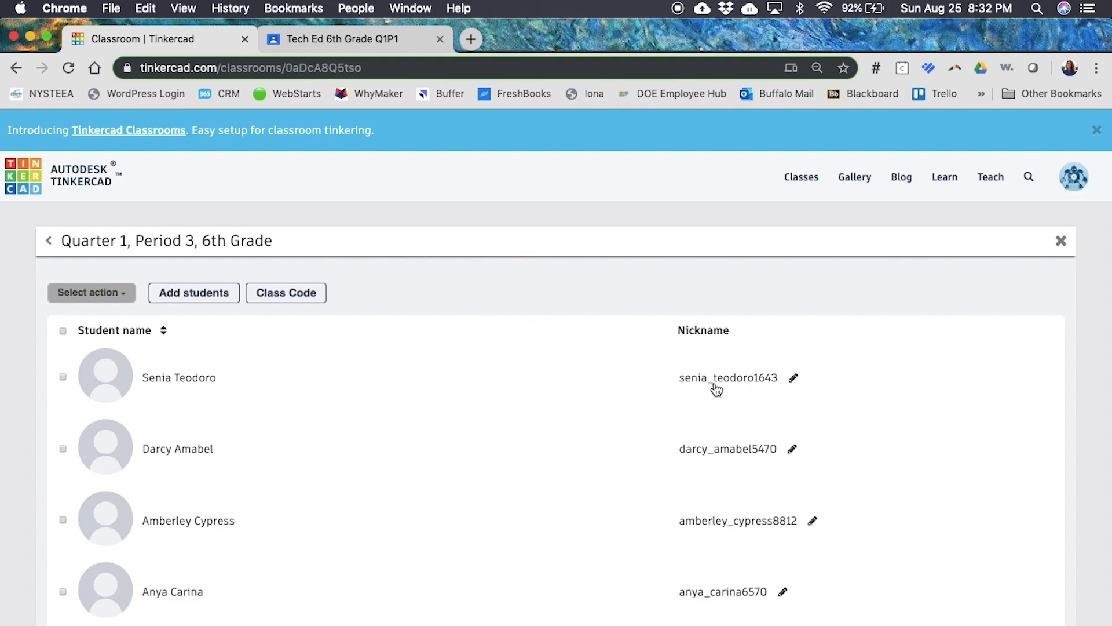
mouse_move(714, 385)
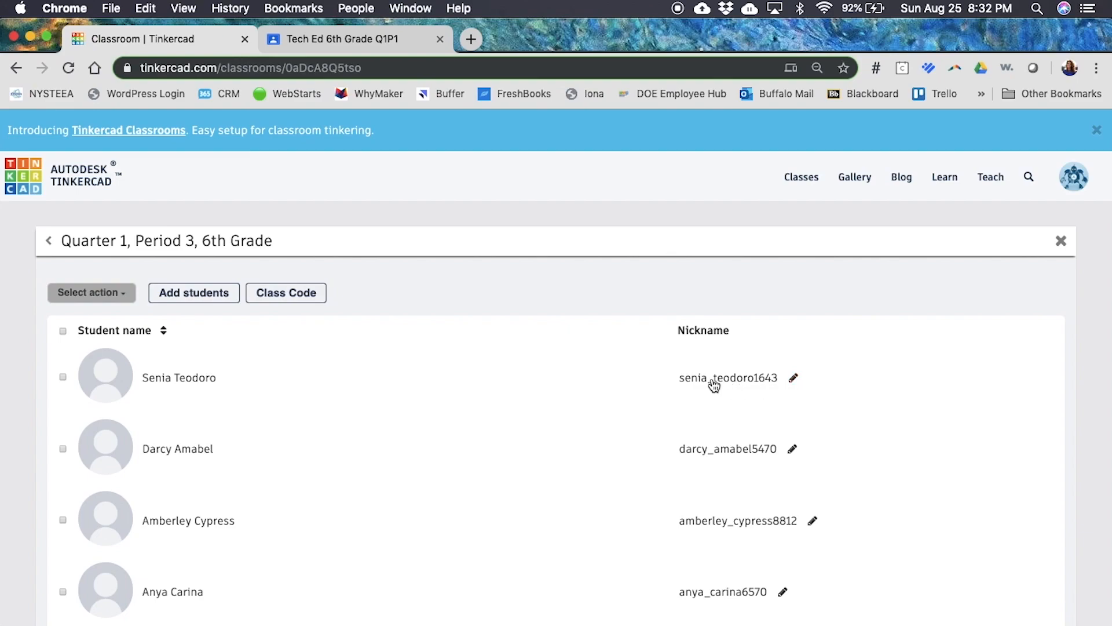
mouse_move(793, 379)
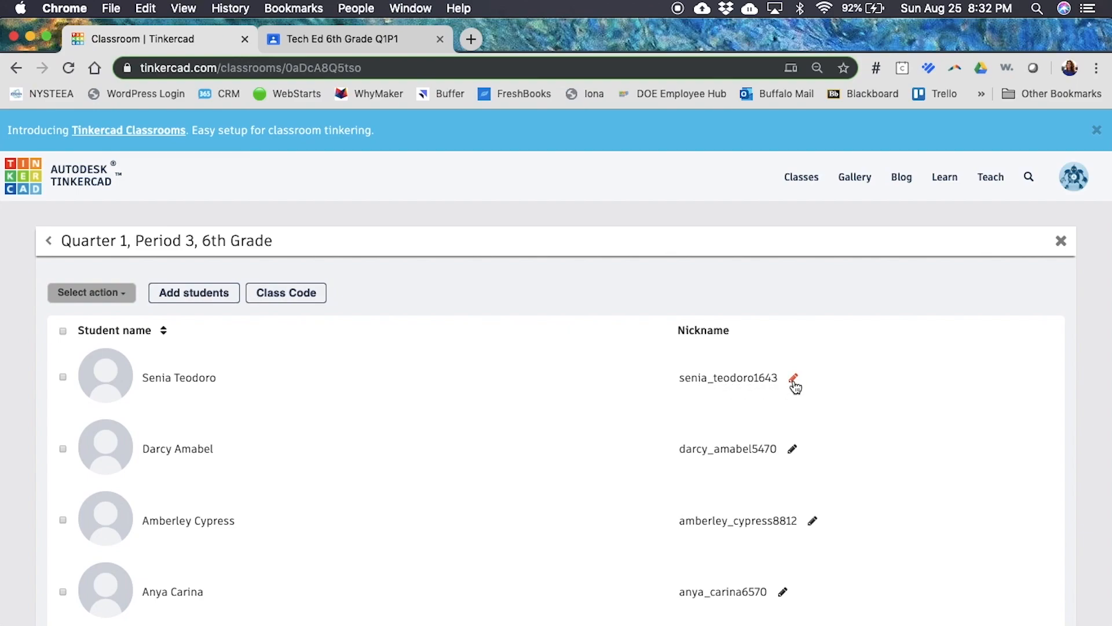
left_click(794, 377)
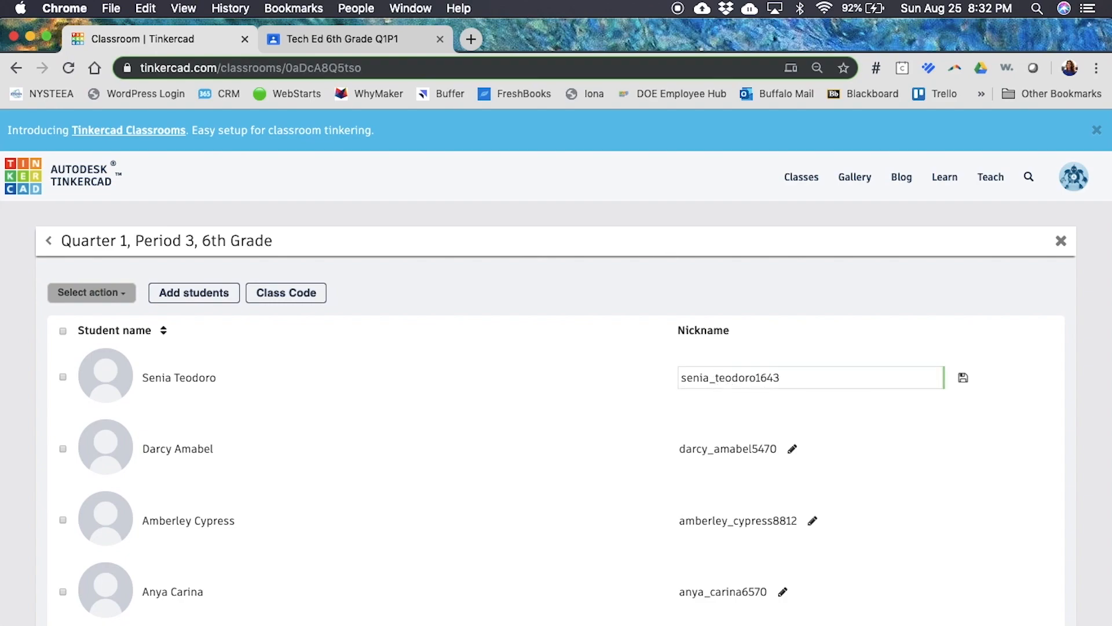
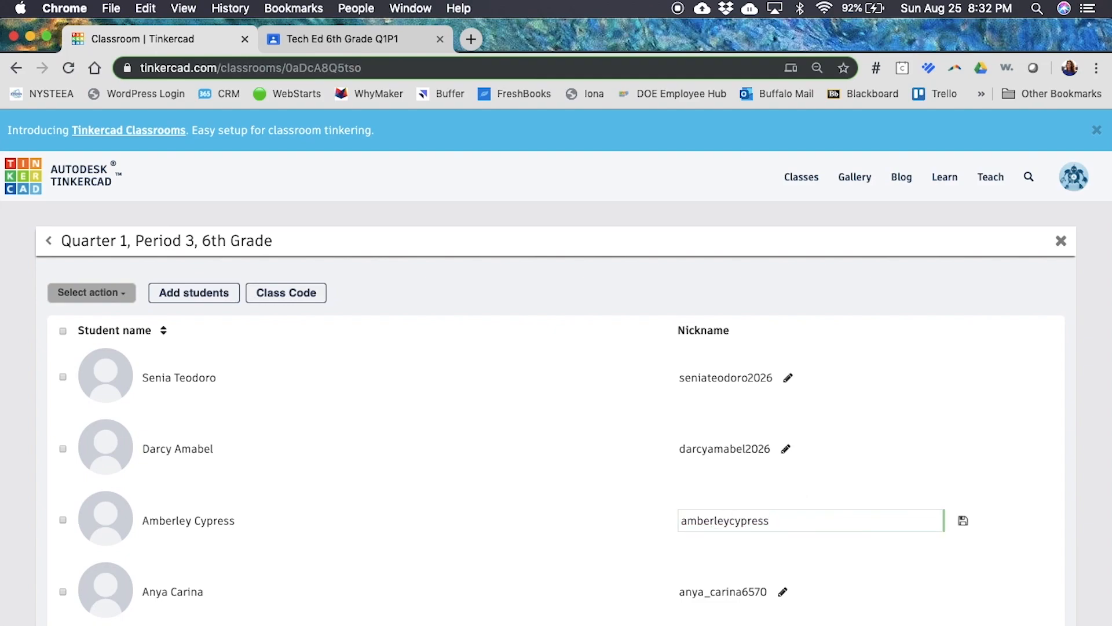
left_click(963, 521)
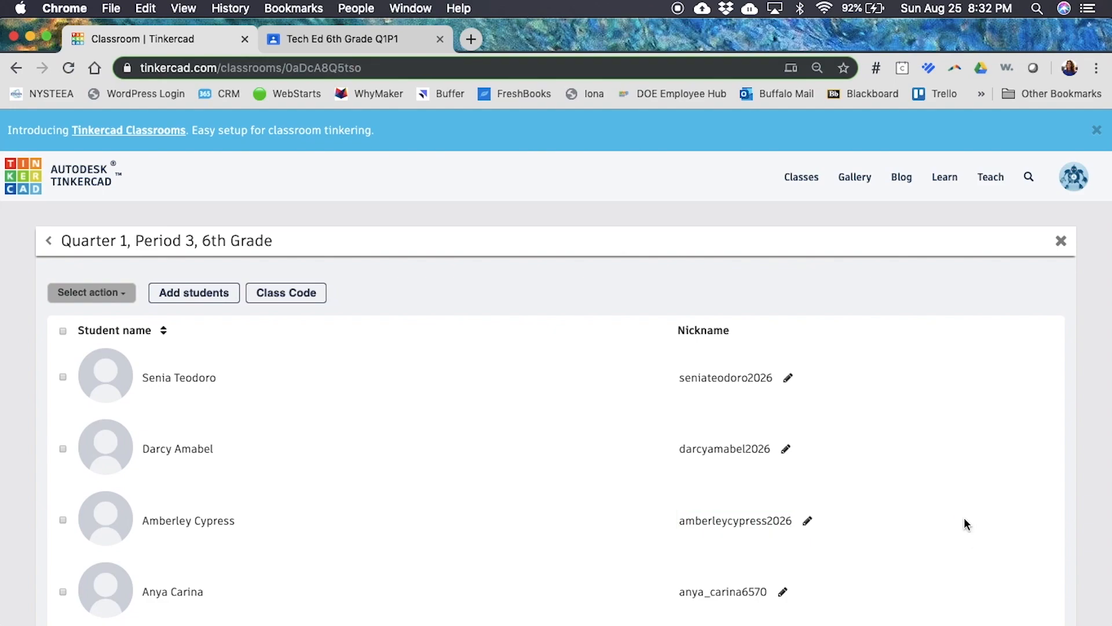
mouse_move(724, 475)
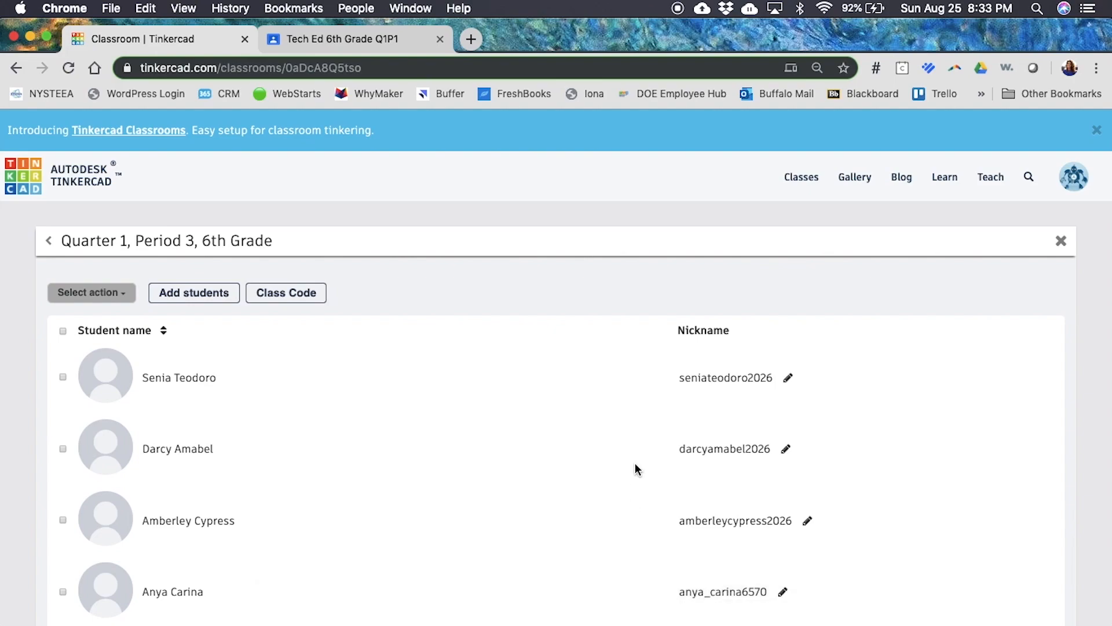
mouse_move(538, 392)
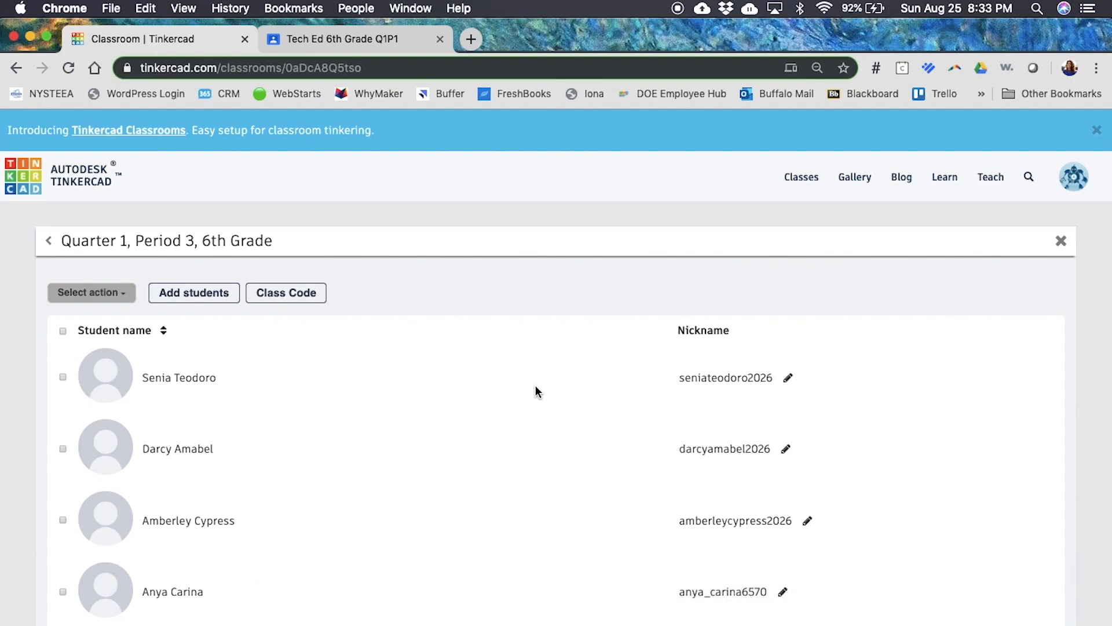
mouse_move(307, 373)
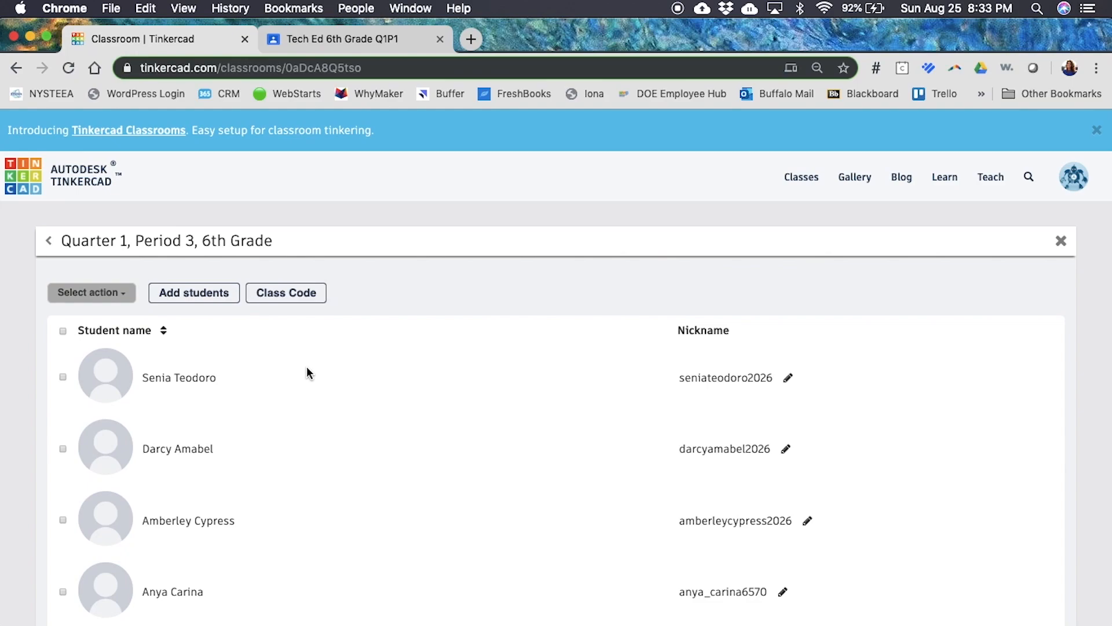
left_click(285, 292)
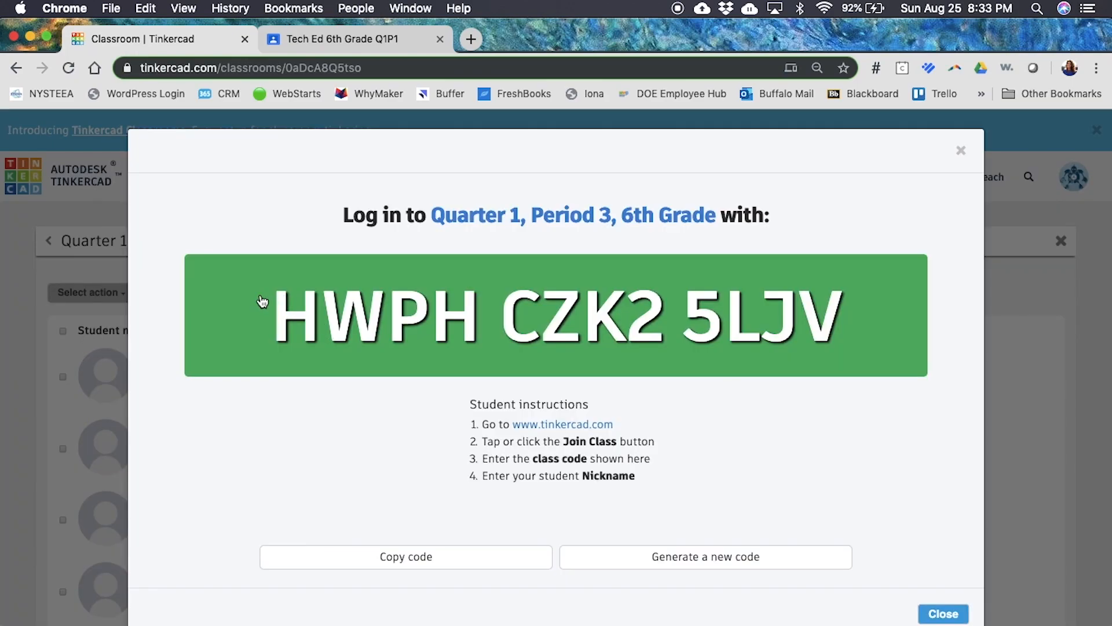
mouse_move(801, 379)
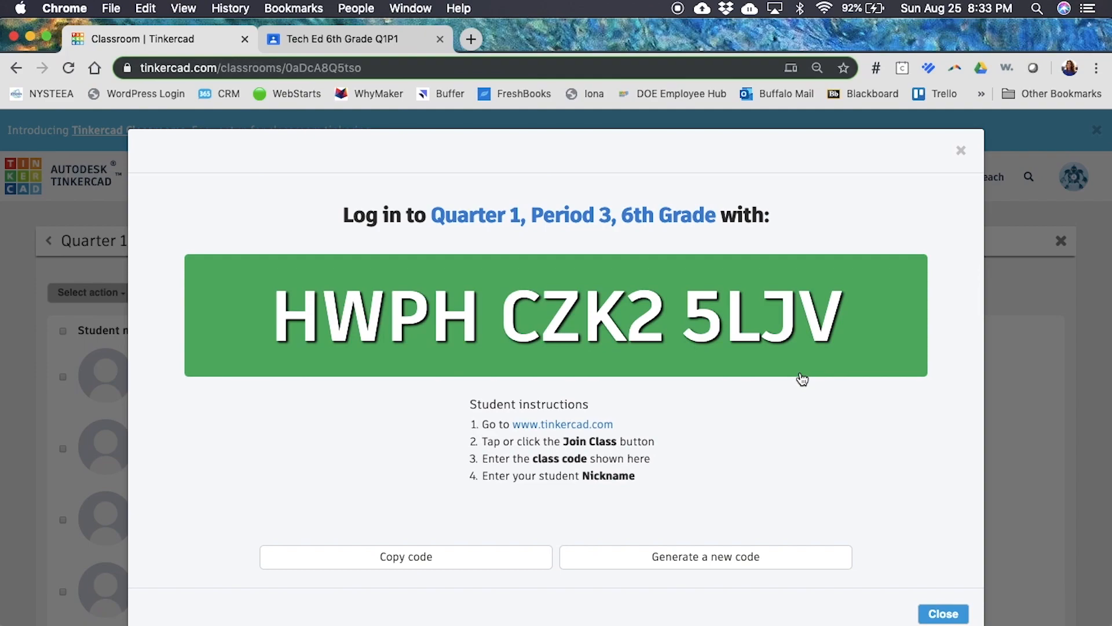
mouse_move(750, 341)
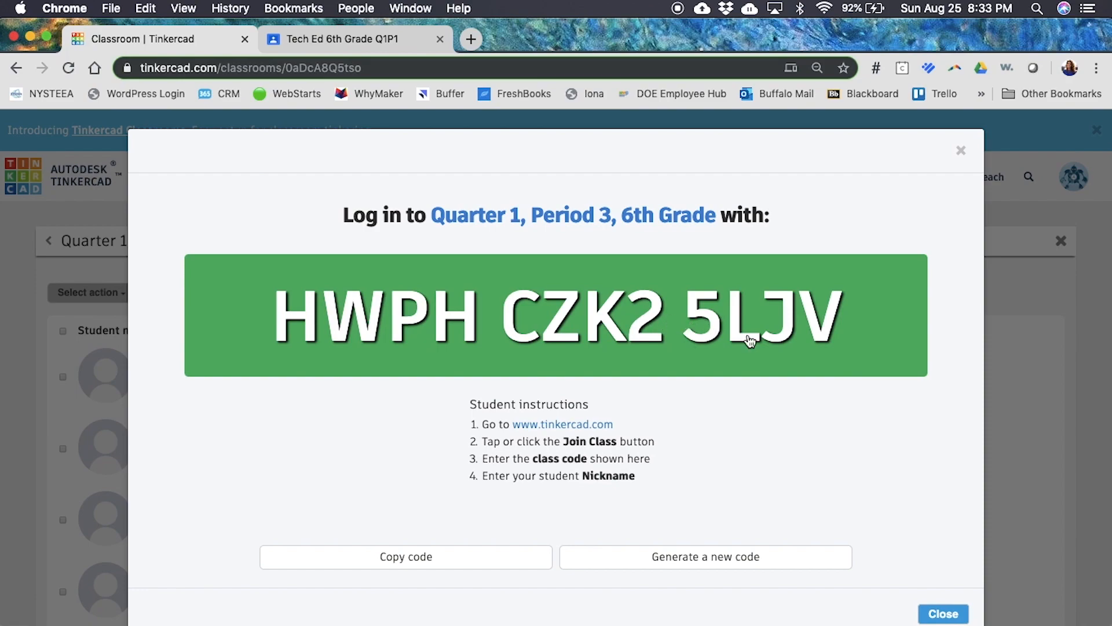
mouse_move(596, 297)
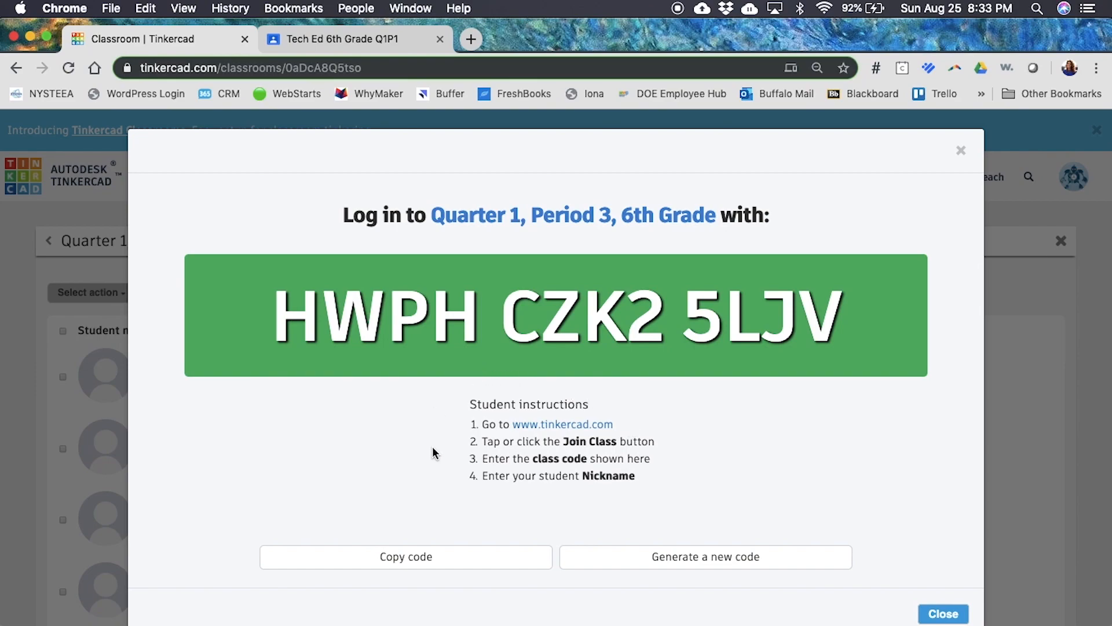
mouse_move(578, 527)
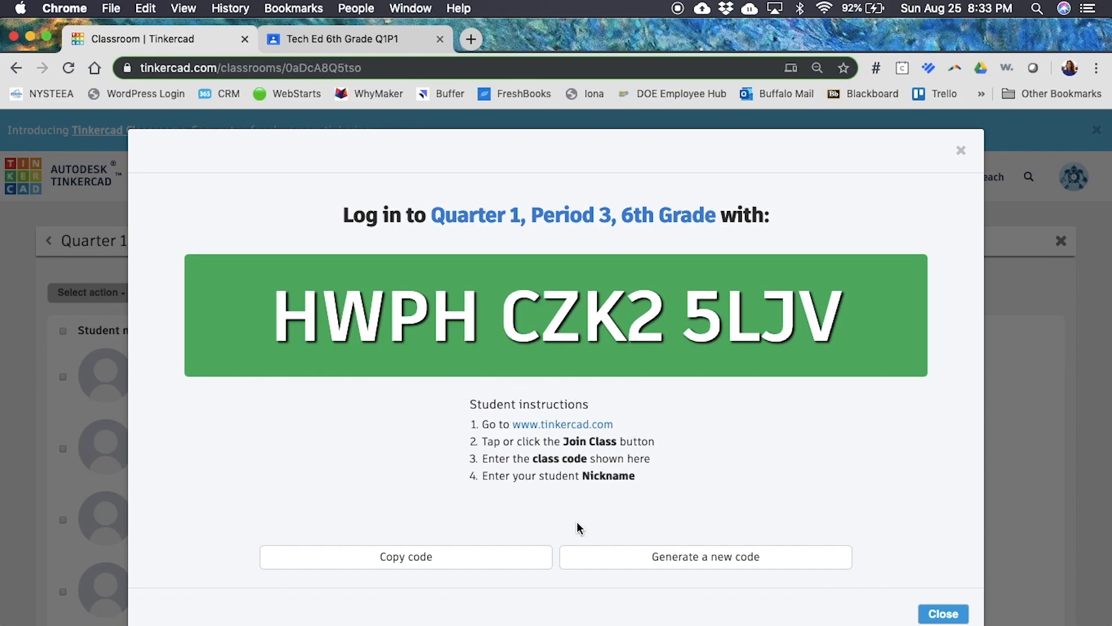
mouse_move(679, 478)
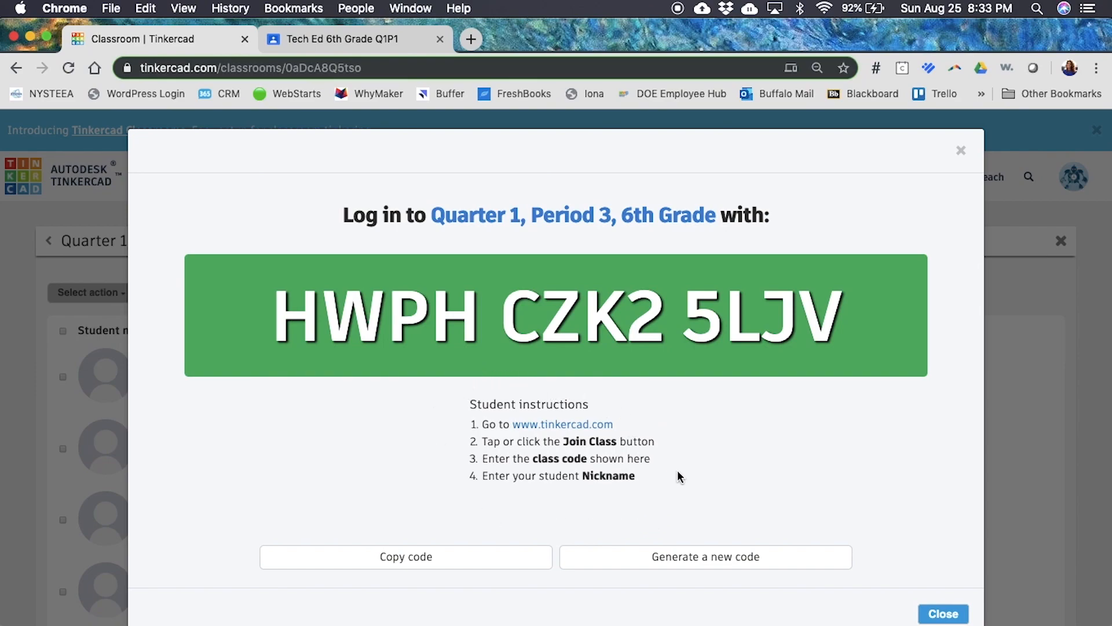
mouse_move(686, 486)
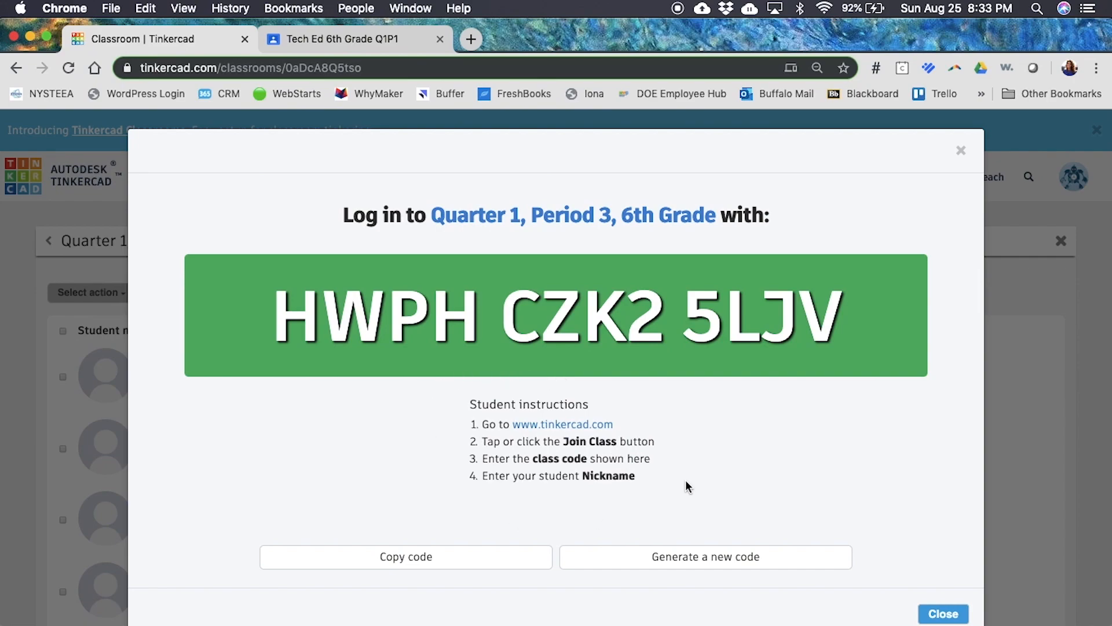
mouse_move(657, 417)
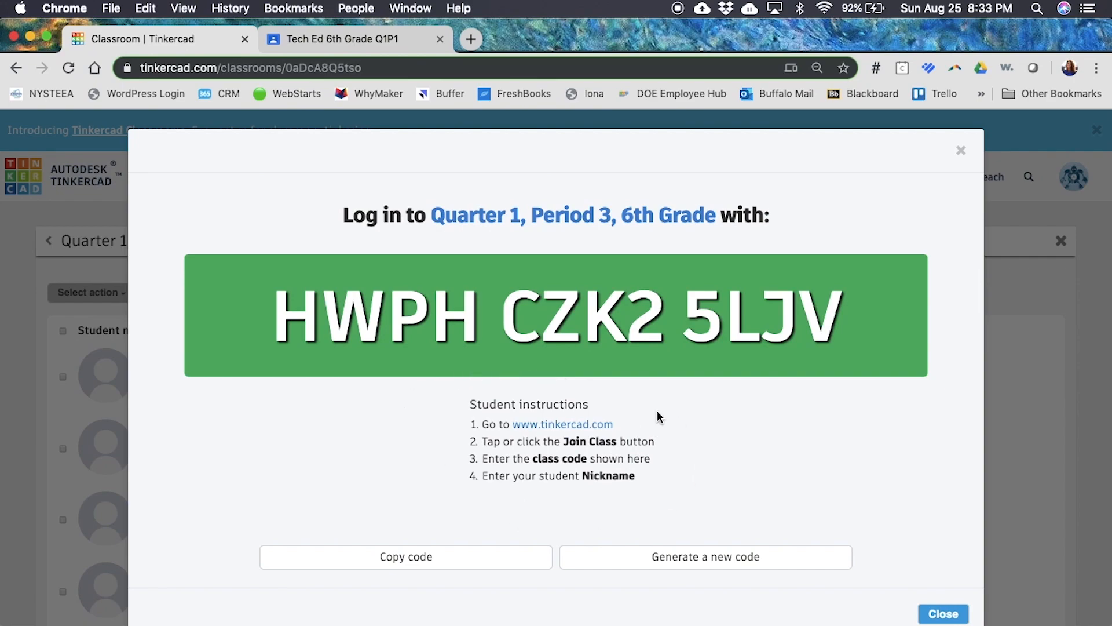
mouse_move(643, 489)
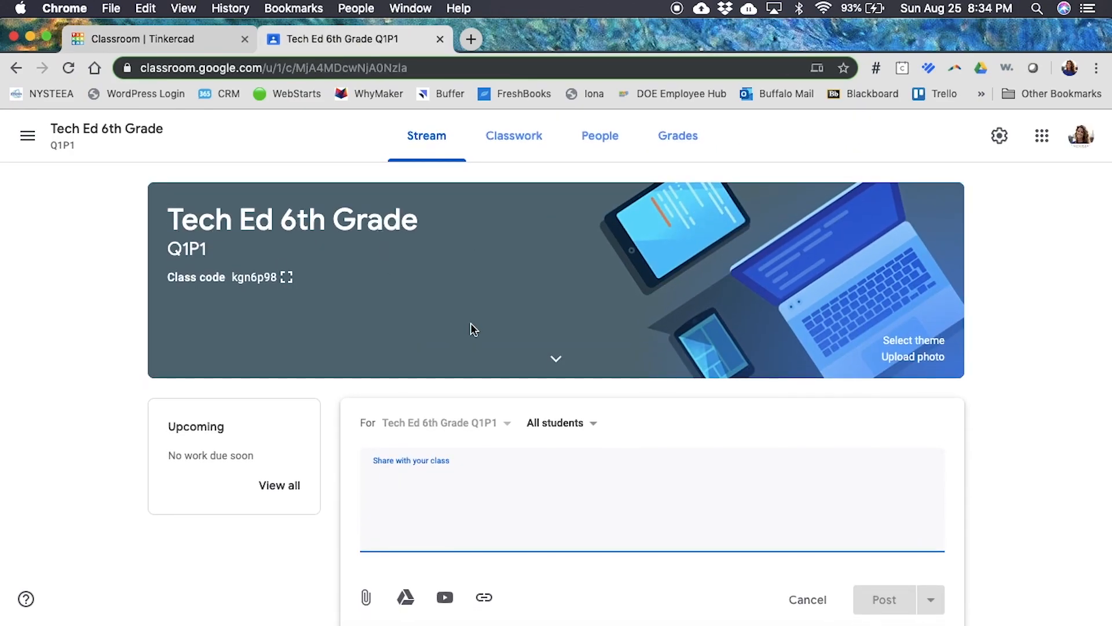
mouse_move(347, 435)
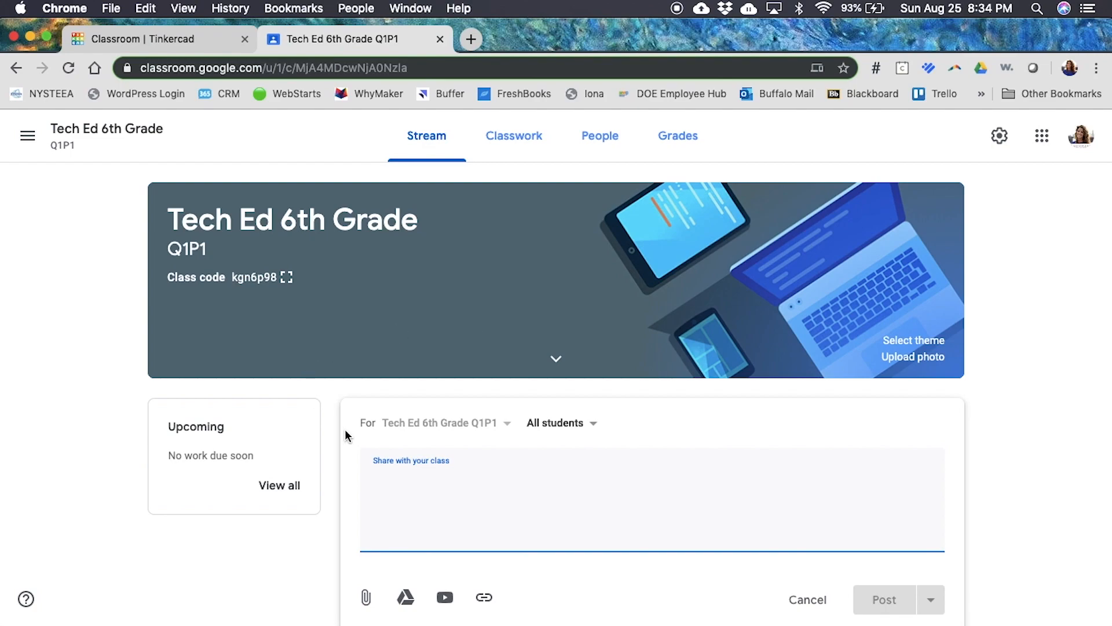
mouse_move(346, 440)
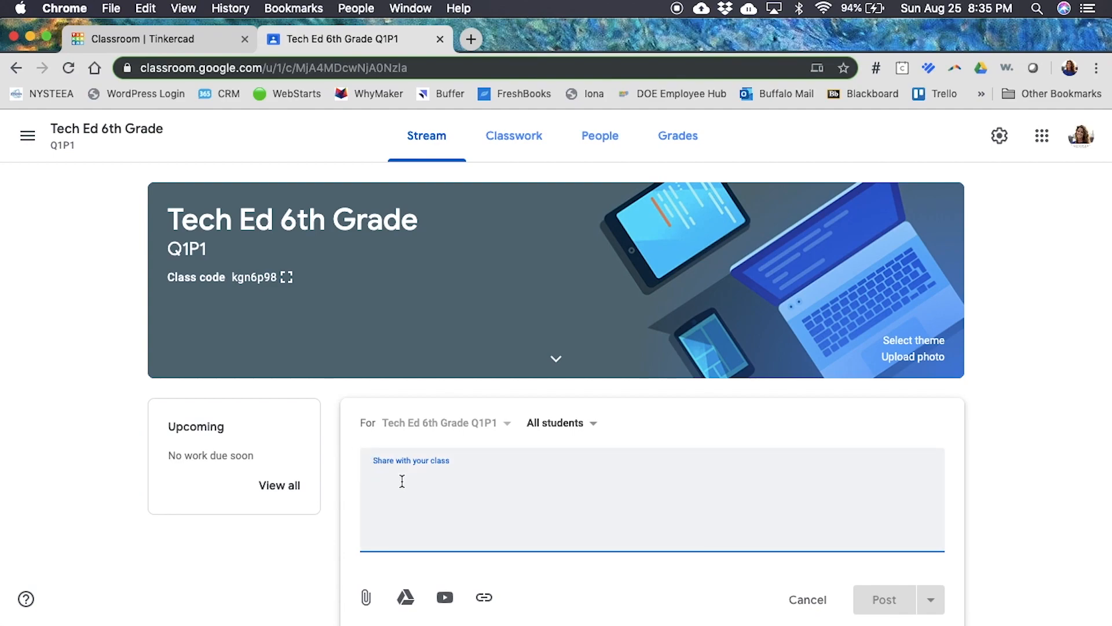
Step: Draft the 'TinkerCad Sign In Instructions' stream post with class code, then start adding a link
type("TinkerCad Sign In Instructions")
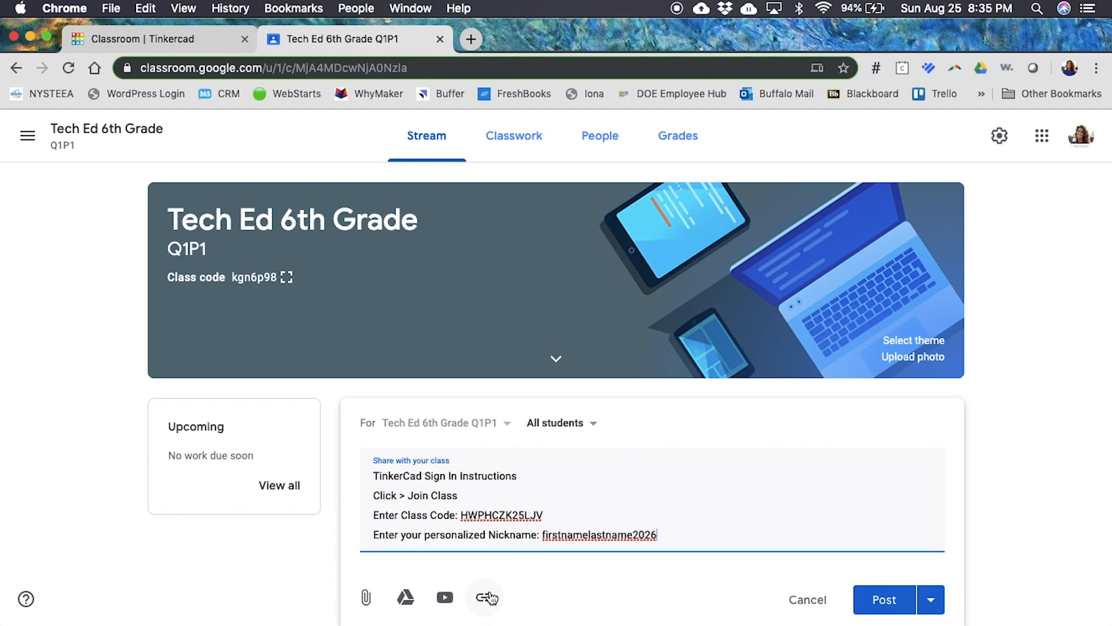
left_click(485, 598)
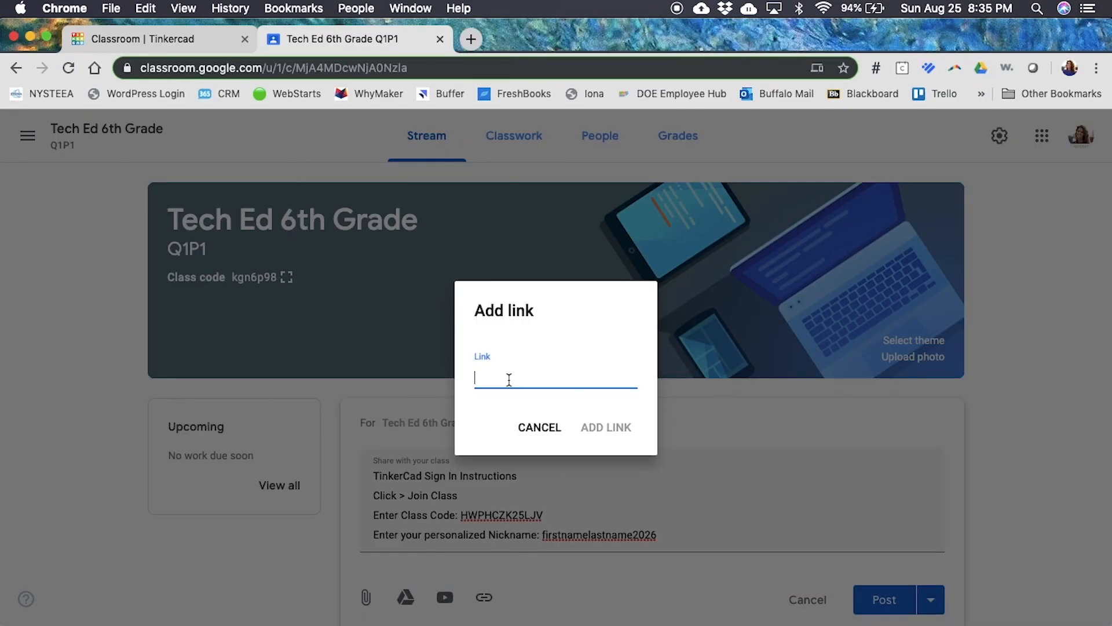
type("https://www.tinkercad.com/joinclass")
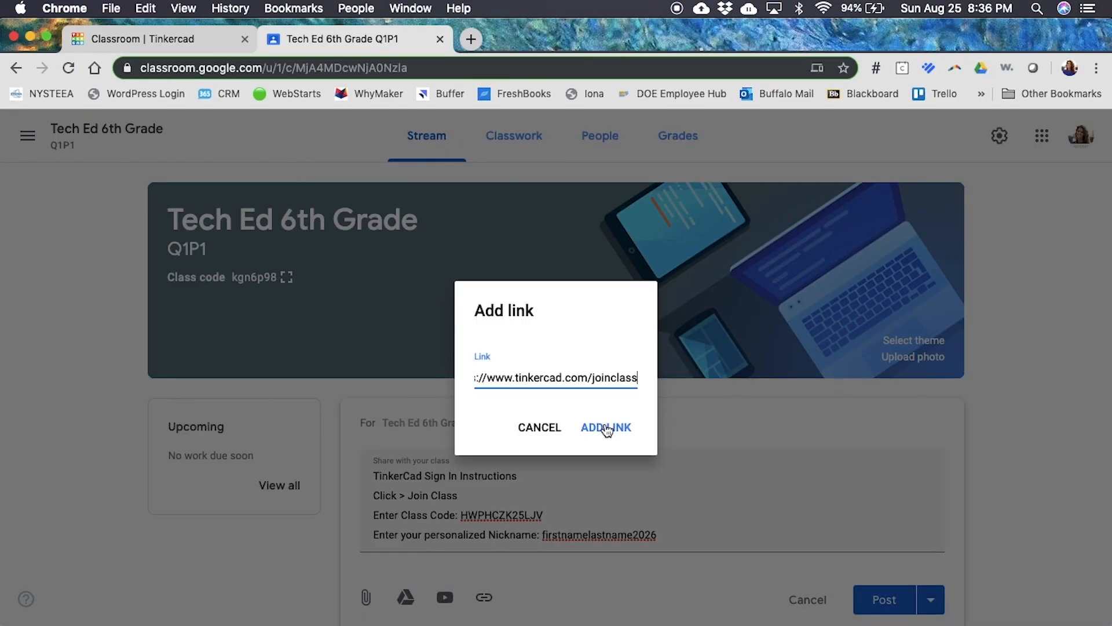
left_click(606, 426)
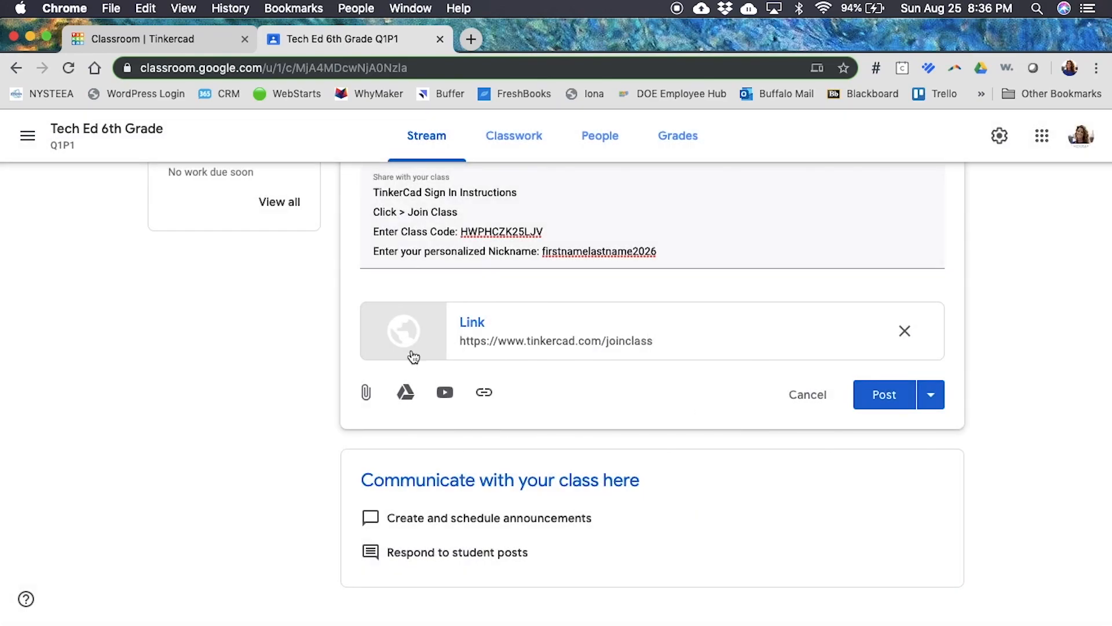
left_click(883, 394)
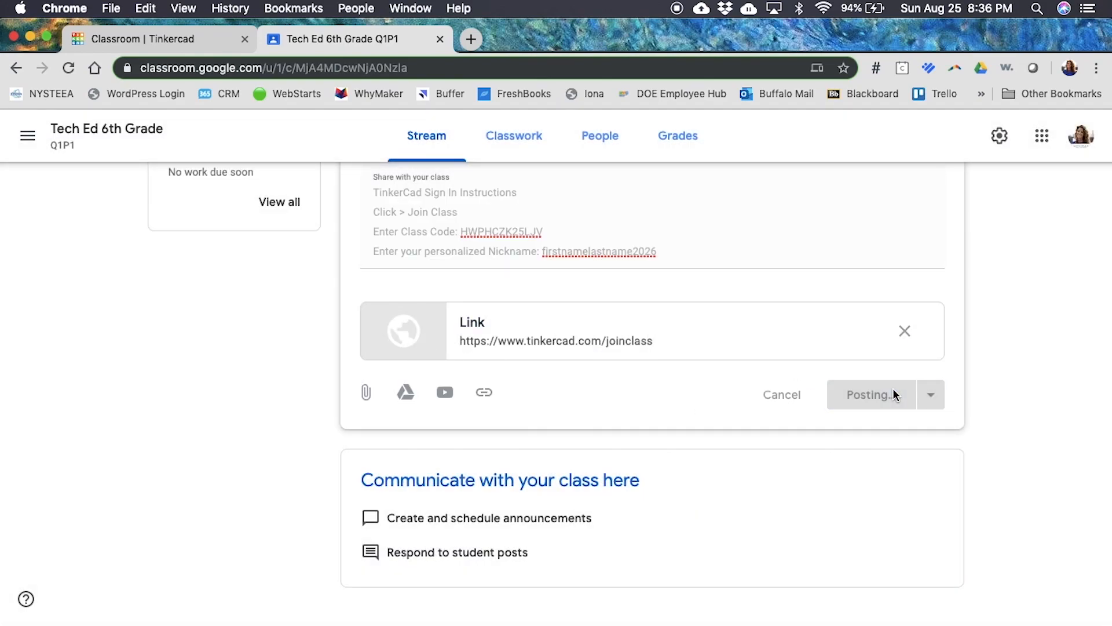
left_click(870, 395)
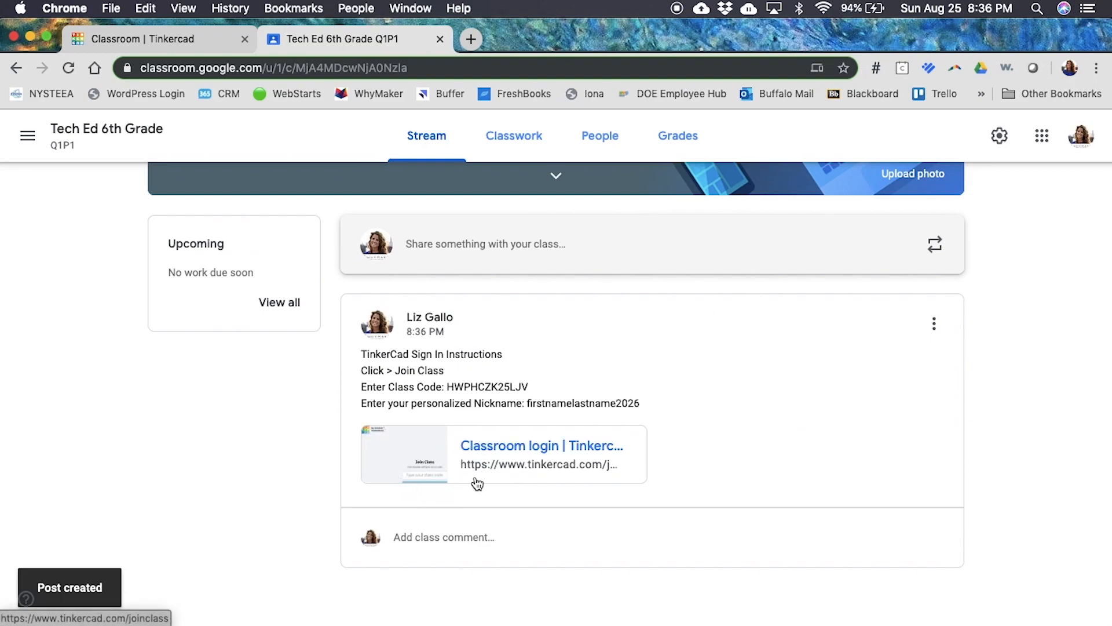
mouse_move(478, 484)
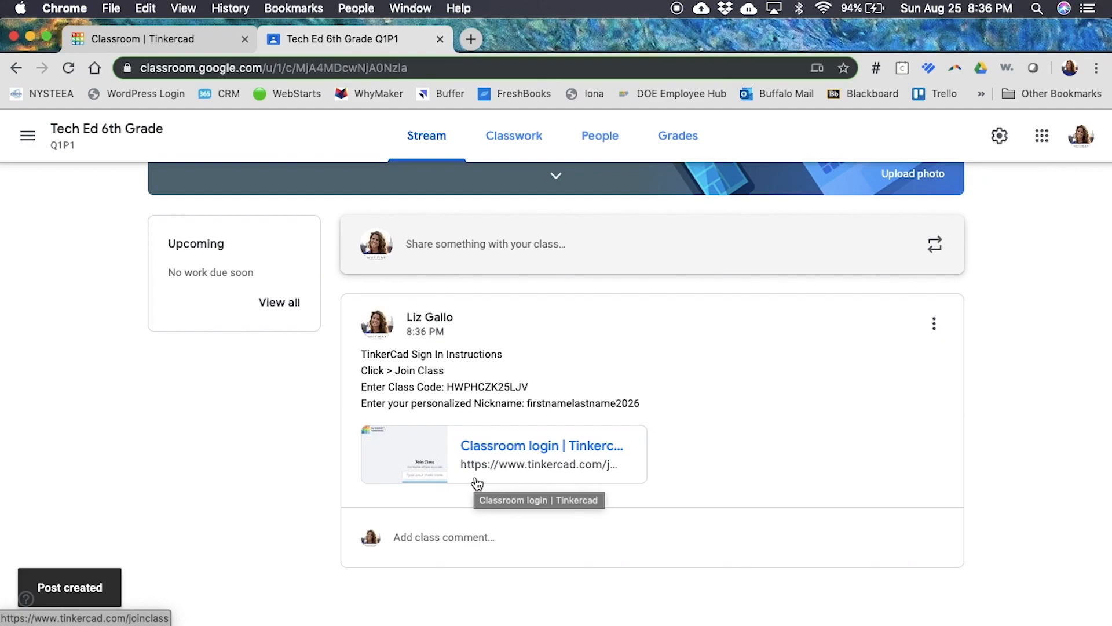
mouse_move(695, 466)
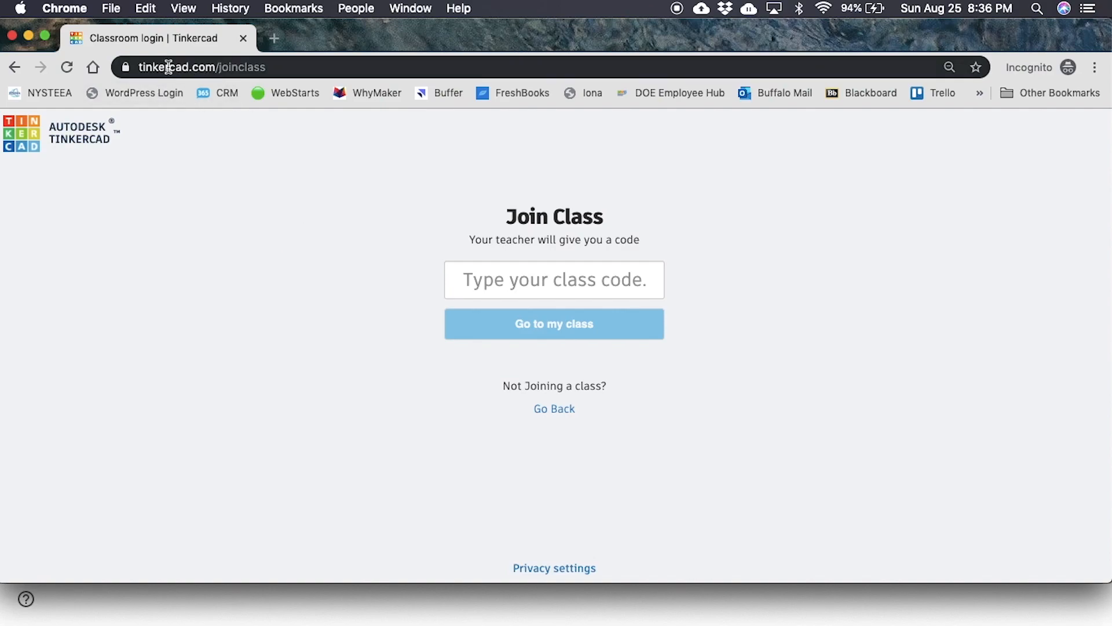
mouse_move(496, 279)
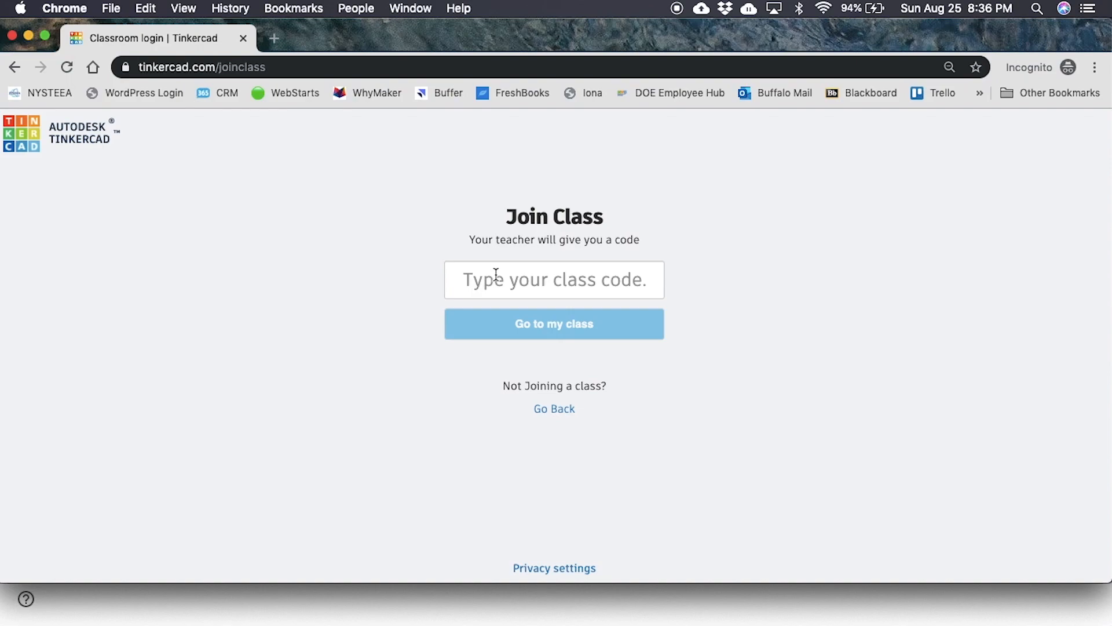
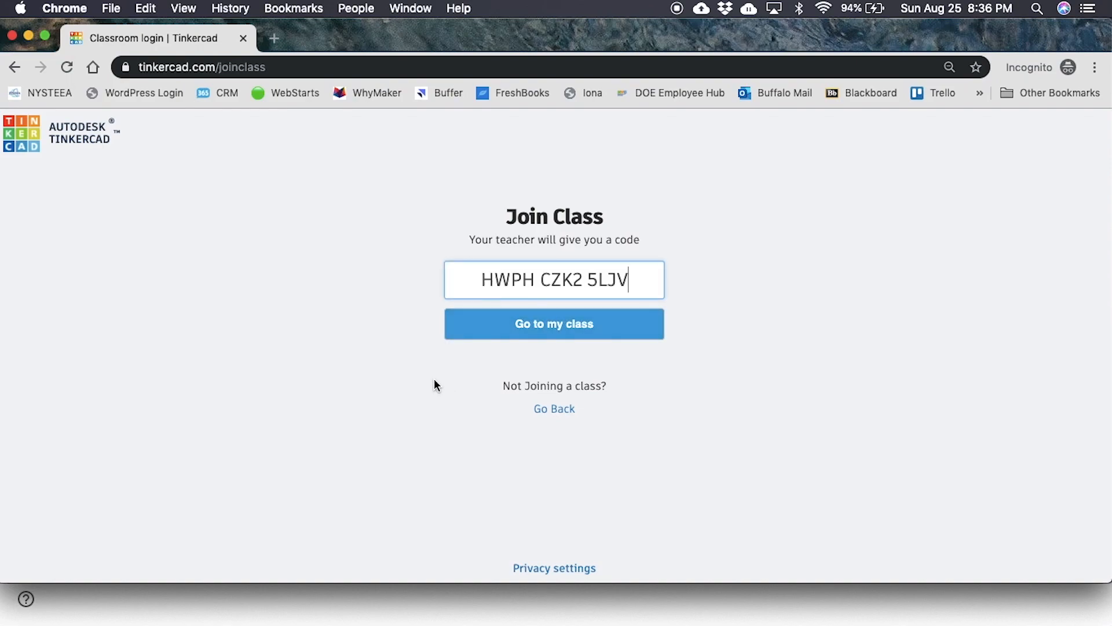
mouse_move(567, 323)
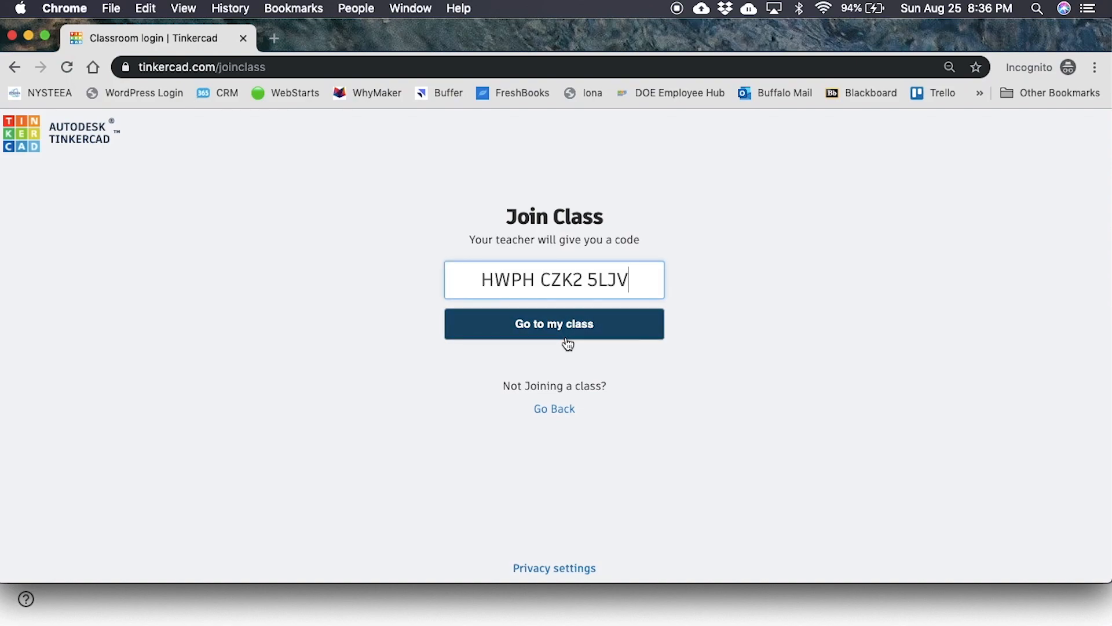
left_click(554, 323)
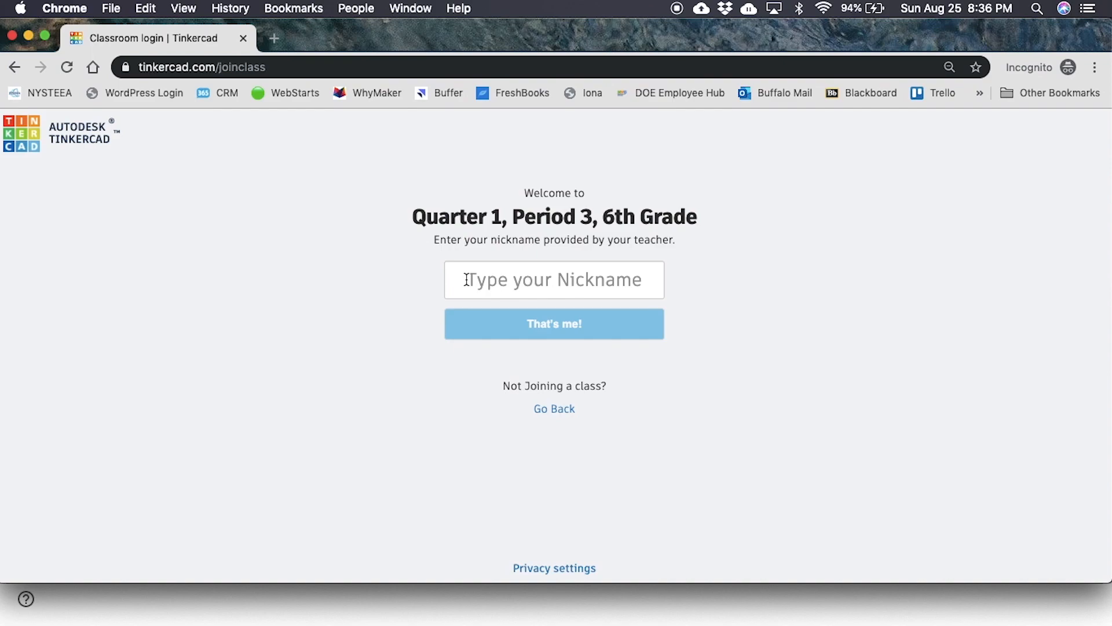
mouse_move(625, 322)
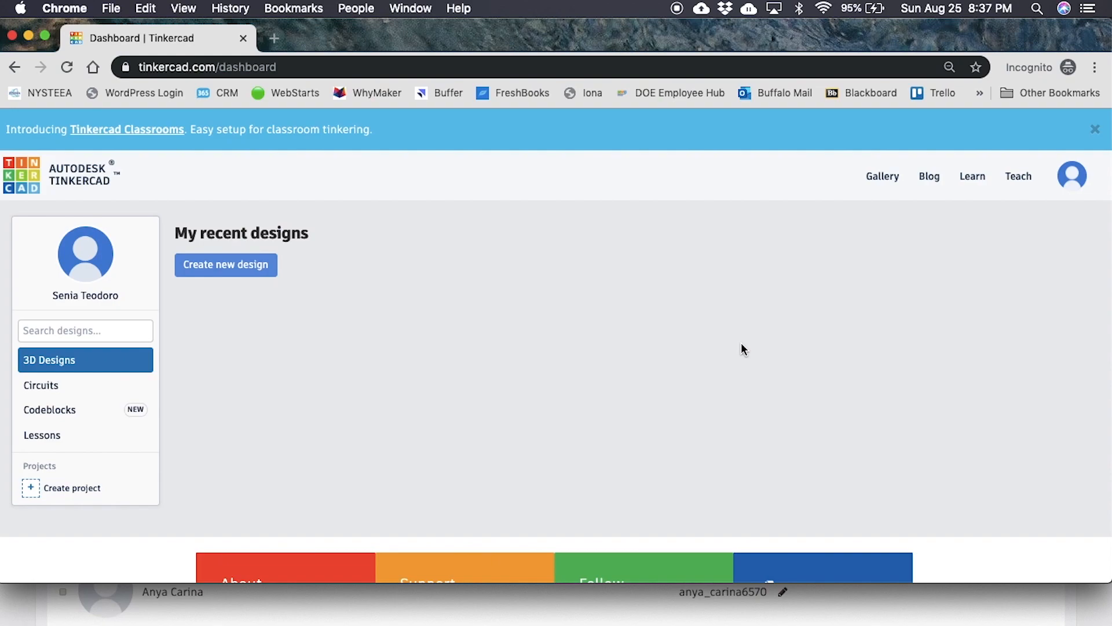
mouse_move(49, 410)
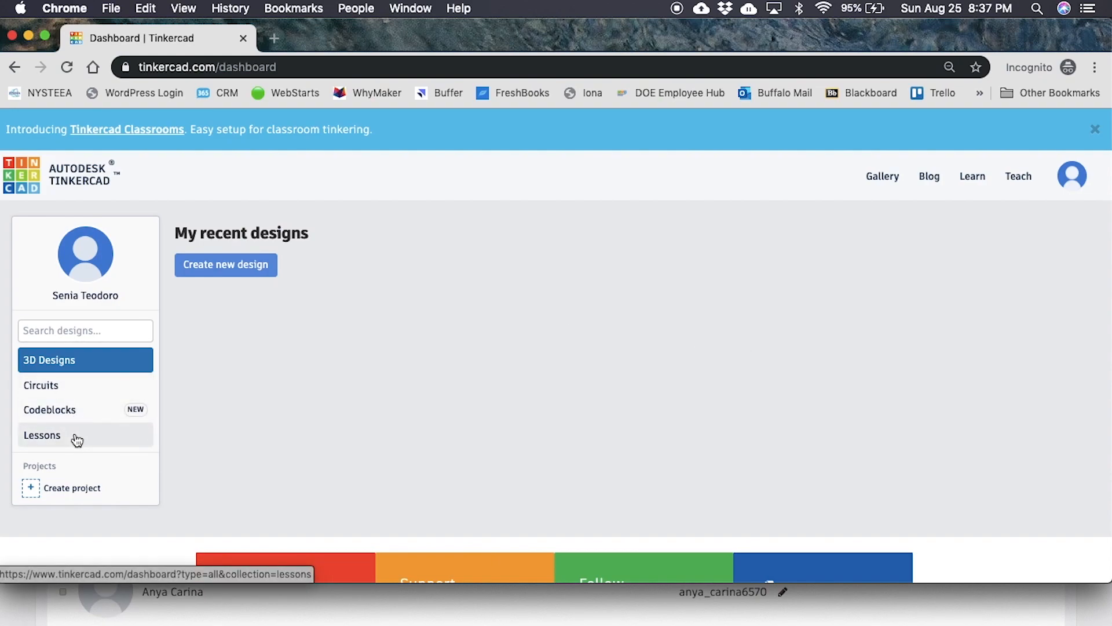
mouse_move(226, 265)
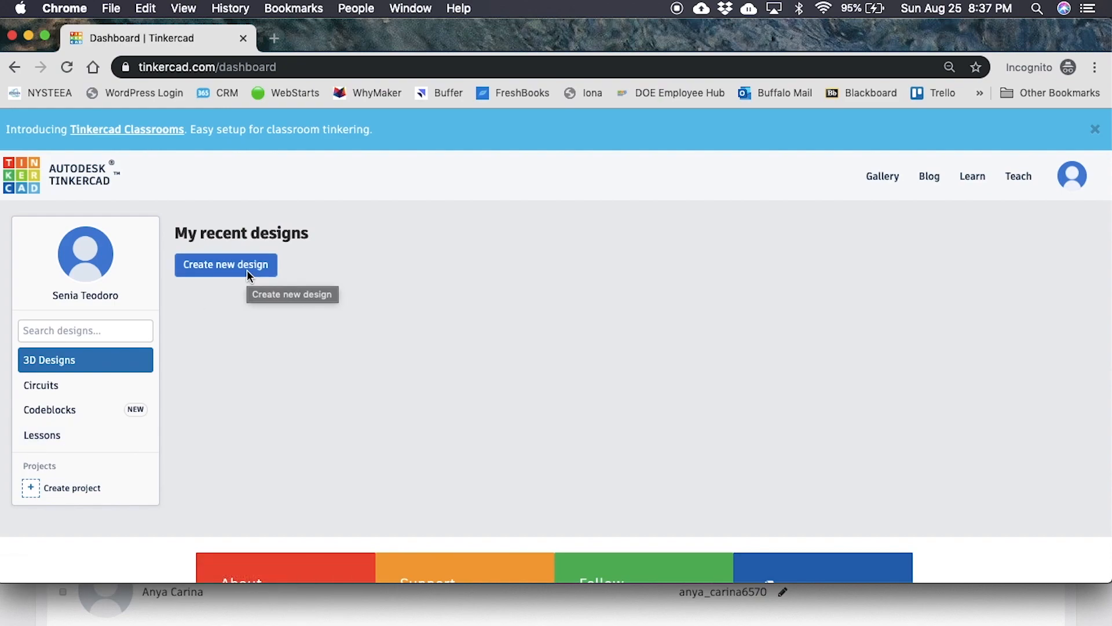
Step: Create a new design, opening the empty Exquisite Albar workplane
left_click(225, 265)
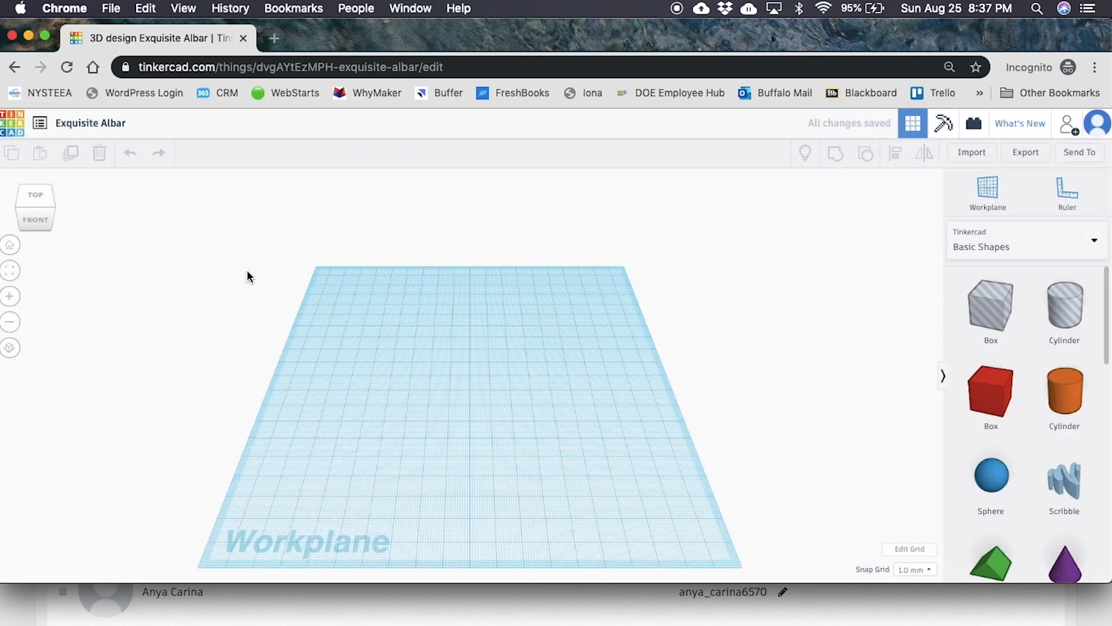
Step: Add a red box to the workplane and stretch it into a long base
left_click(990, 394)
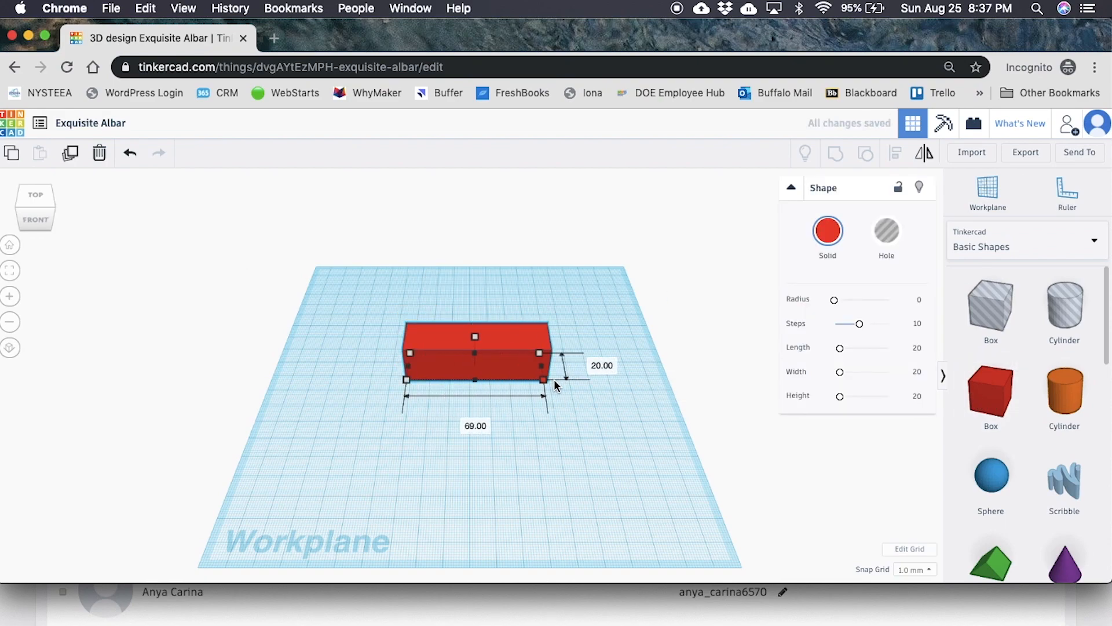
left_click_drag(539, 352, 558, 383)
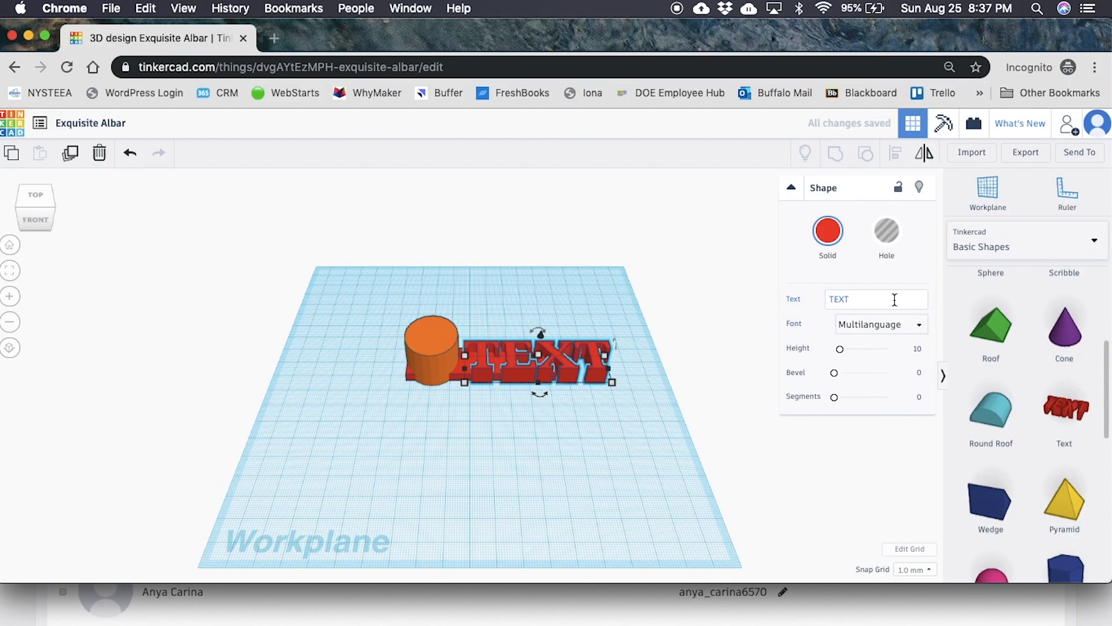
Step: Change the text to 'Senia' in the Sans font, colored purple
type("S")
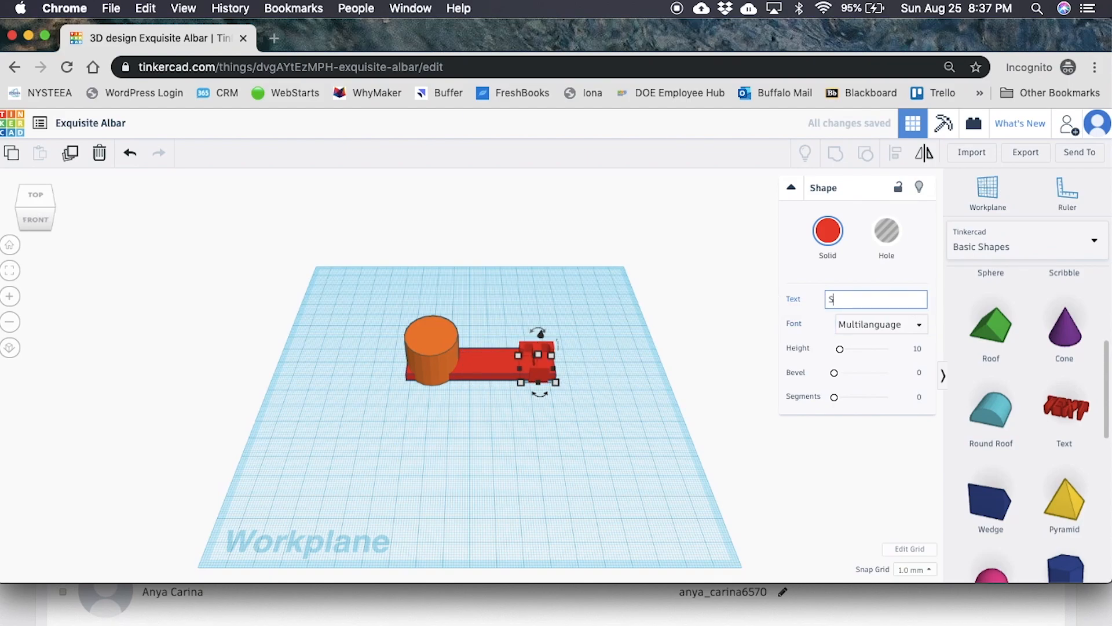
type("enia")
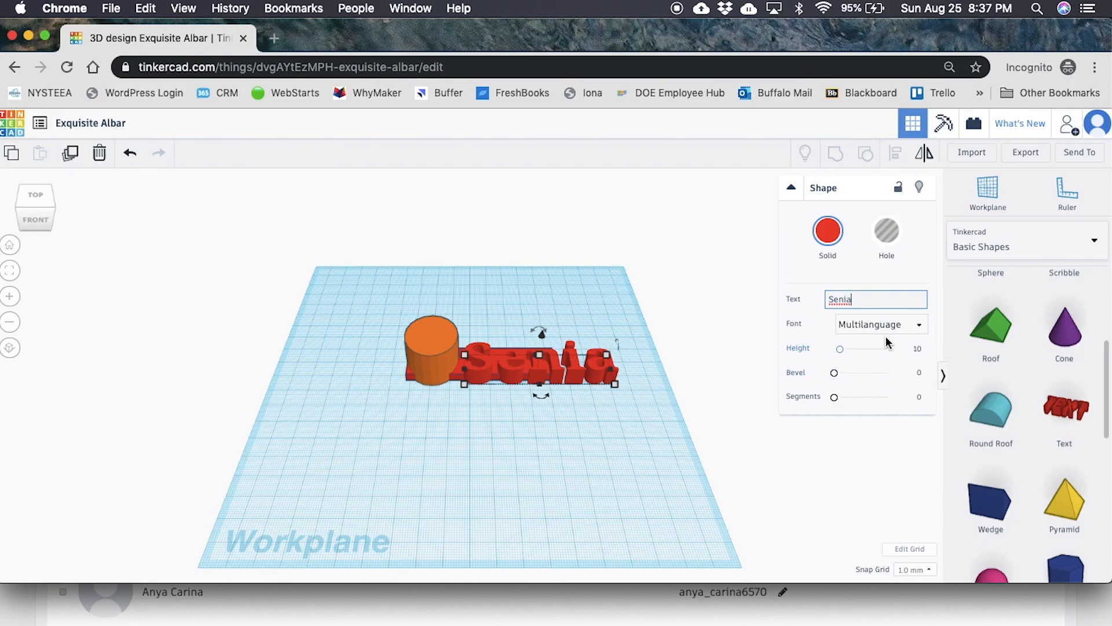
left_click(880, 325)
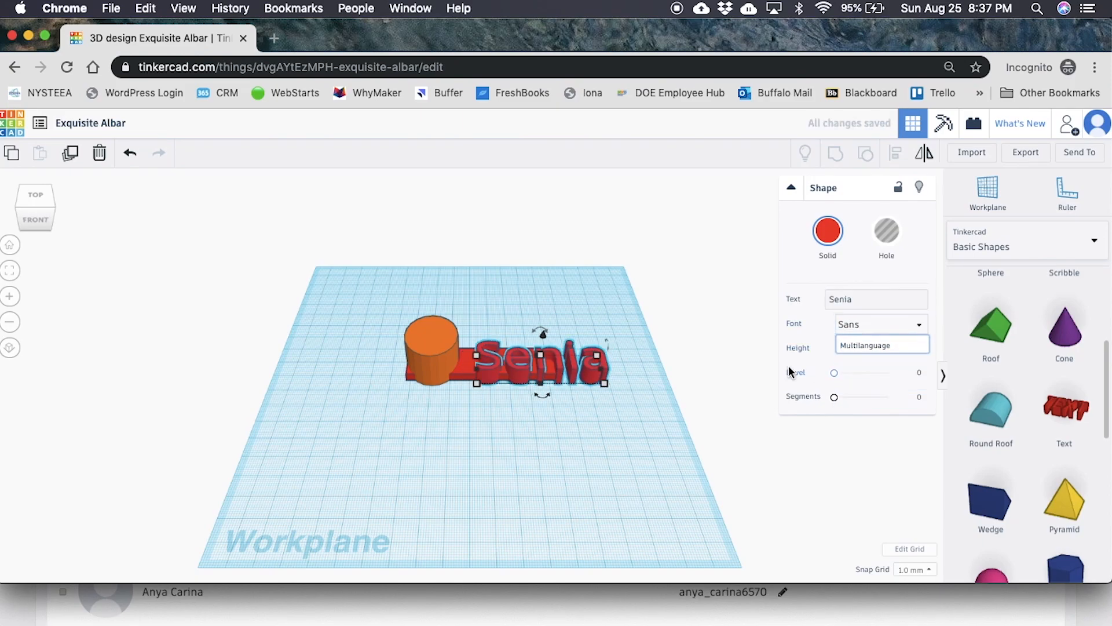
left_click(827, 233)
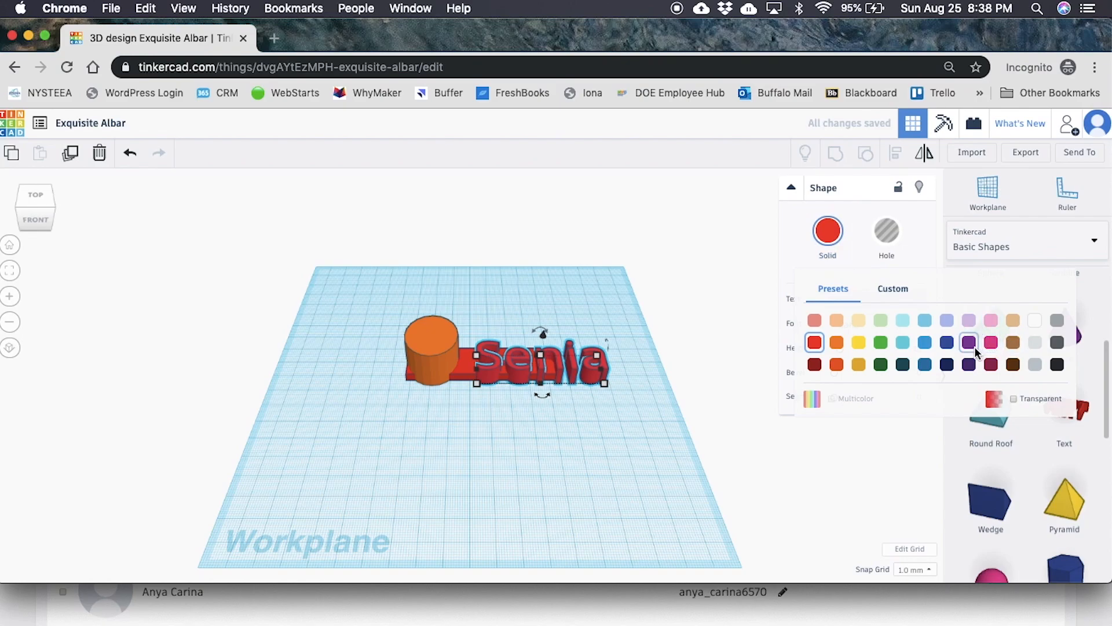
left_click(969, 342)
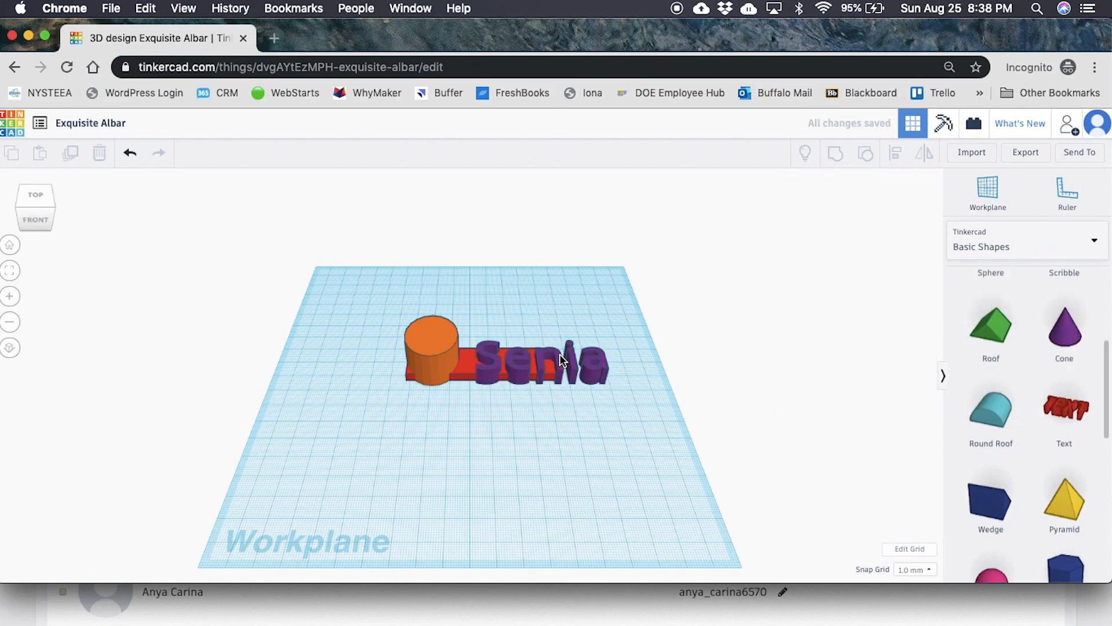
Step: Scale up the Senia lettering on the red base, then deselect
left_click(540, 358)
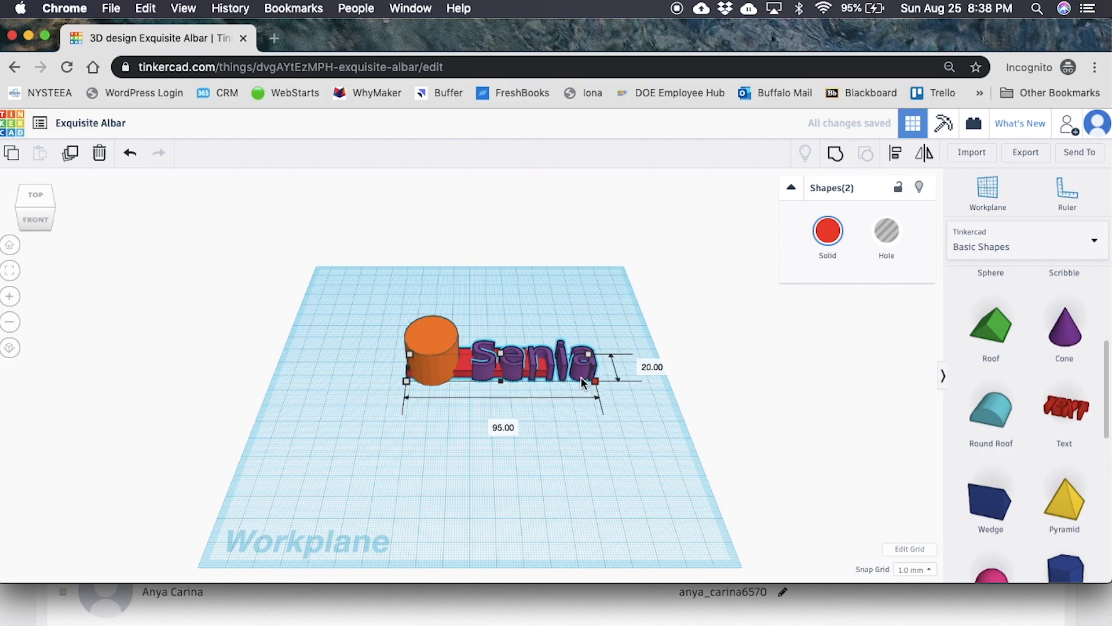
left_click_drag(594, 382, 616, 397)
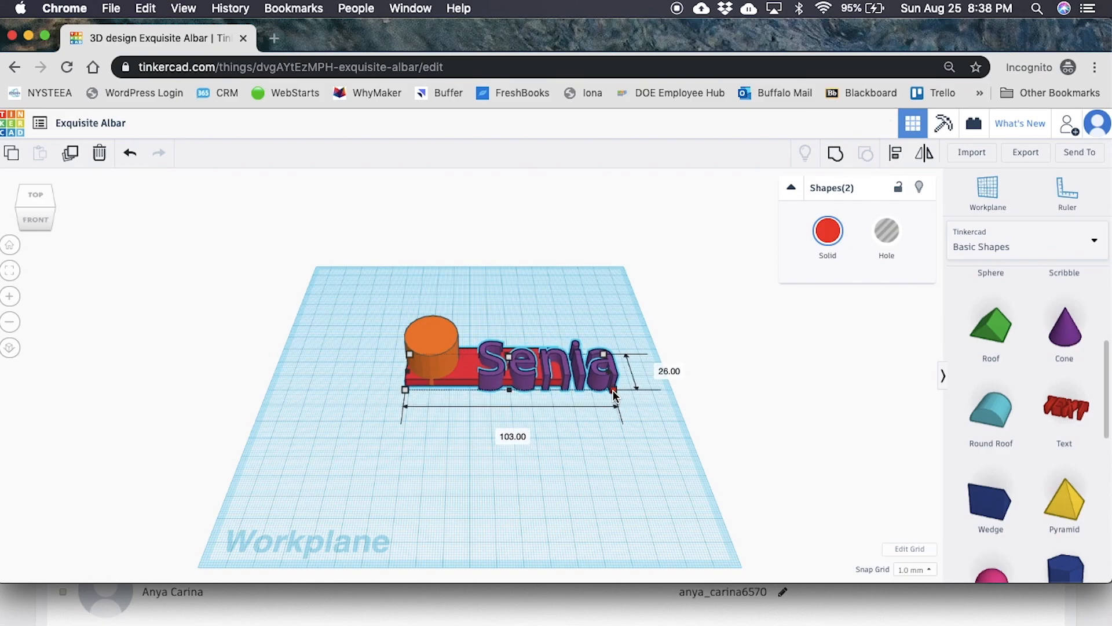
left_click(658, 394)
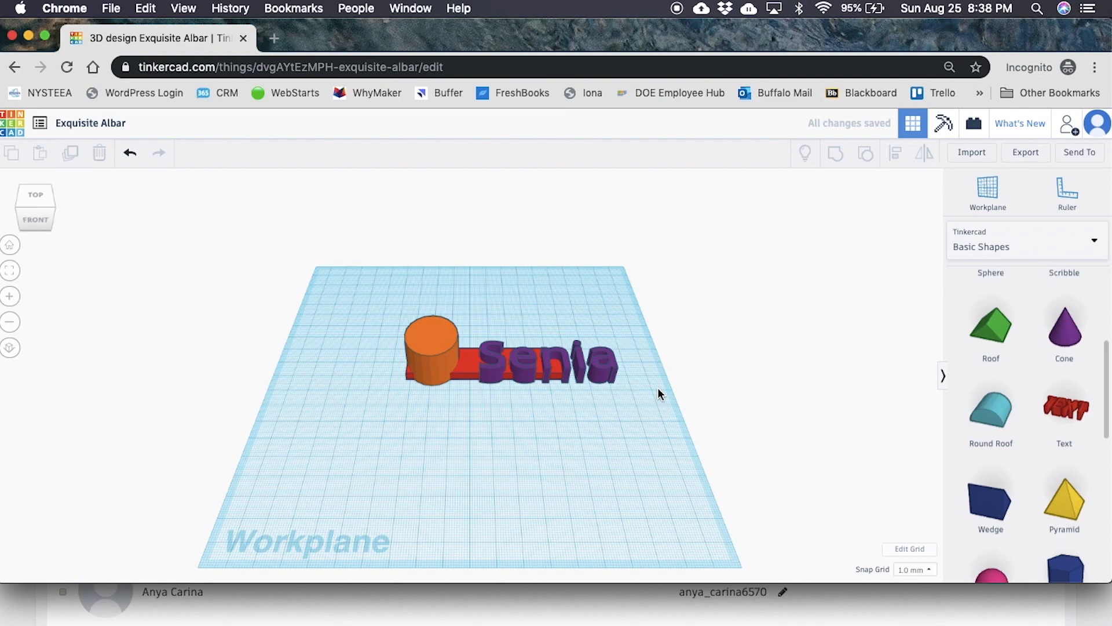
Step: Rename the Exquisite Albar design to 'Senia Nametage'
left_click(91, 123)
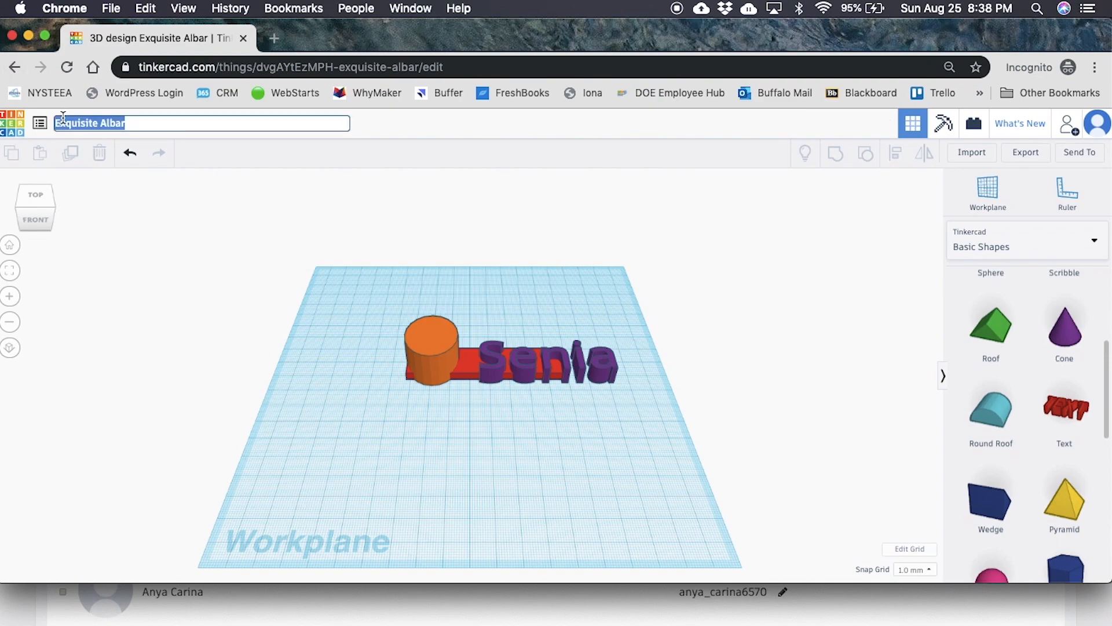
type("Senia Na")
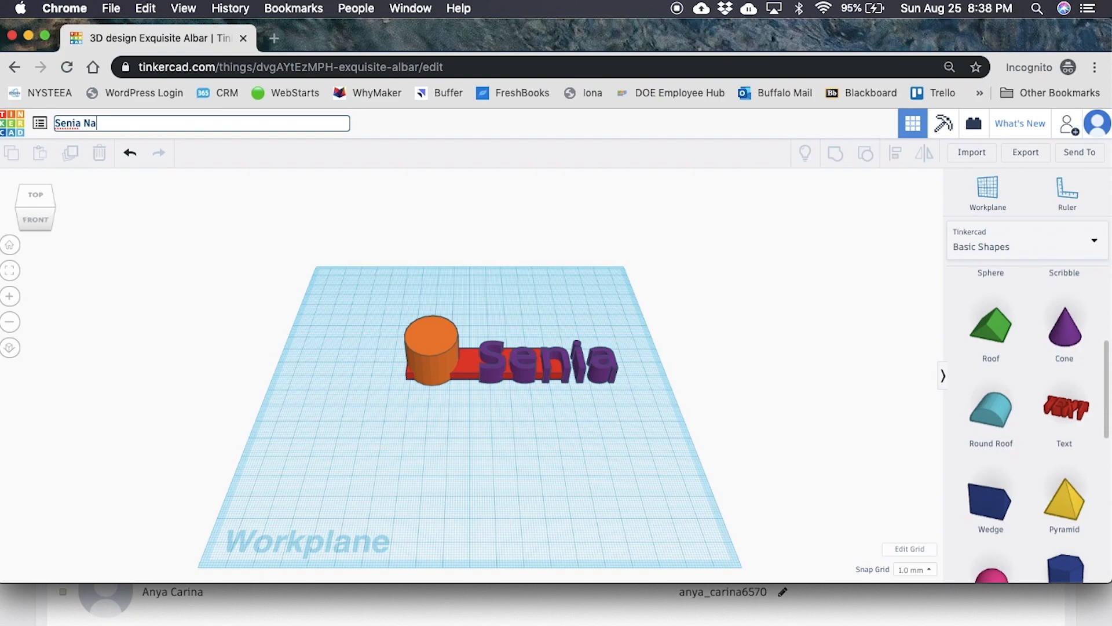
type("metage")
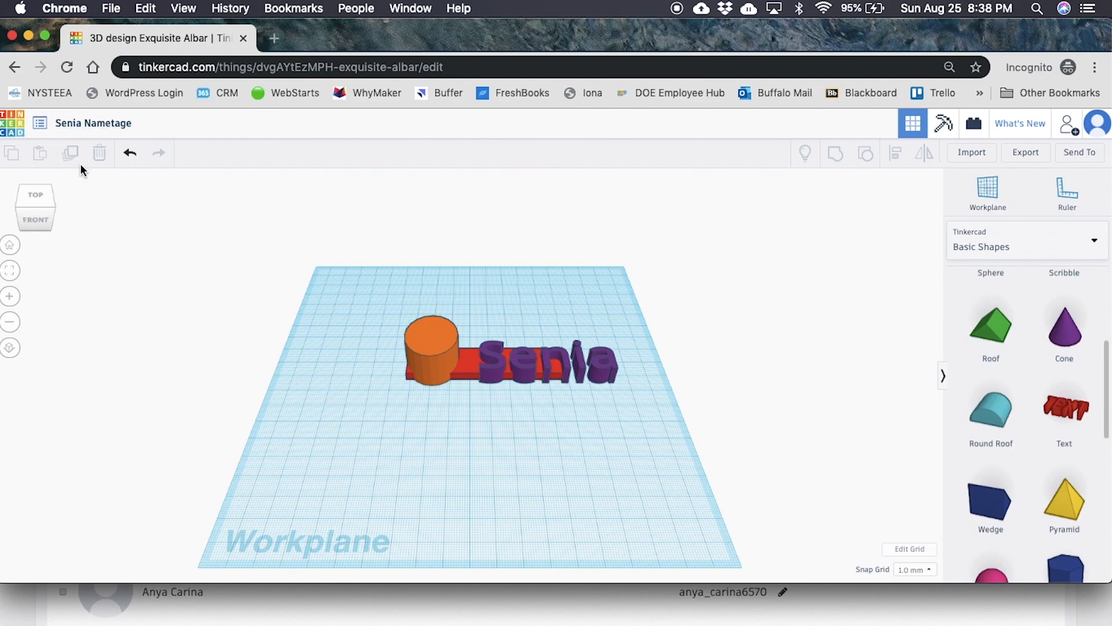
mouse_move(266, 357)
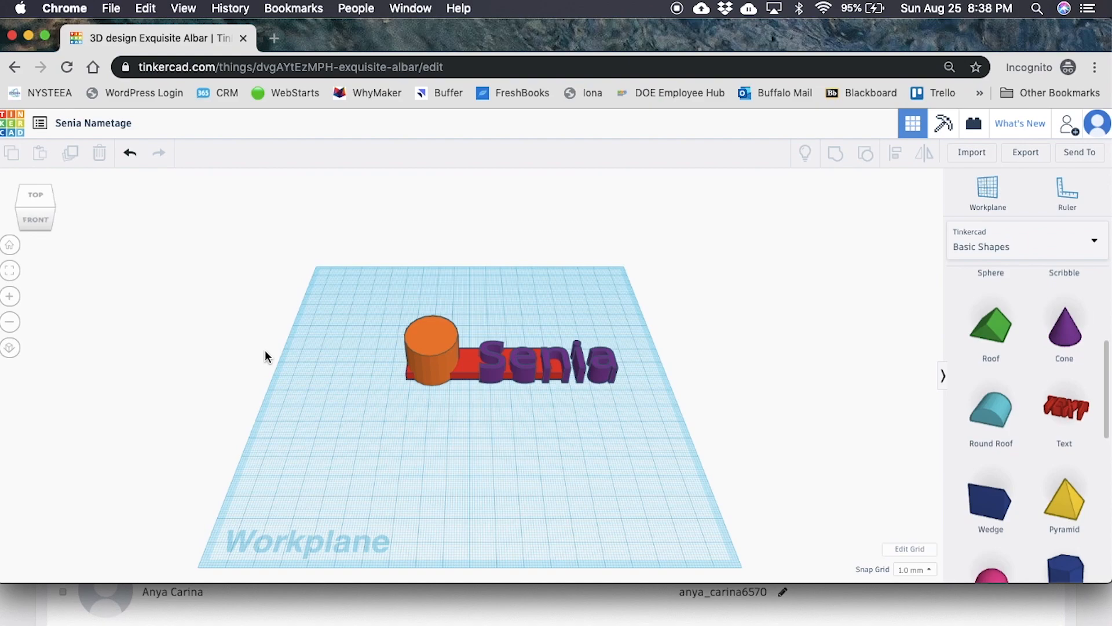
mouse_move(266, 358)
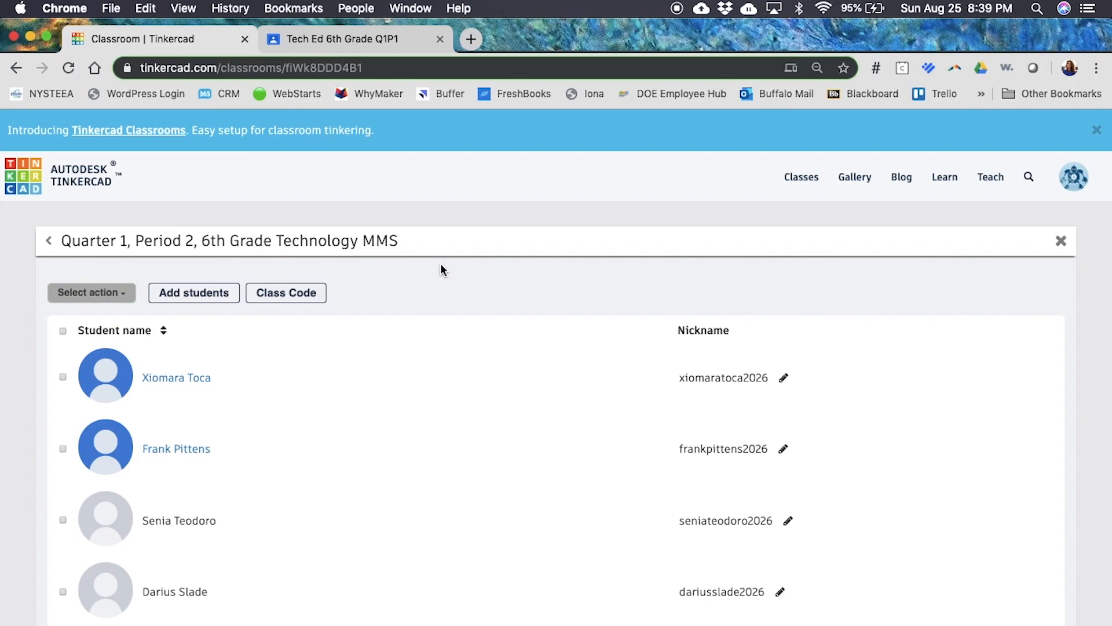
mouse_move(341, 405)
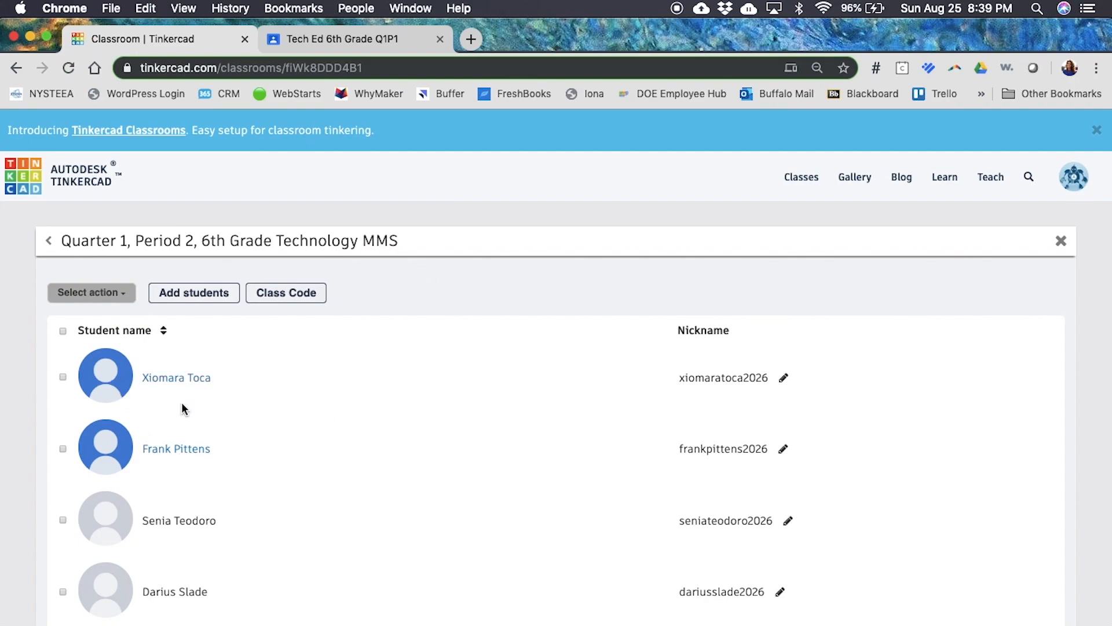
mouse_move(177, 448)
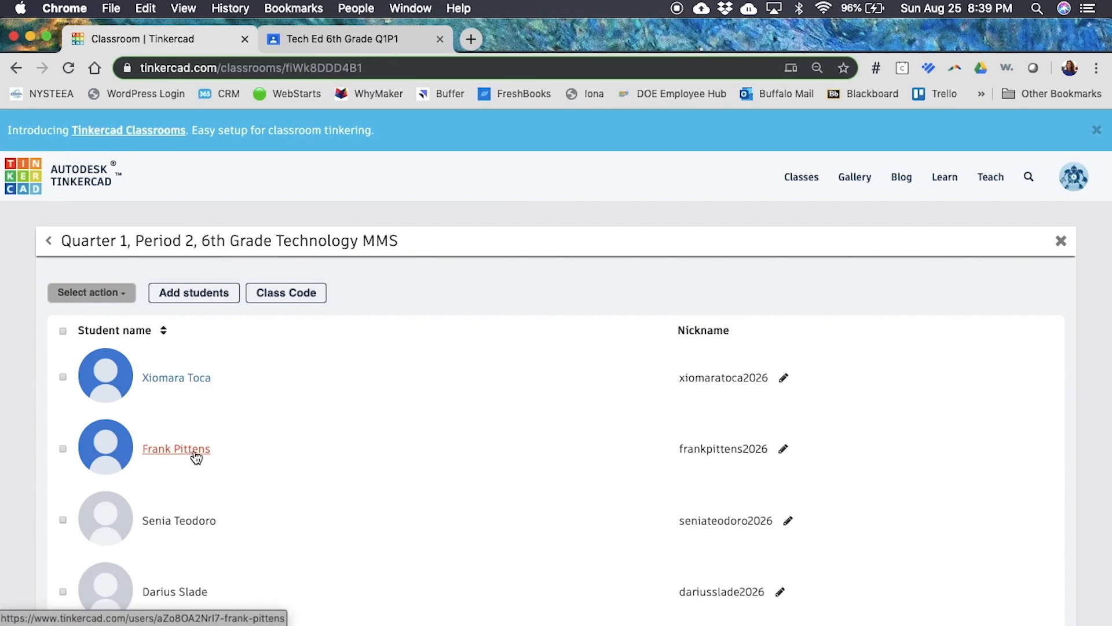
mouse_move(183, 390)
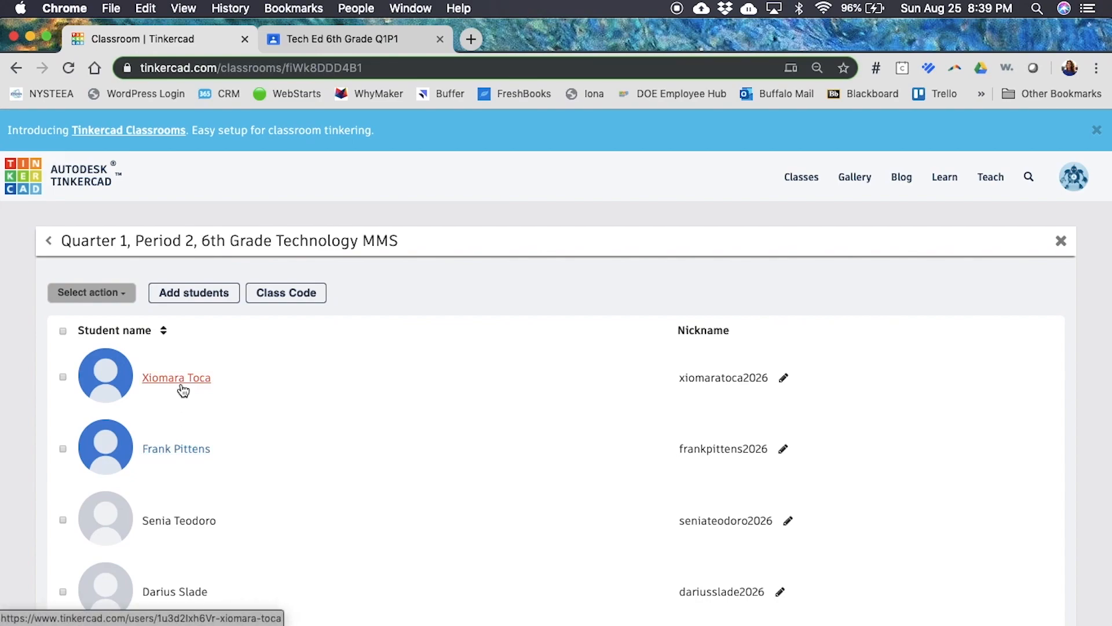
left_click(176, 377)
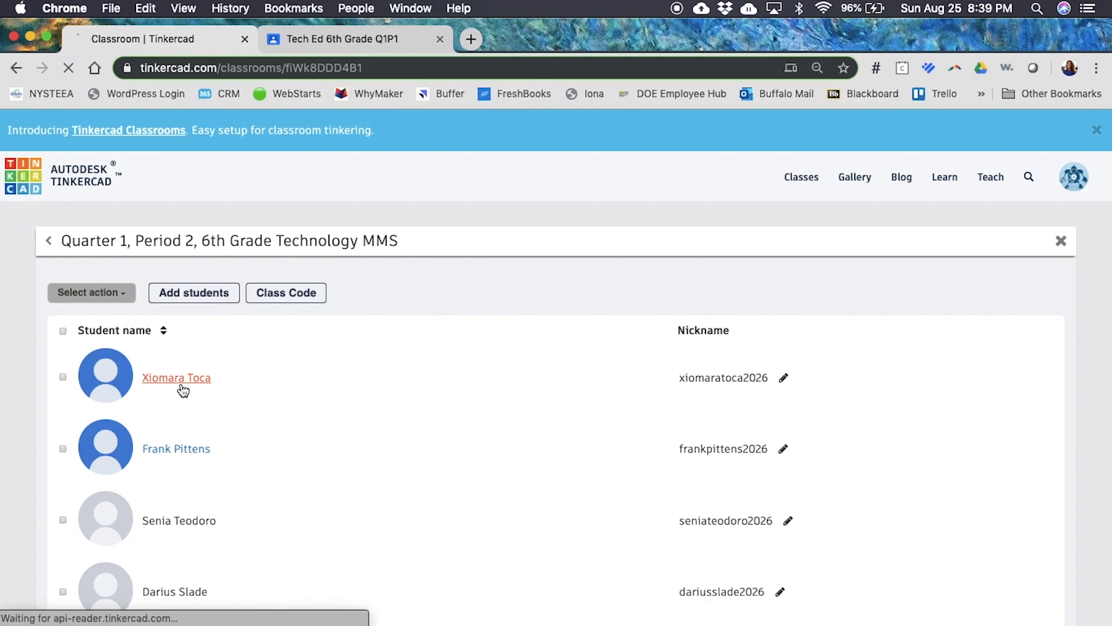
left_click(176, 378)
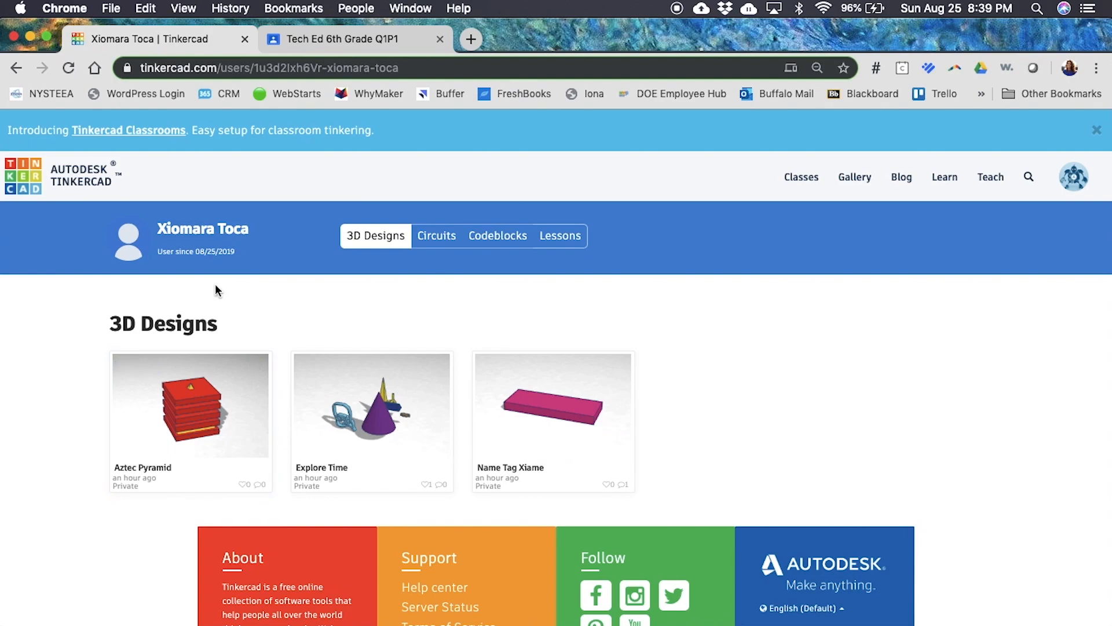
mouse_move(552, 475)
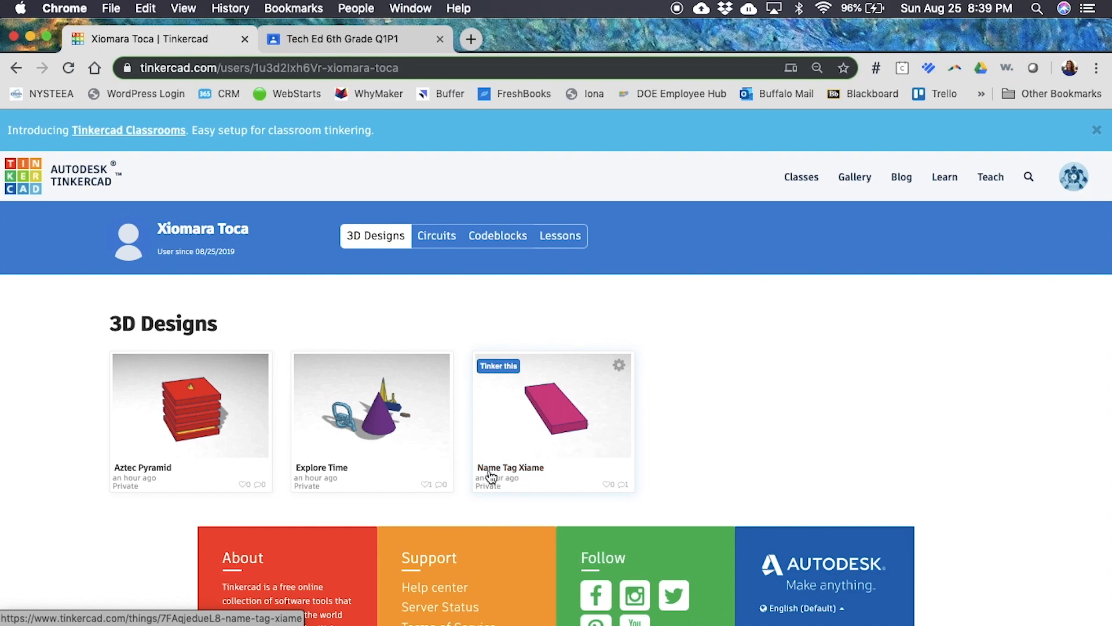
mouse_move(559, 412)
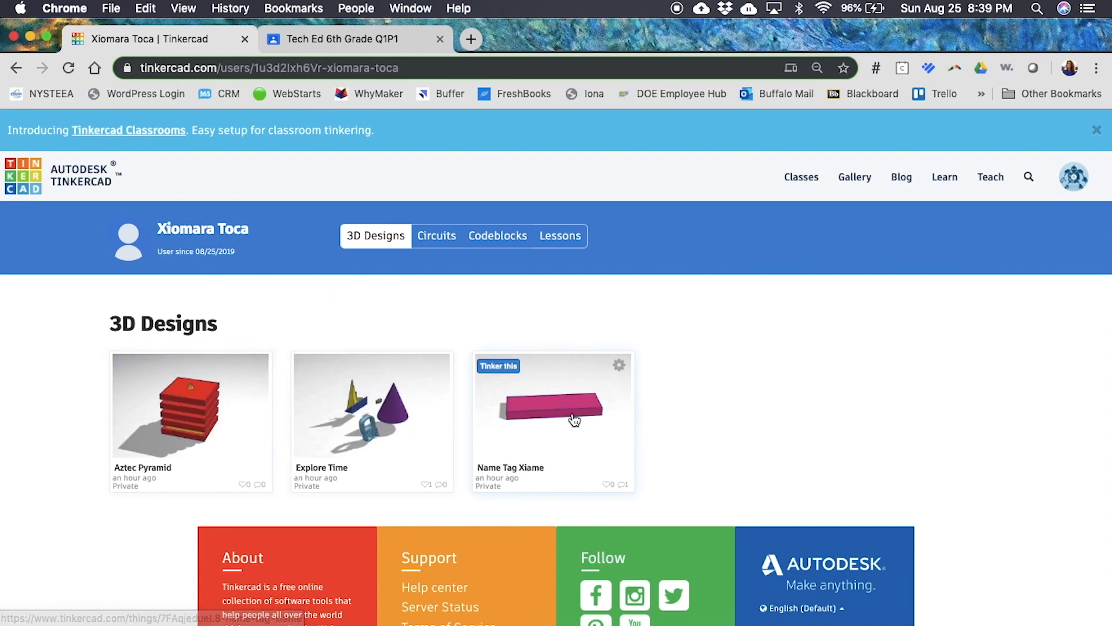
Step: Comment on Name Tag Xiame that her name is missing; finish before the unit ends
left_click(553, 408)
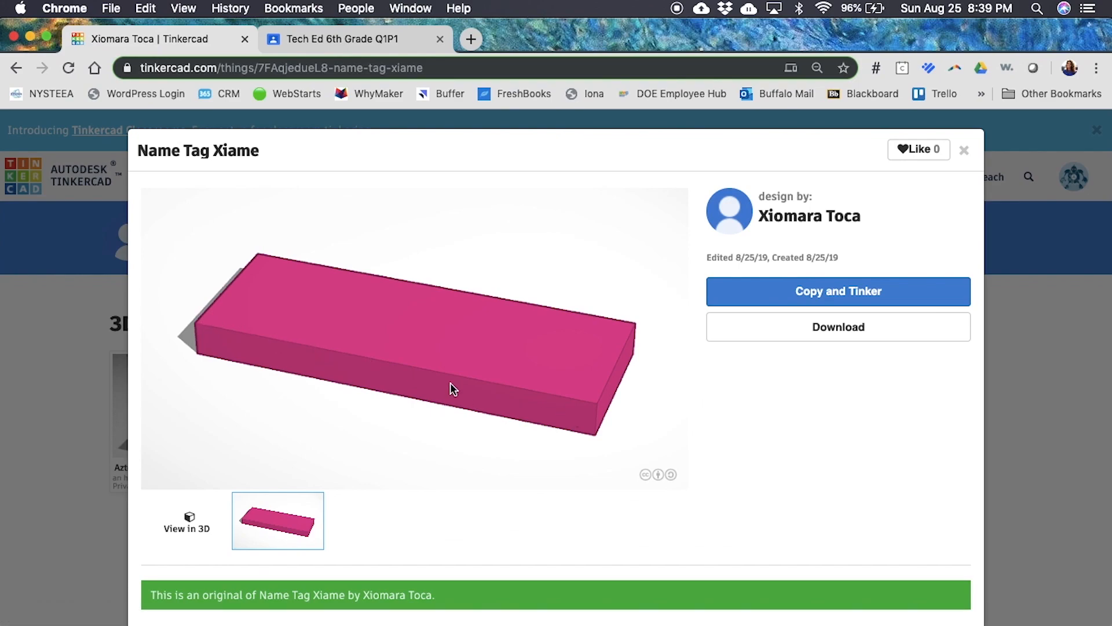
mouse_move(280, 284)
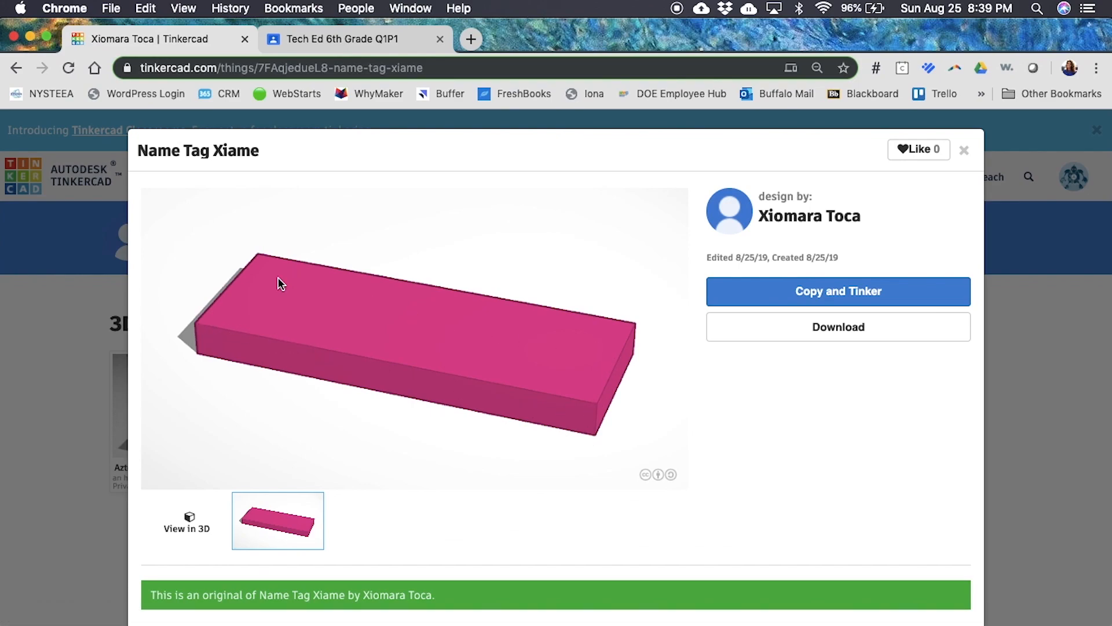
mouse_move(373, 296)
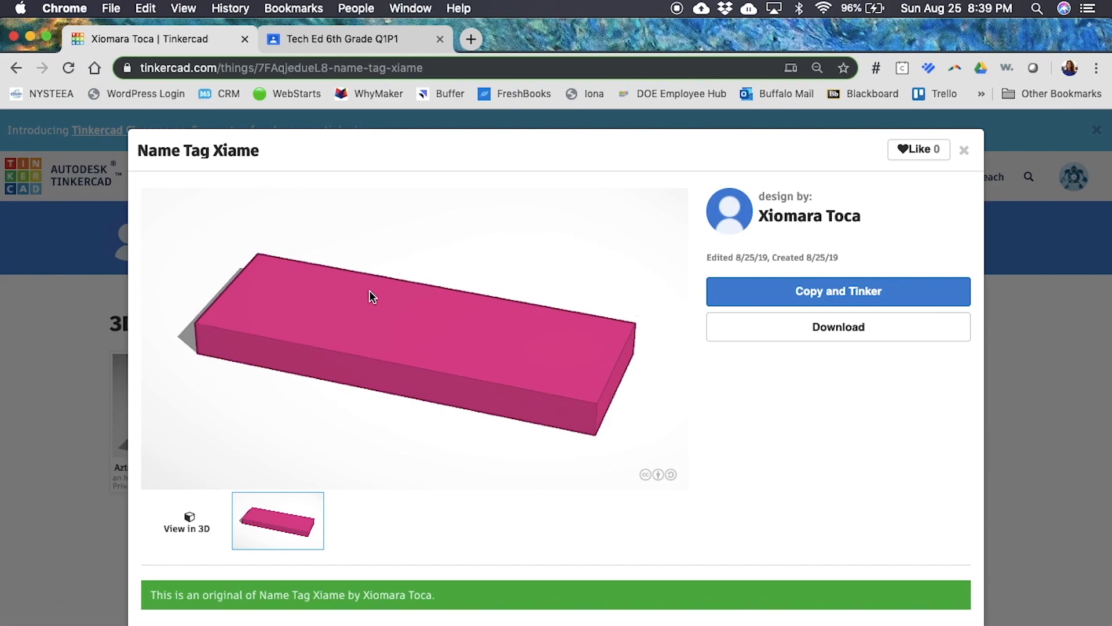
mouse_move(758, 424)
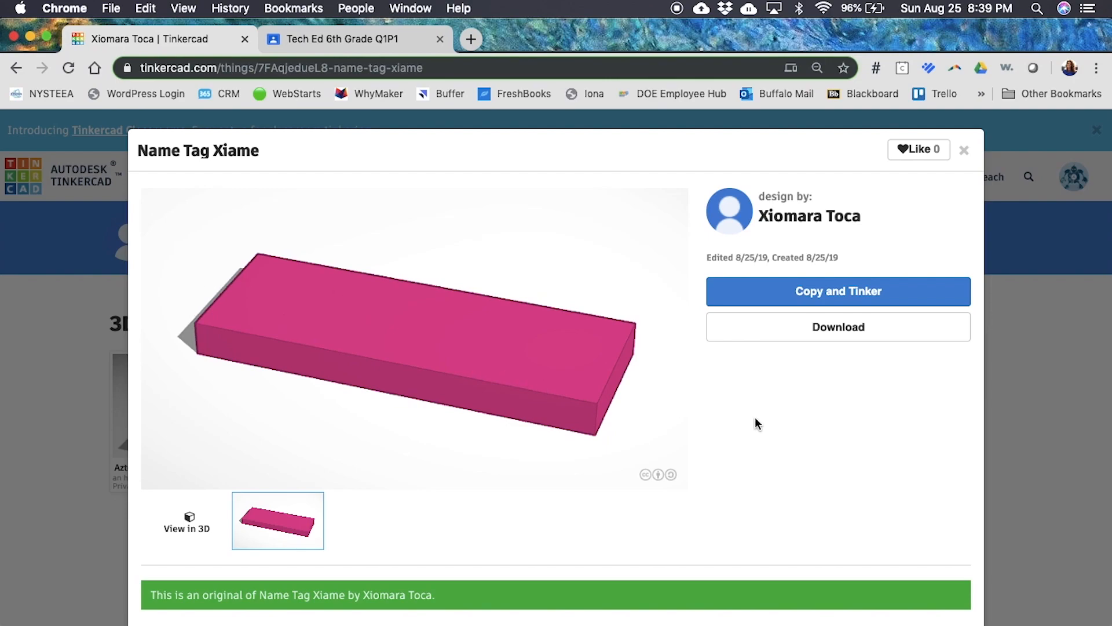
scroll("down", 3)
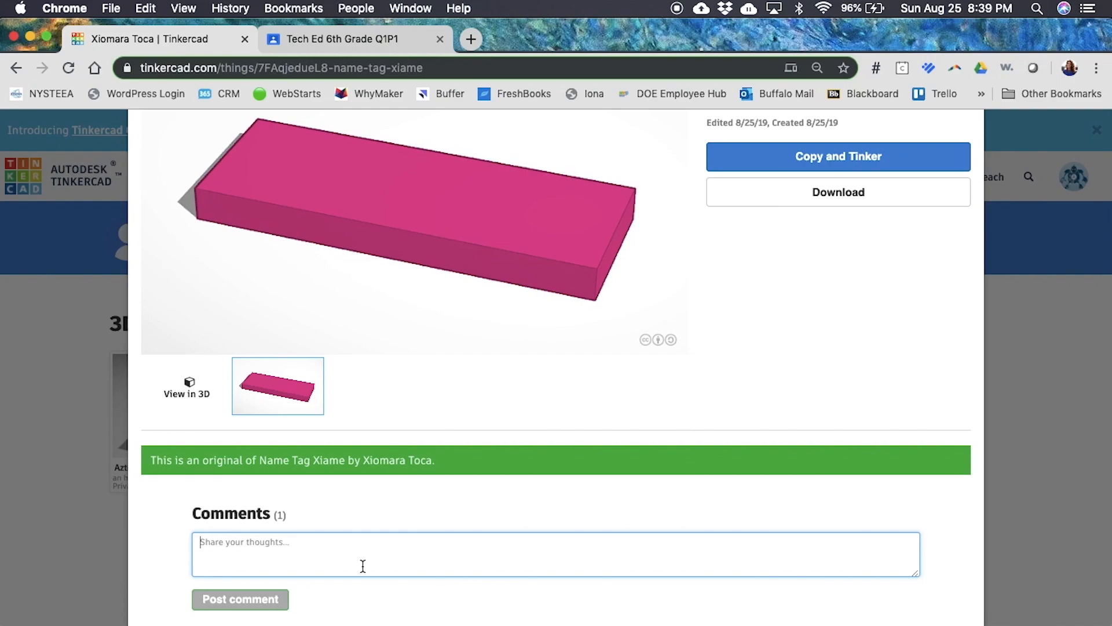
type("The size looks gre")
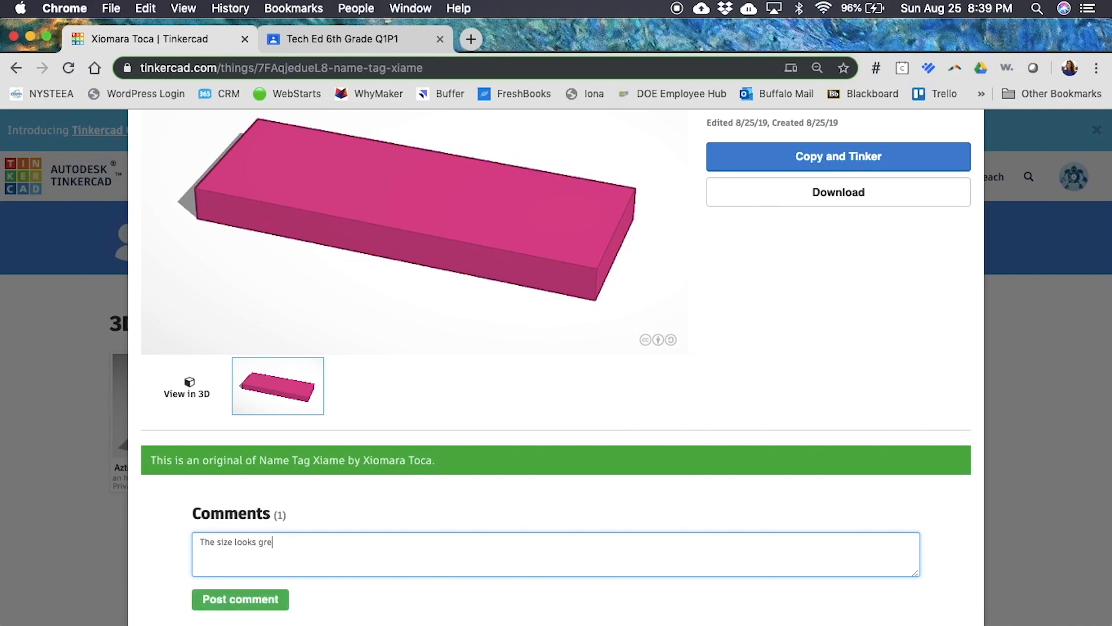
type("at, but your missing")
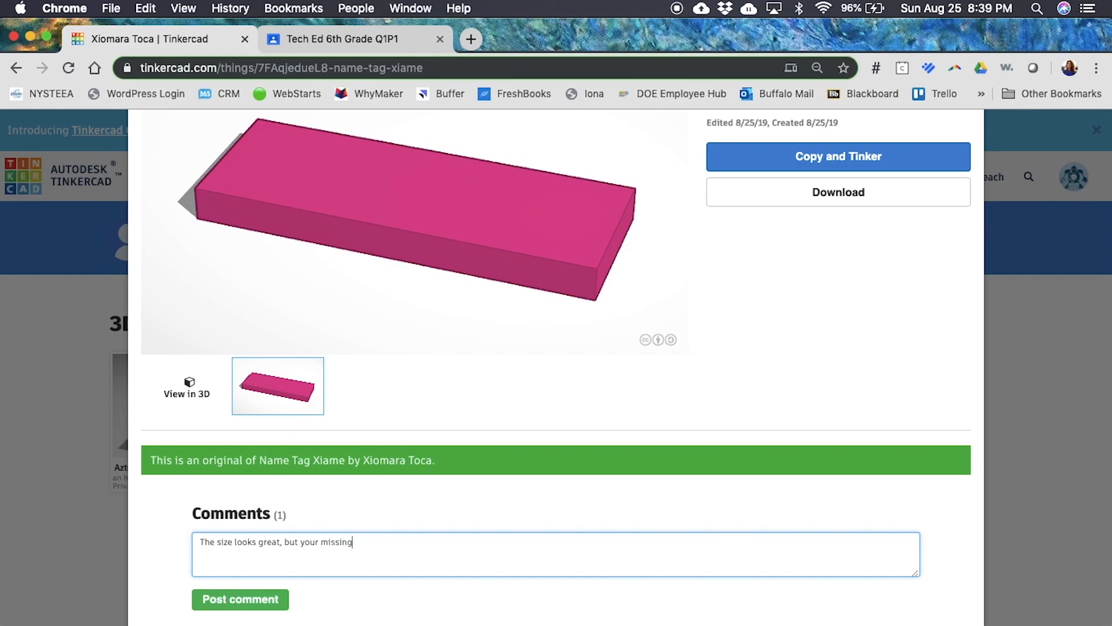
type("your name!")
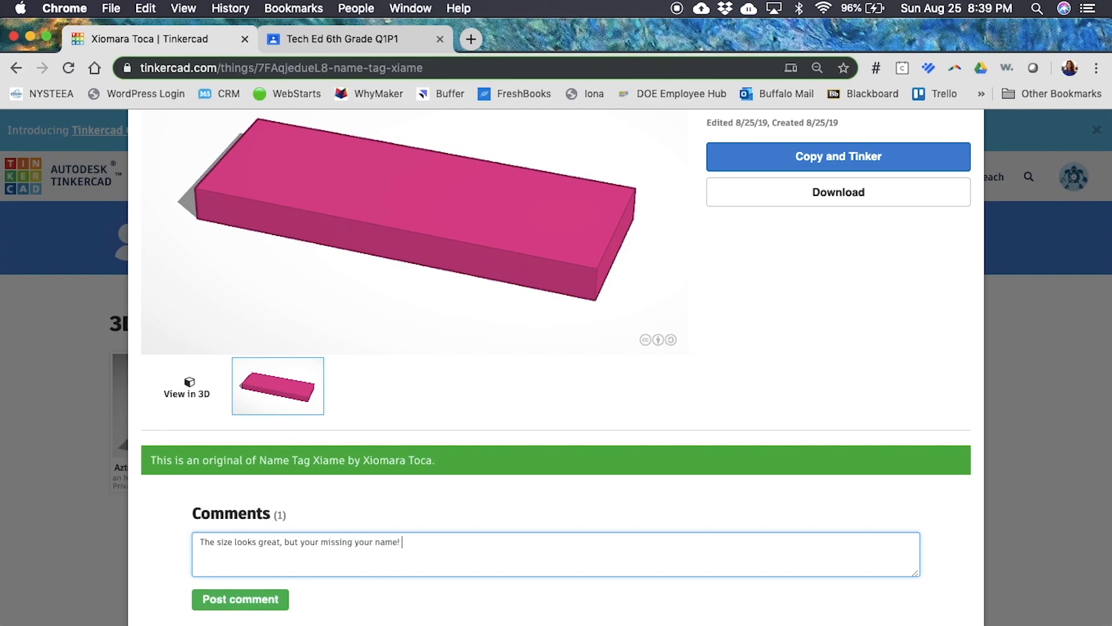
type("Make sure you")
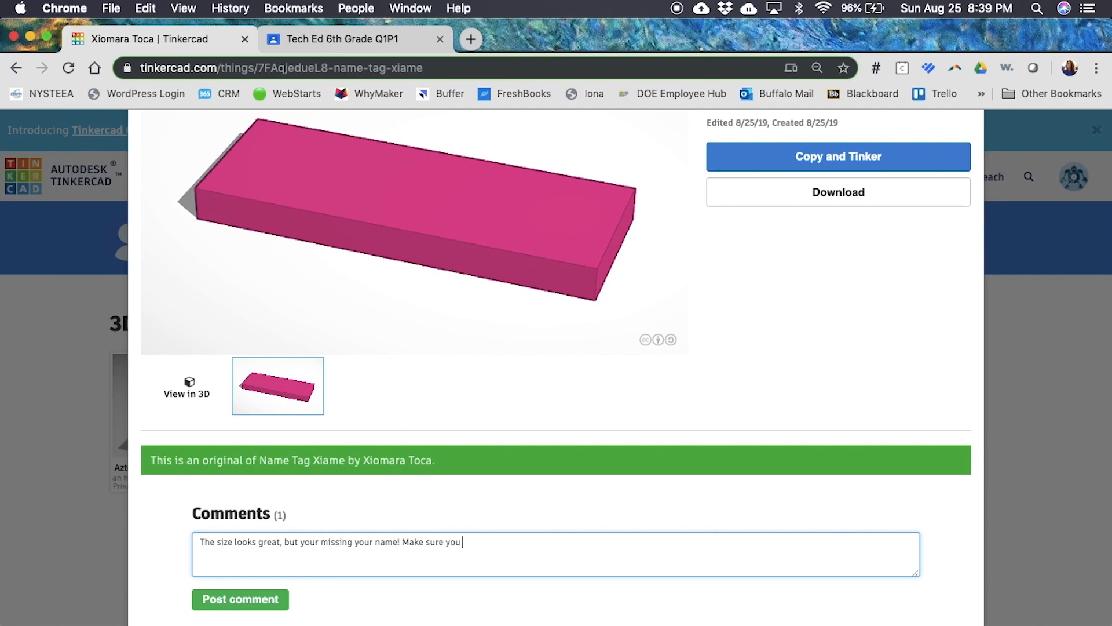
type("finish t")
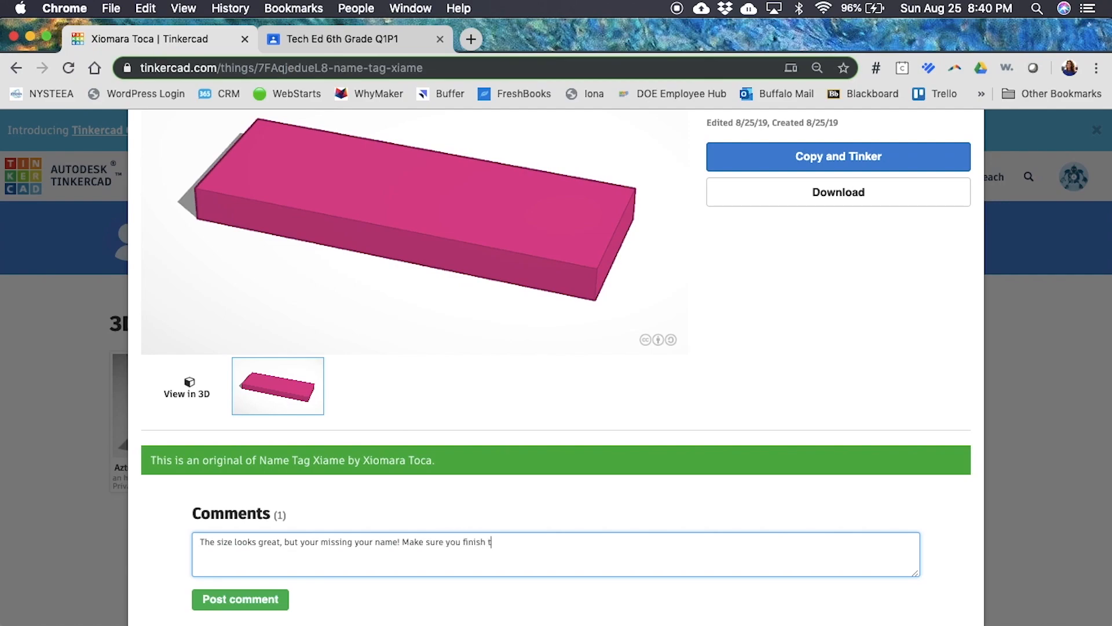
type("his before the end of th")
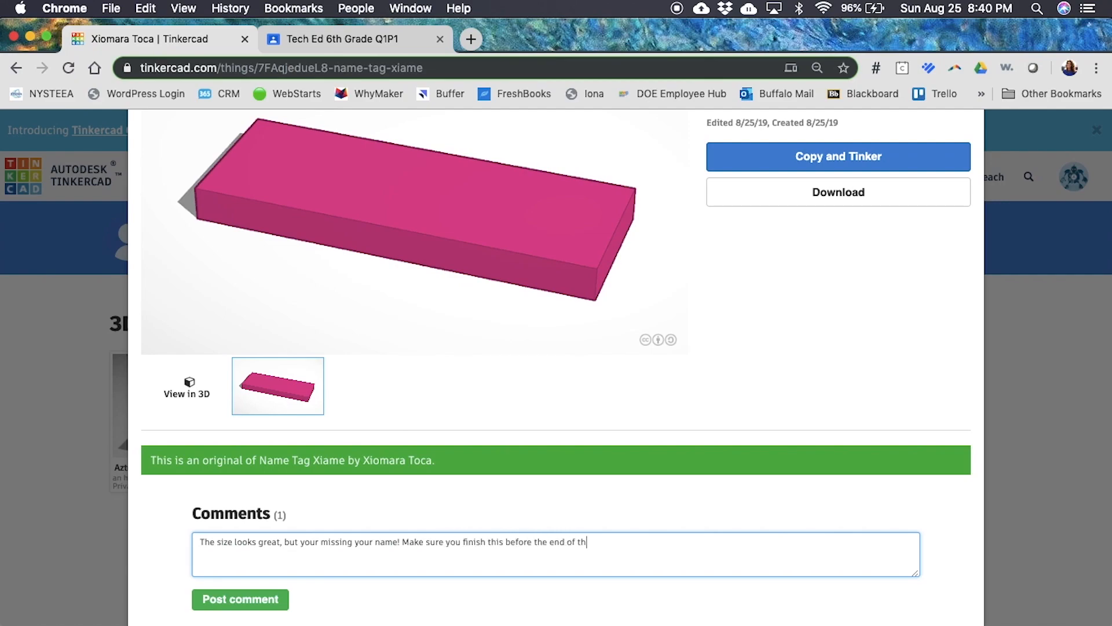
type("e unit.")
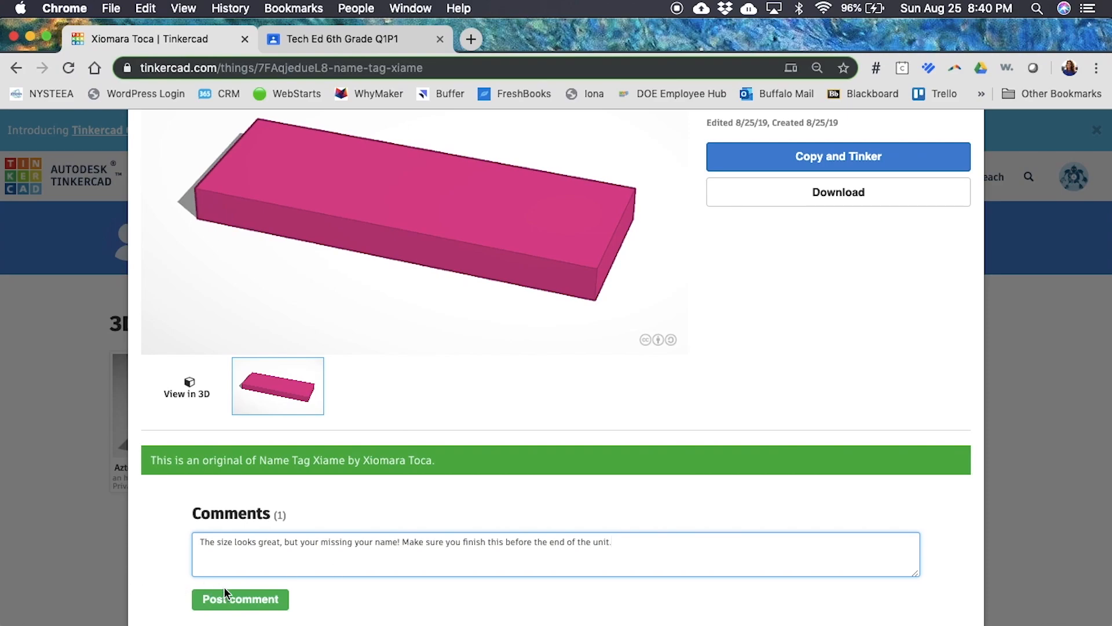
left_click(240, 598)
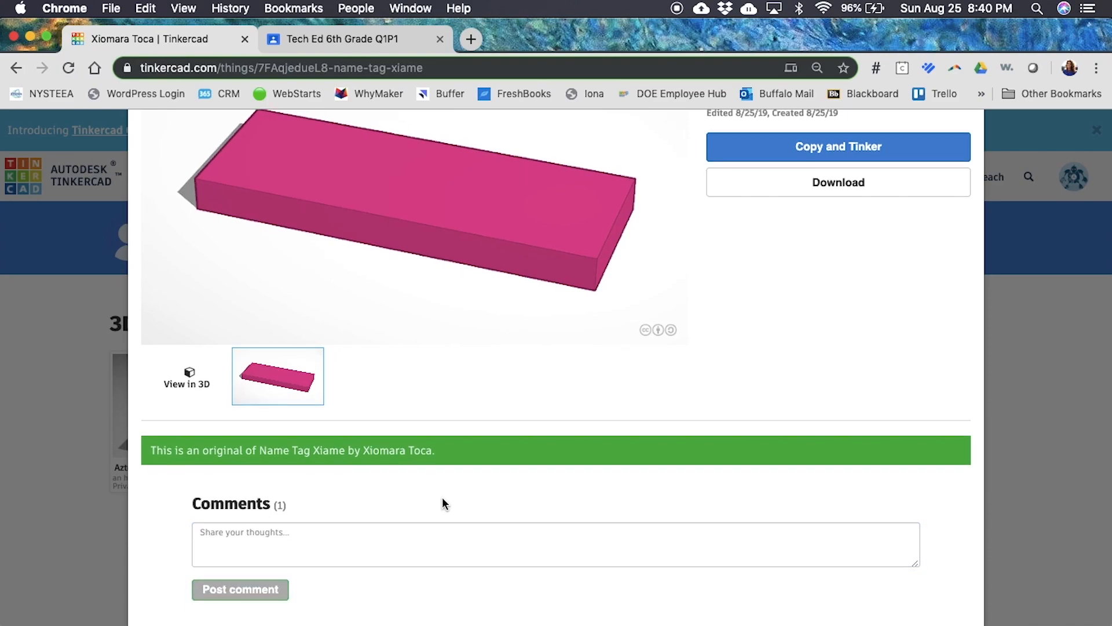
scroll("down", 3)
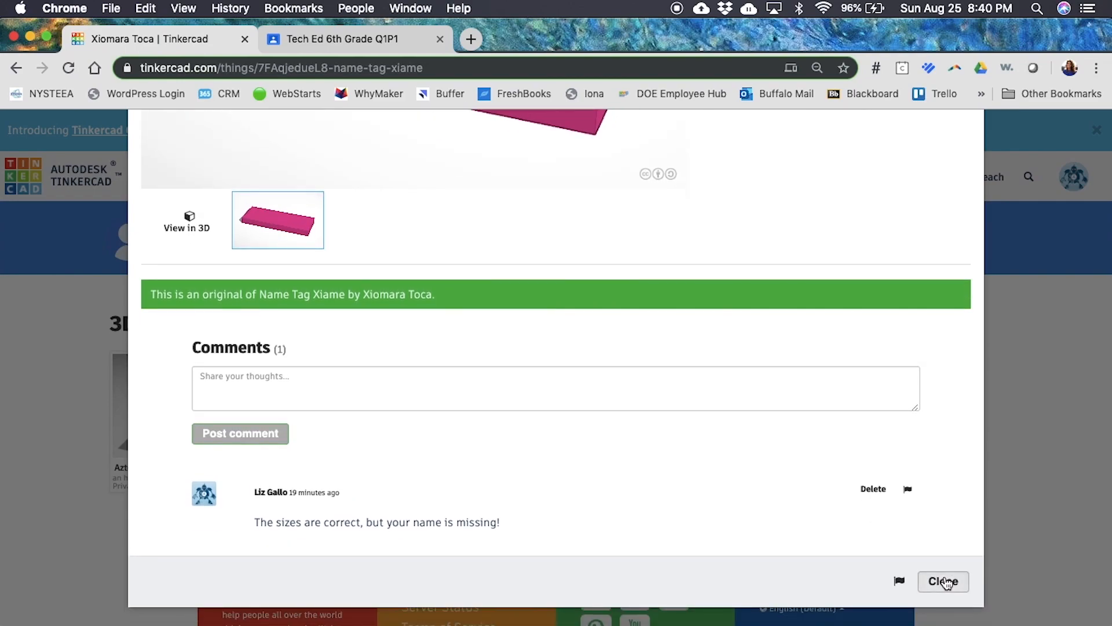
left_click(942, 581)
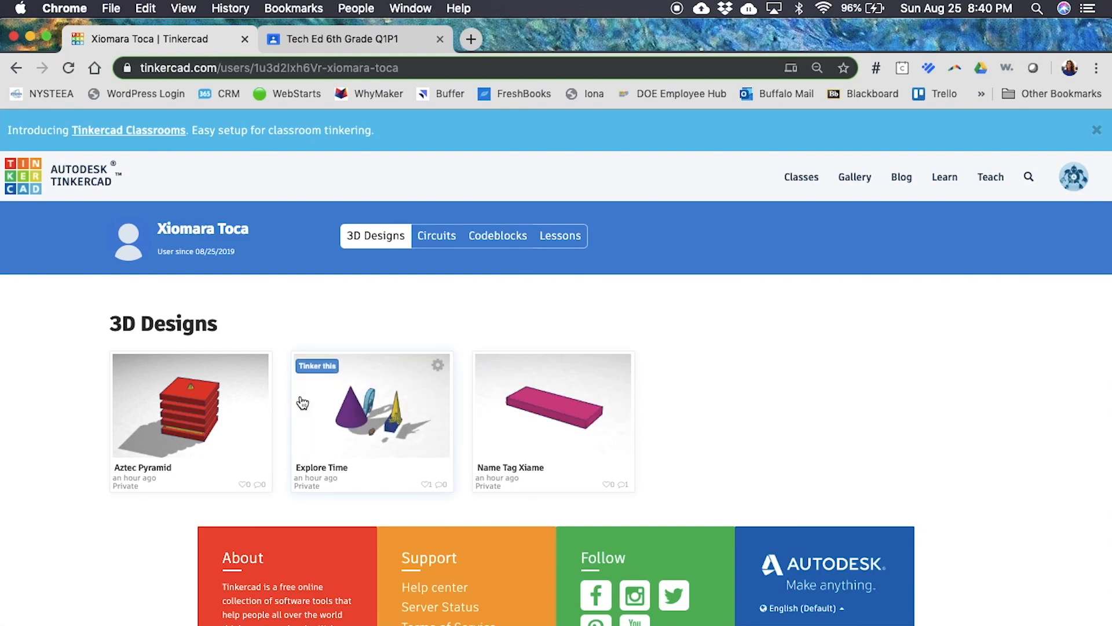
left_click(190, 404)
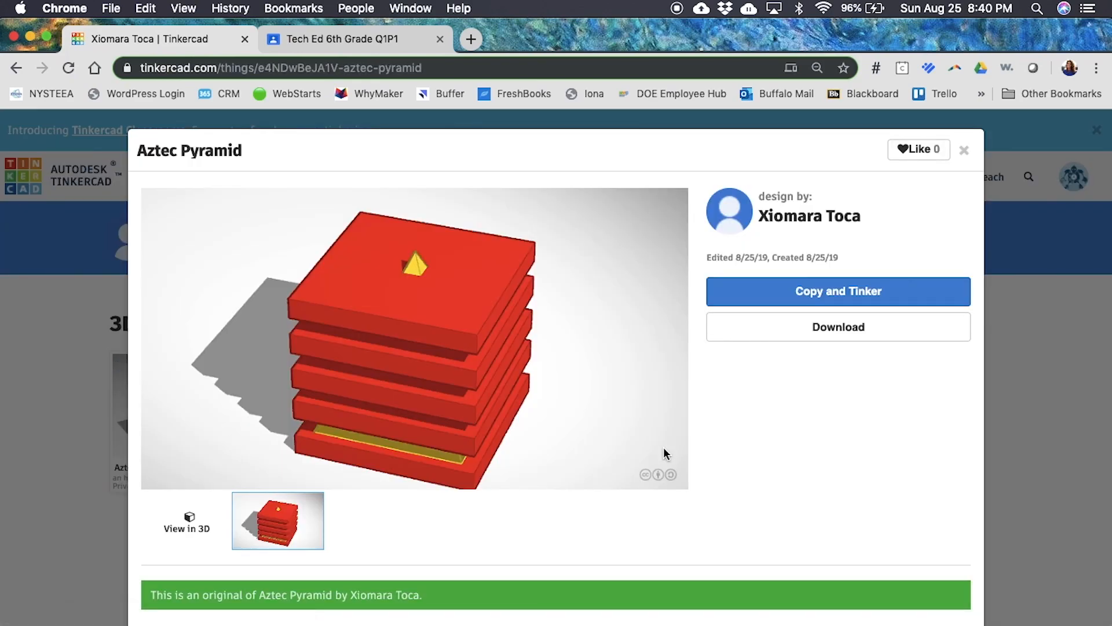
left_click(917, 149)
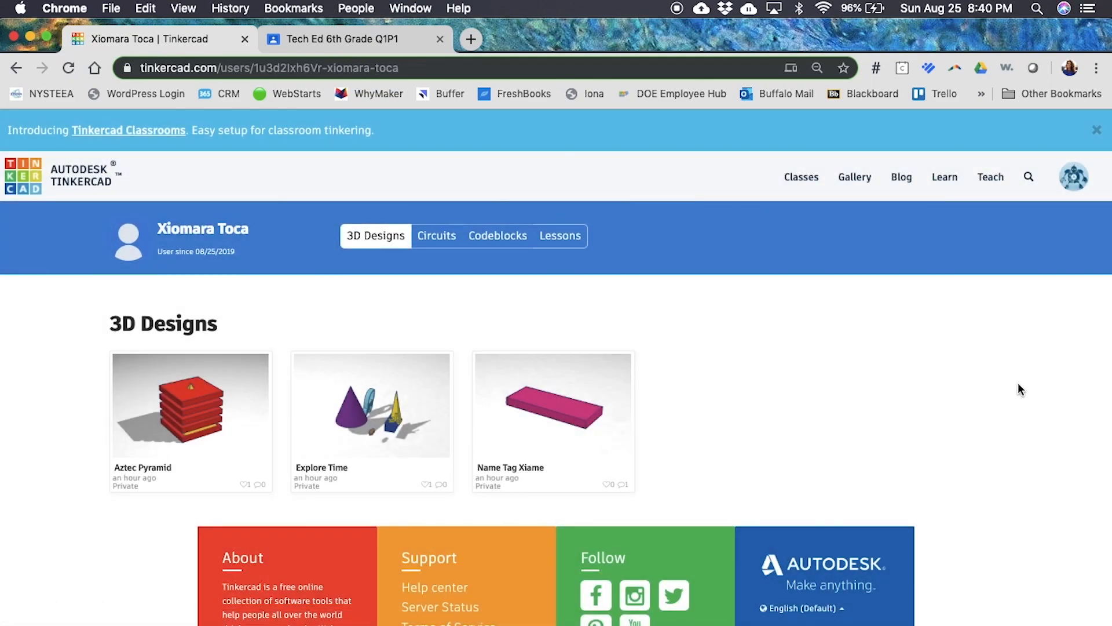
mouse_move(434, 264)
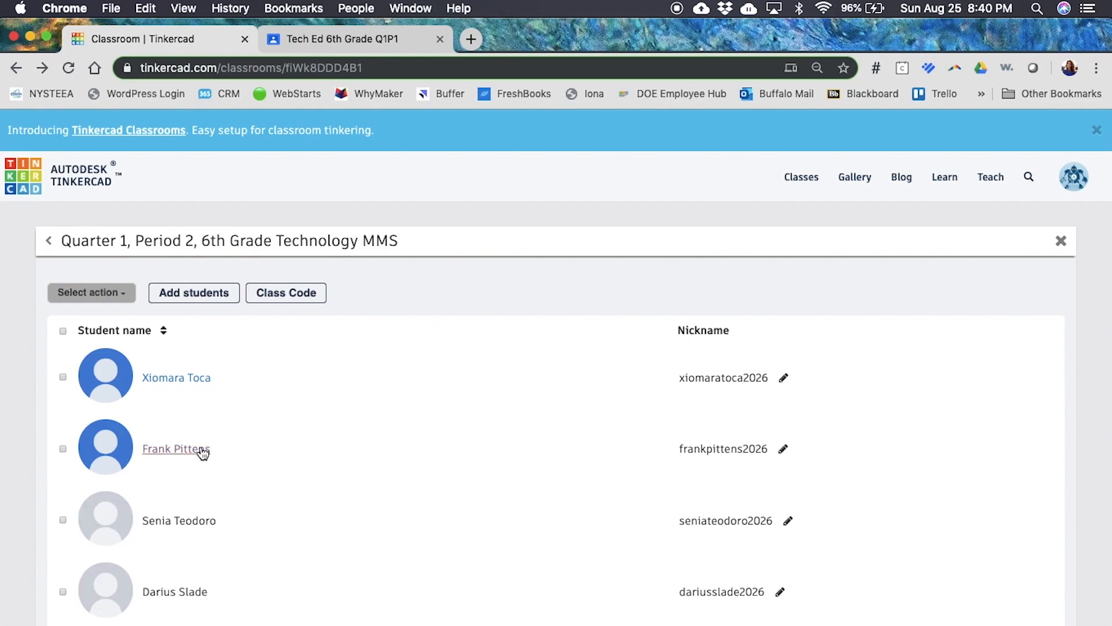
left_click(177, 448)
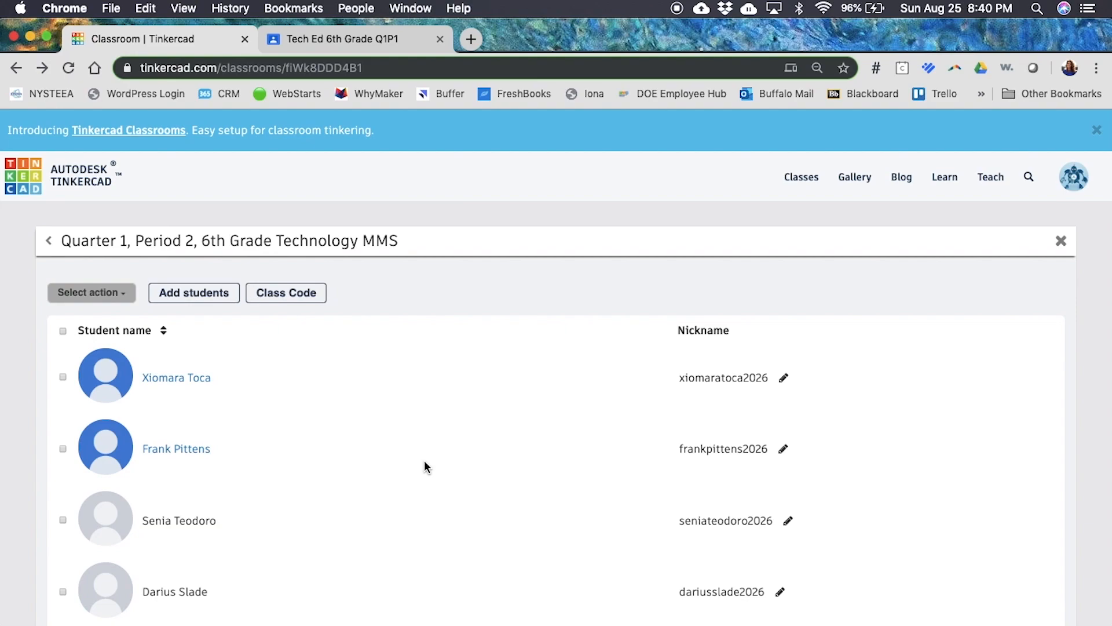
left_click(176, 377)
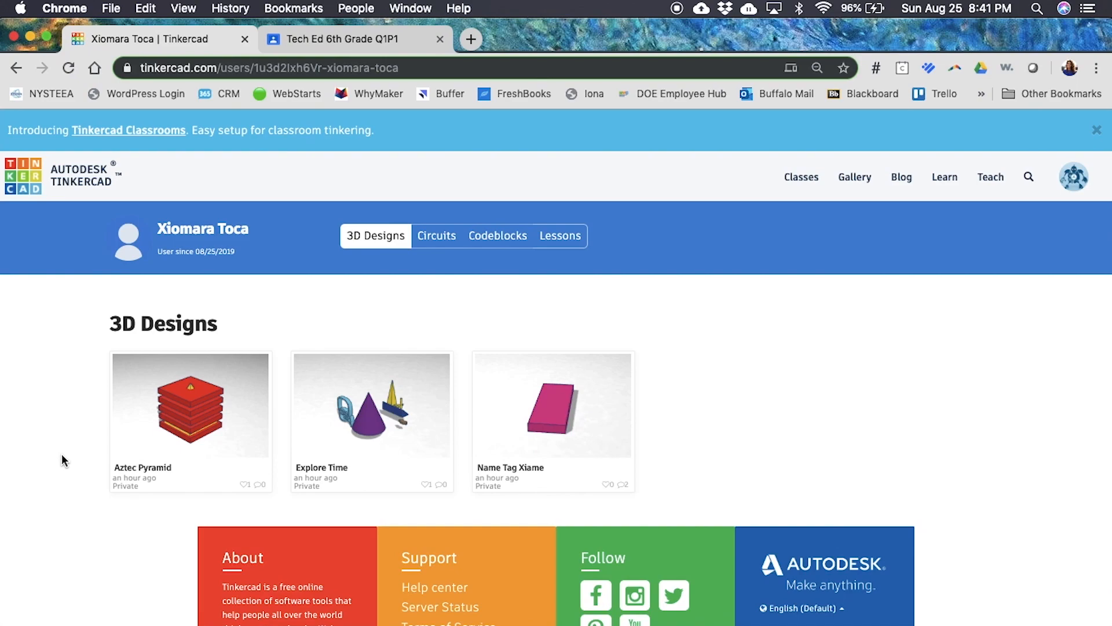
Step: Download Xiomara's Aztec Pyramid for 3D printing as Aztec Pyramid.stl
left_click(190, 405)
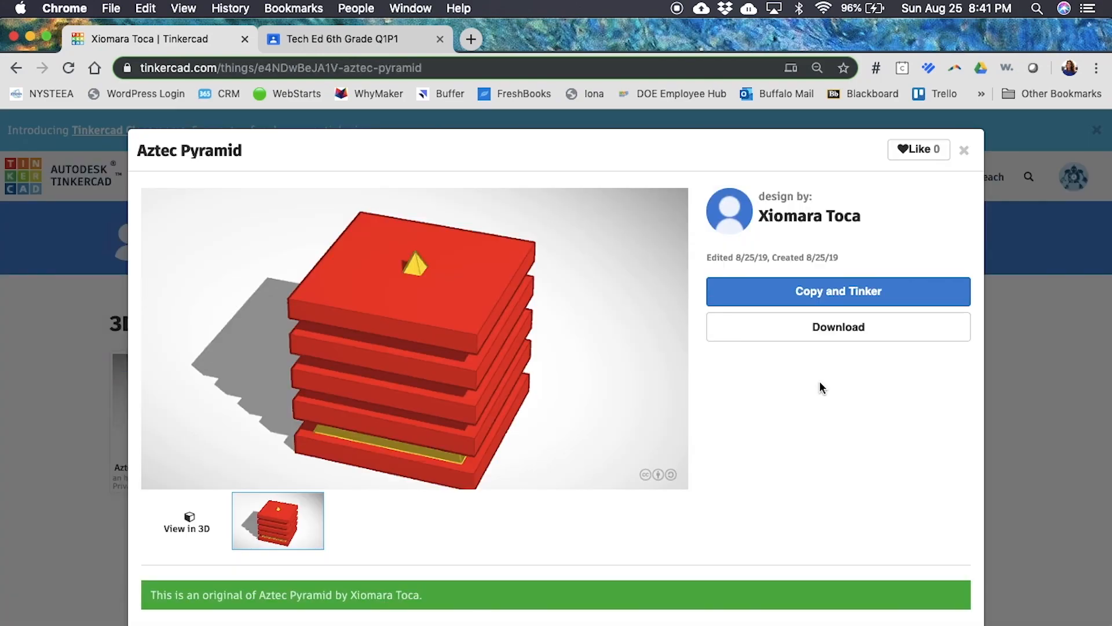
left_click(837, 327)
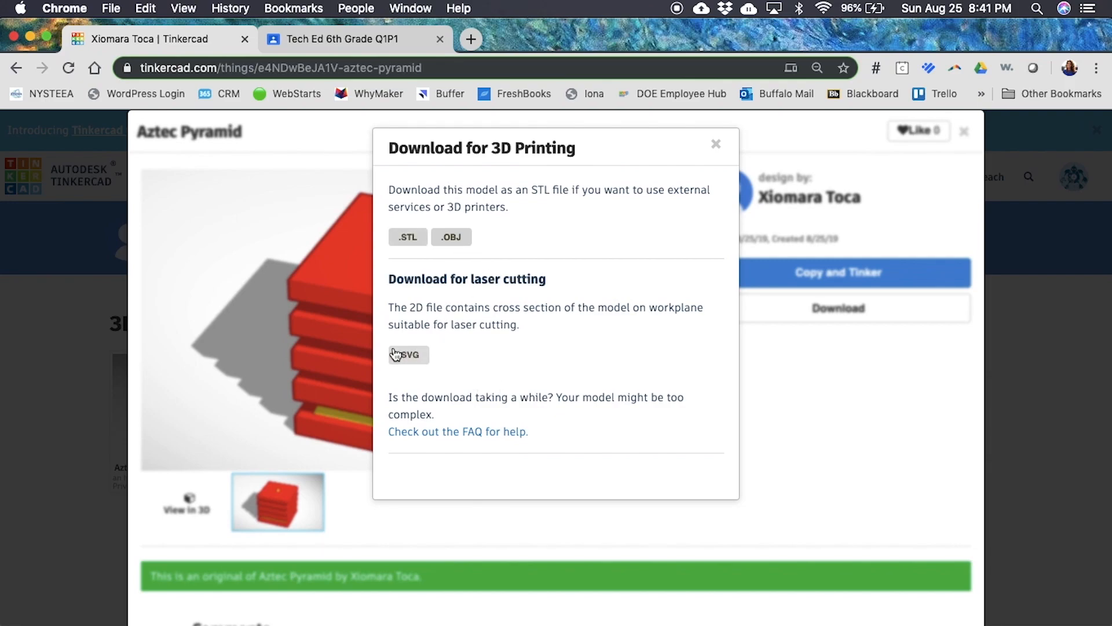
left_click(407, 237)
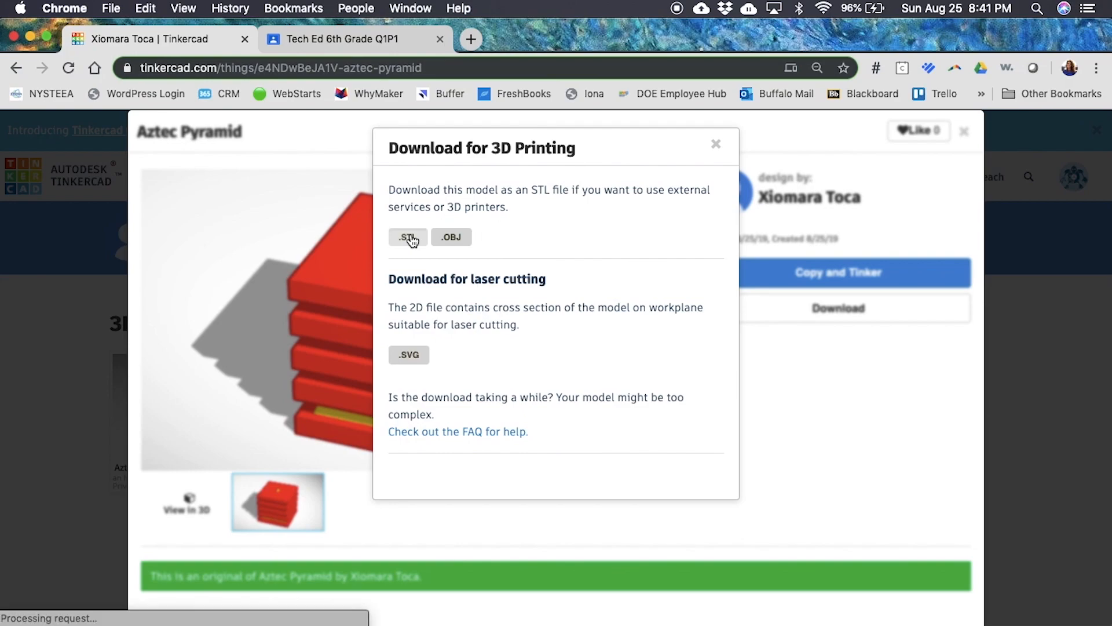
left_click(408, 237)
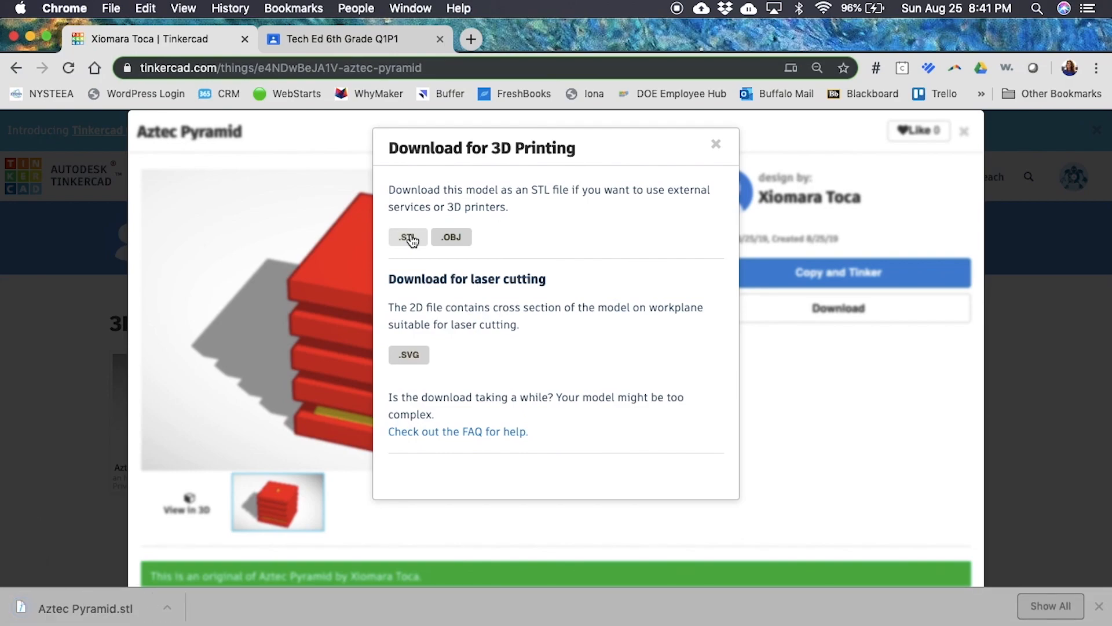